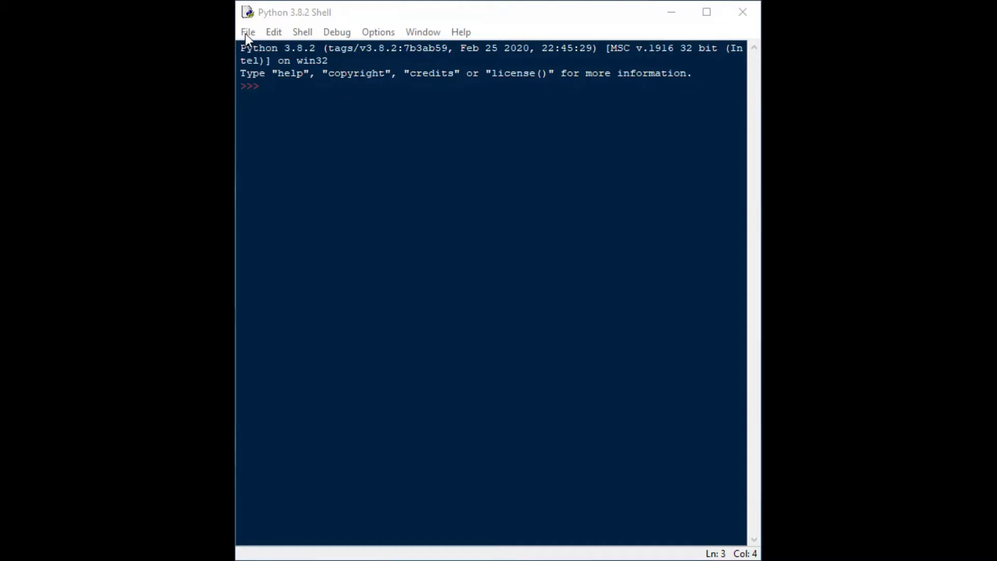
Step: Open a new untitled editor window from the Shell's File menu
click(247, 32)
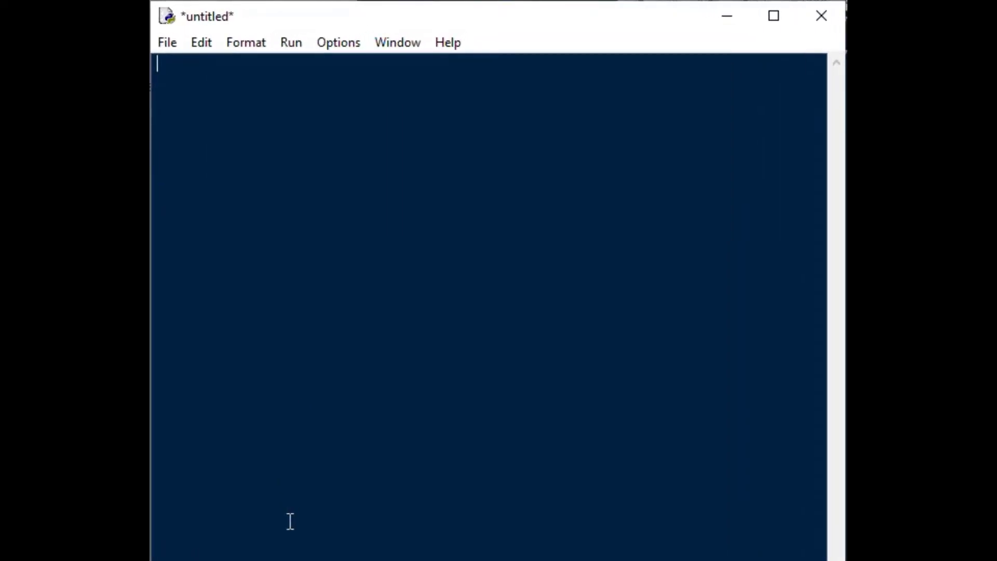
Step: Add a '#define some Python' comment and the def a_simple_message(): header
text(#define some functions in)
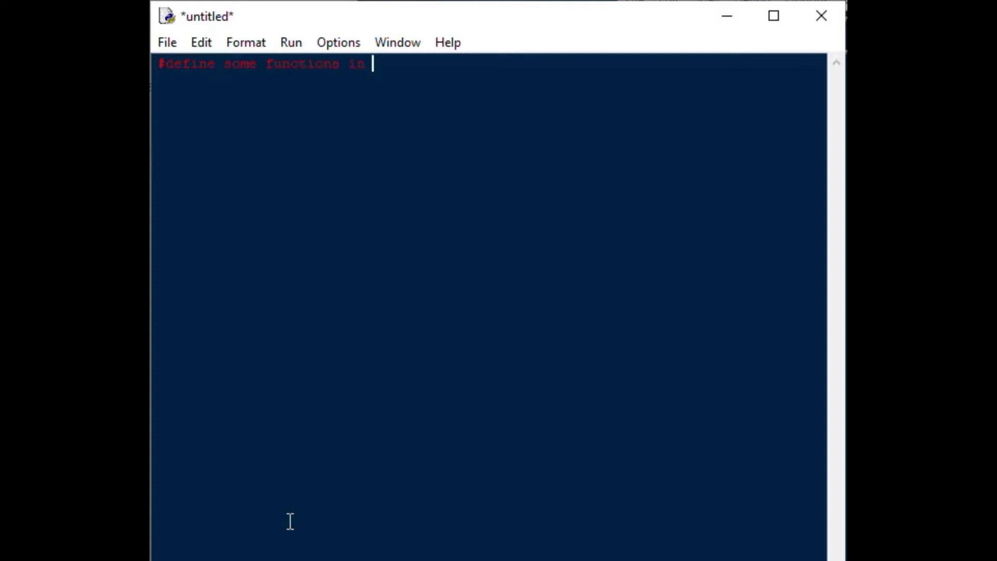
text(Python)
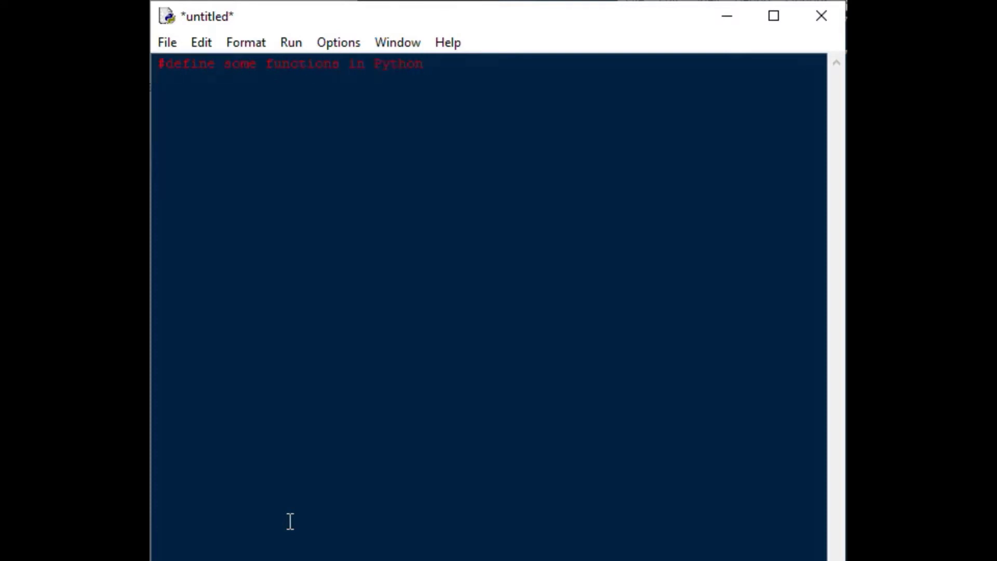
key(Return)
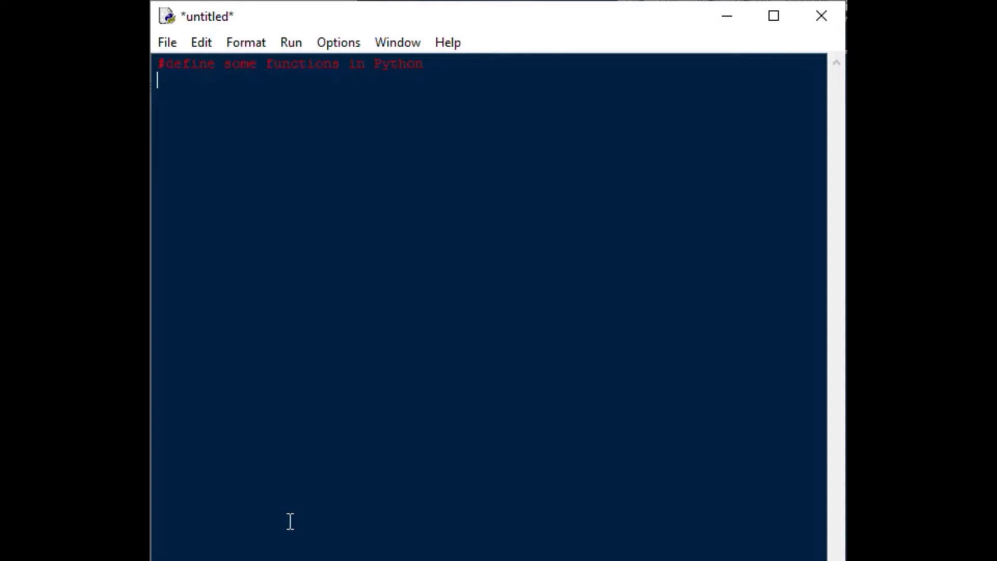
text(def)
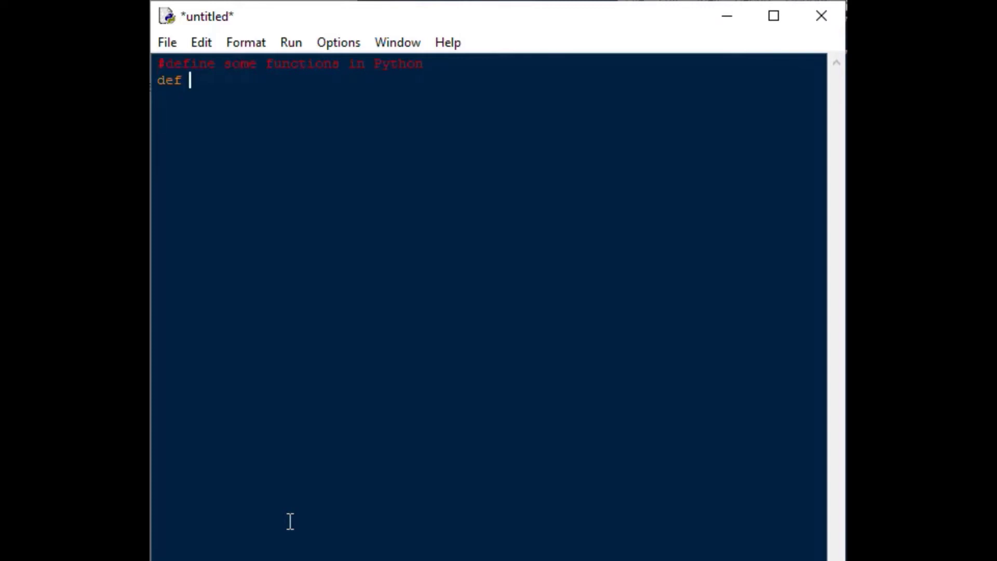
text(a_sim)
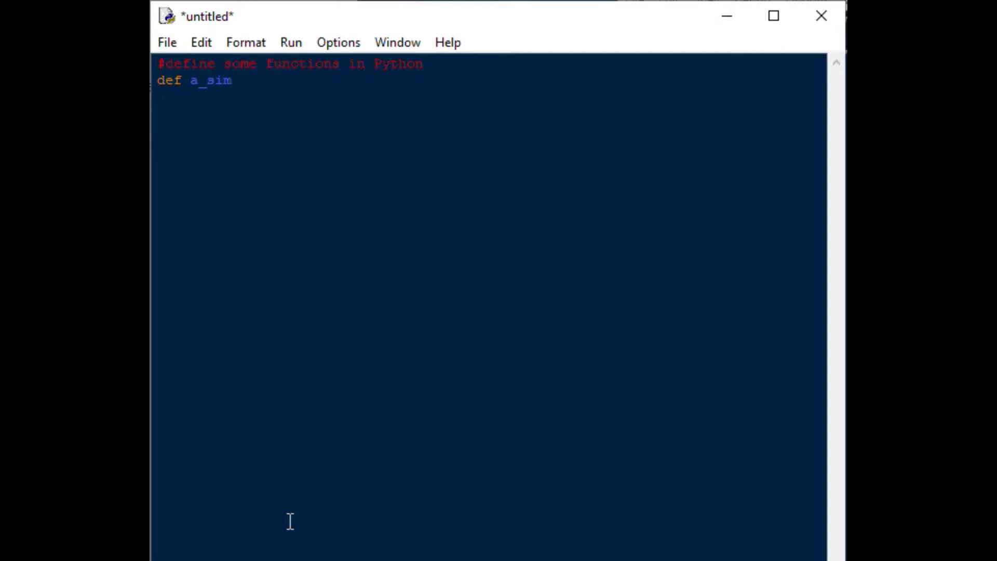
text(ple_me)
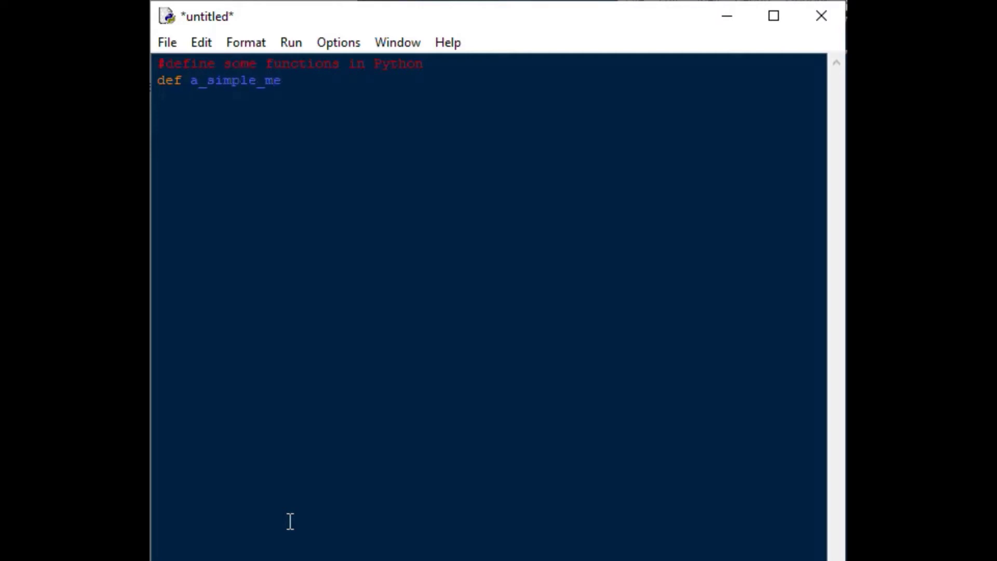
text(ssage)
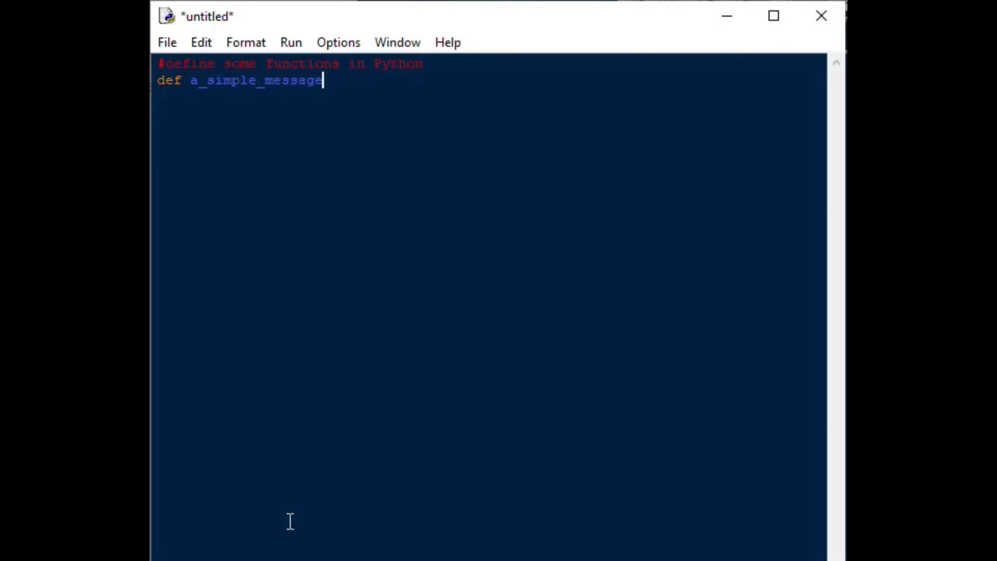
text(():)
text(pri)
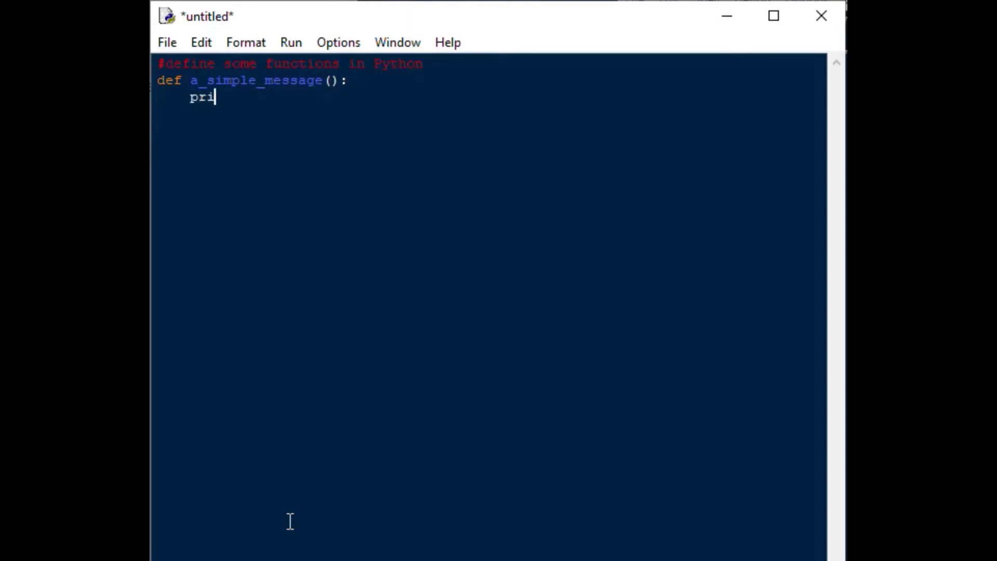
Step: Give it a body printing "Hi guys, this is a simple message from Python!"
text(nt(")
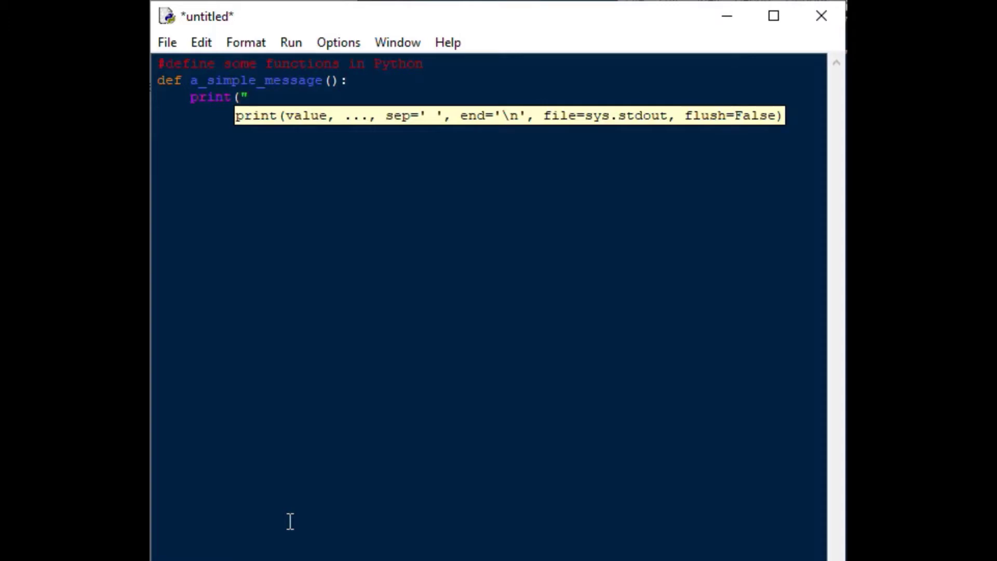
text(h)
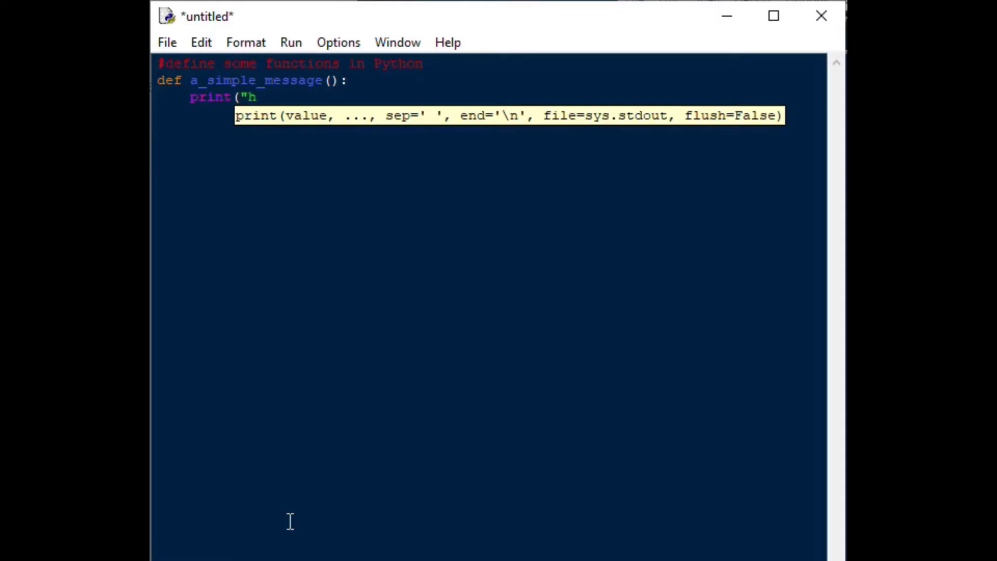
text(i guys)
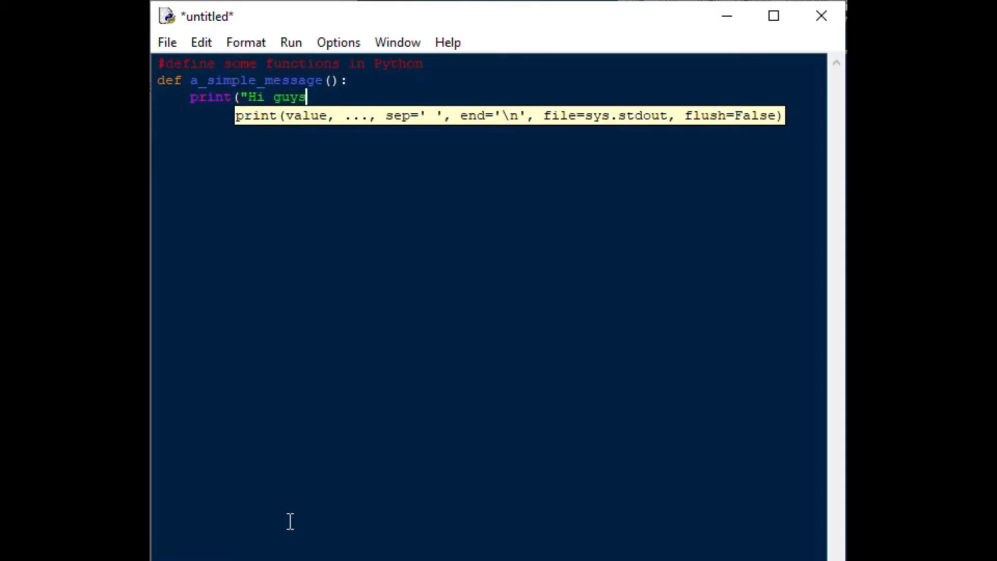
text(, this is)
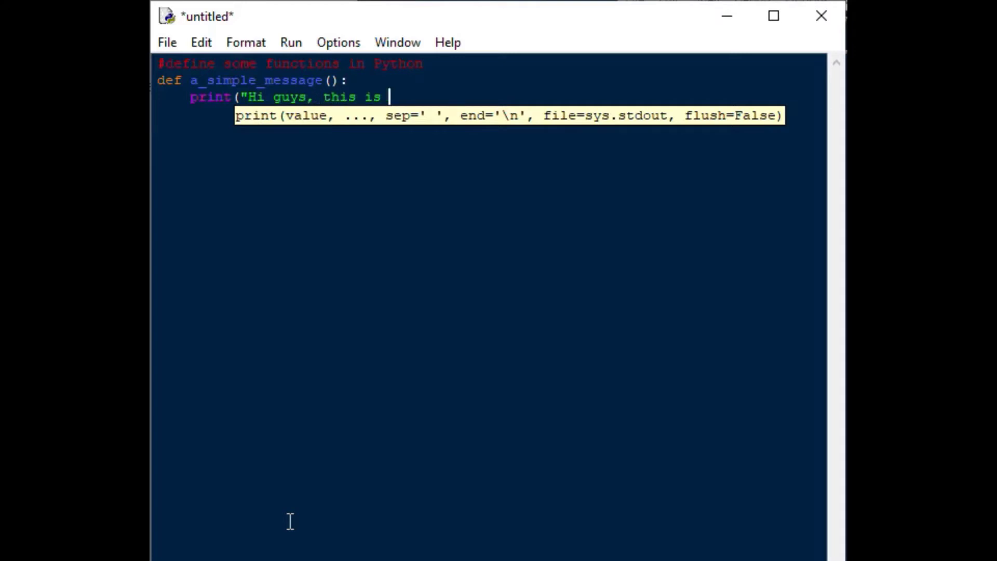
text(a simple message from Pyt)
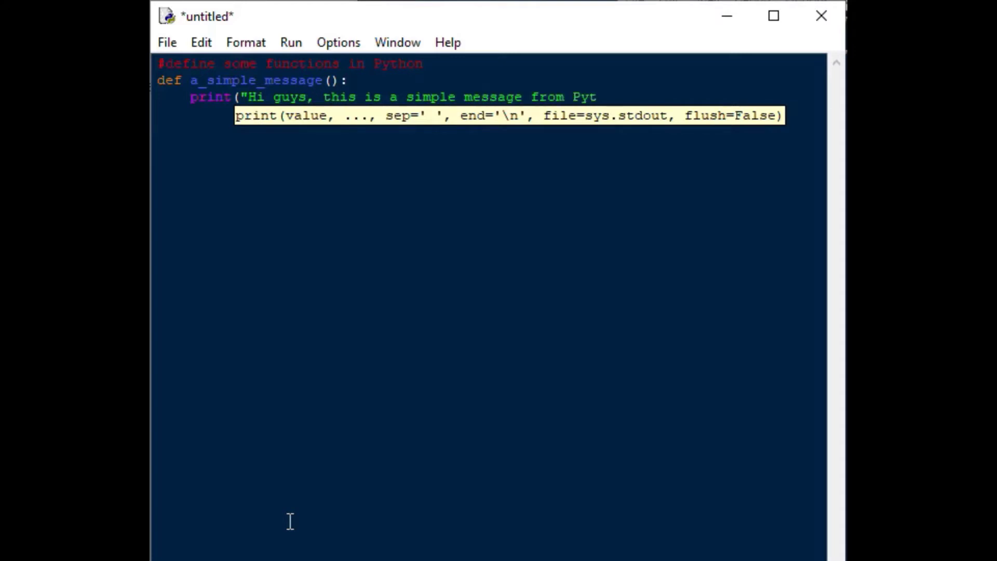
text(hon)
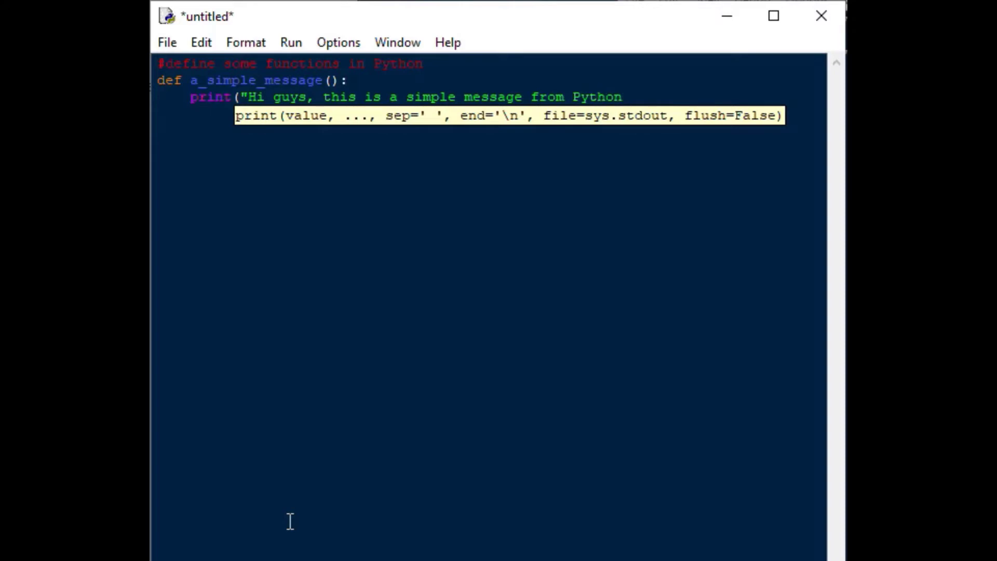
text(!")
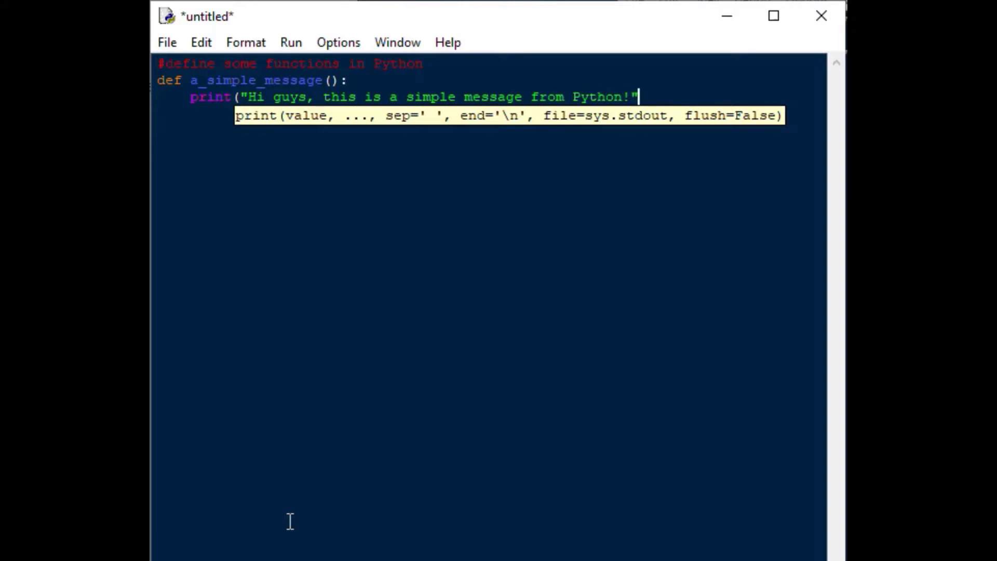
text())
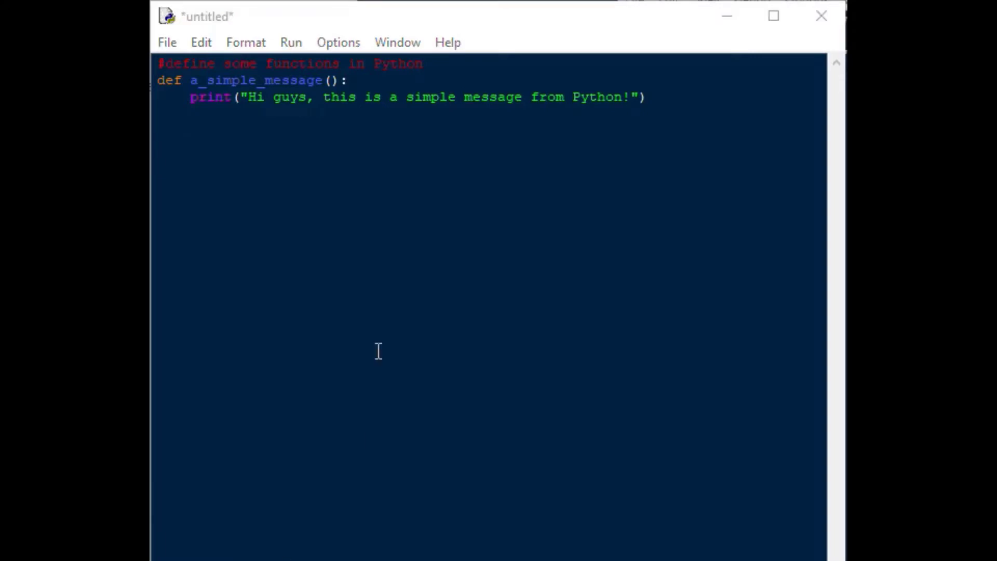
mouse_move(277, 133)
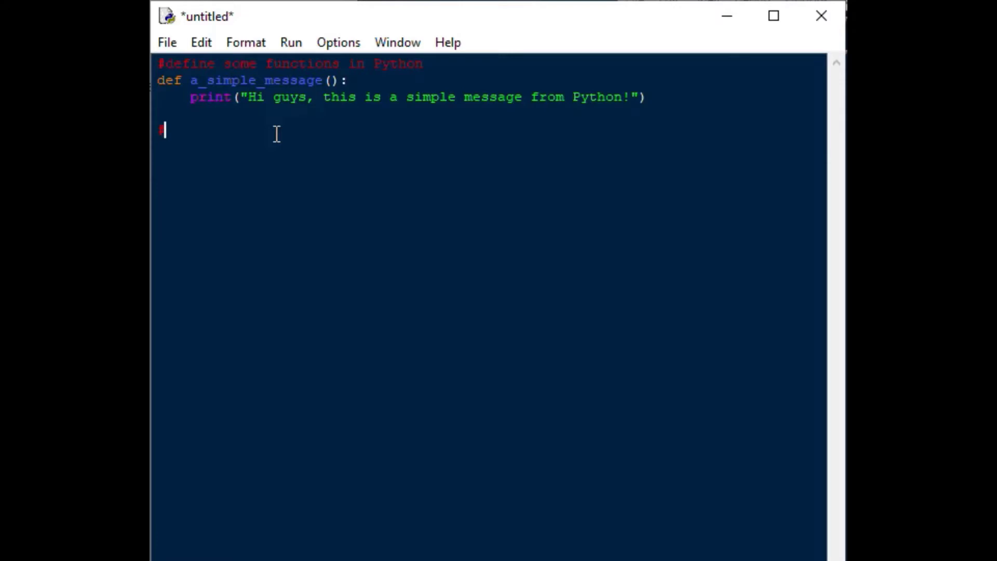
Step: Add a '#with some args' comment and the def stuff_from_store(stuff, store): header
text(#with some args)
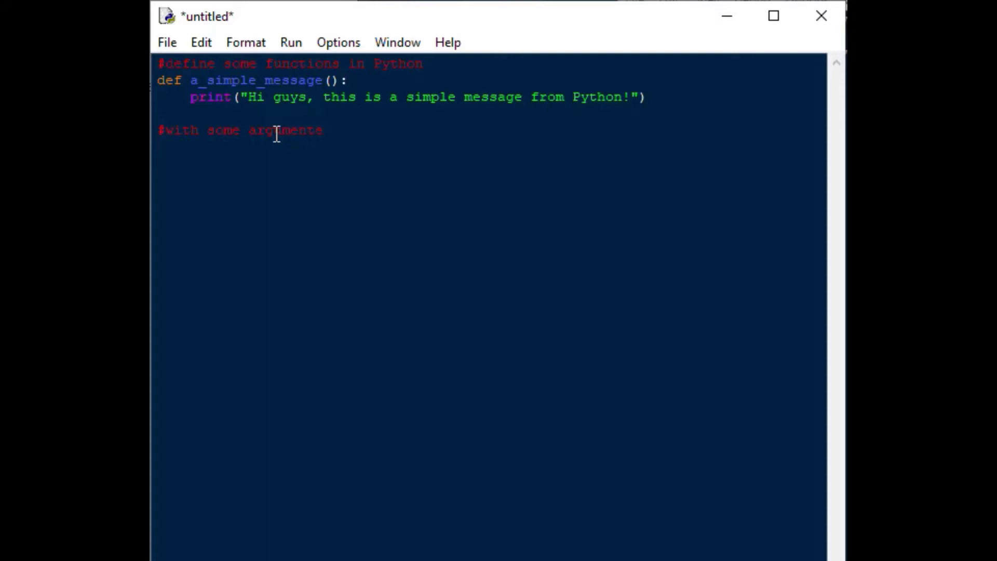
mouse_move(377, 130)
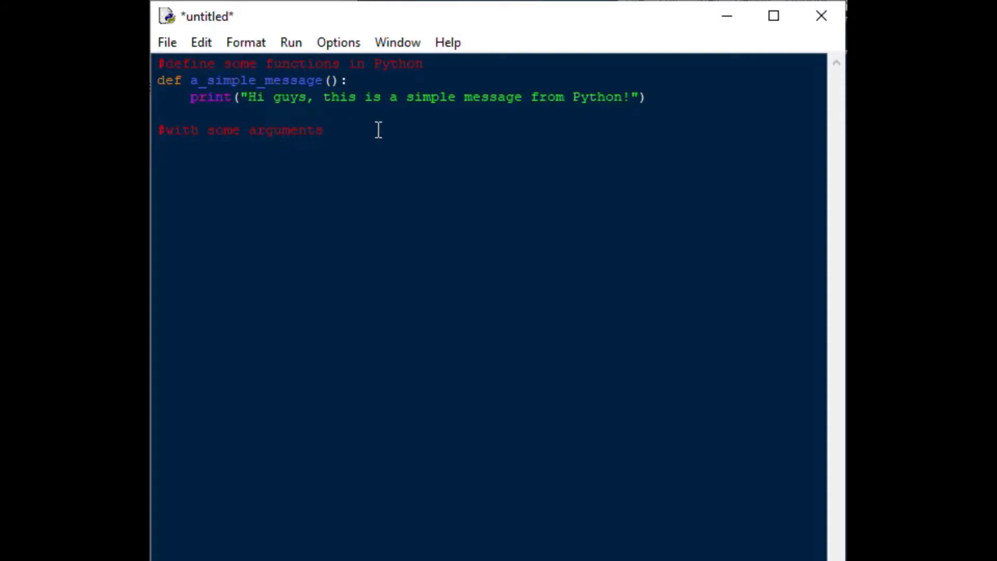
text(def s)
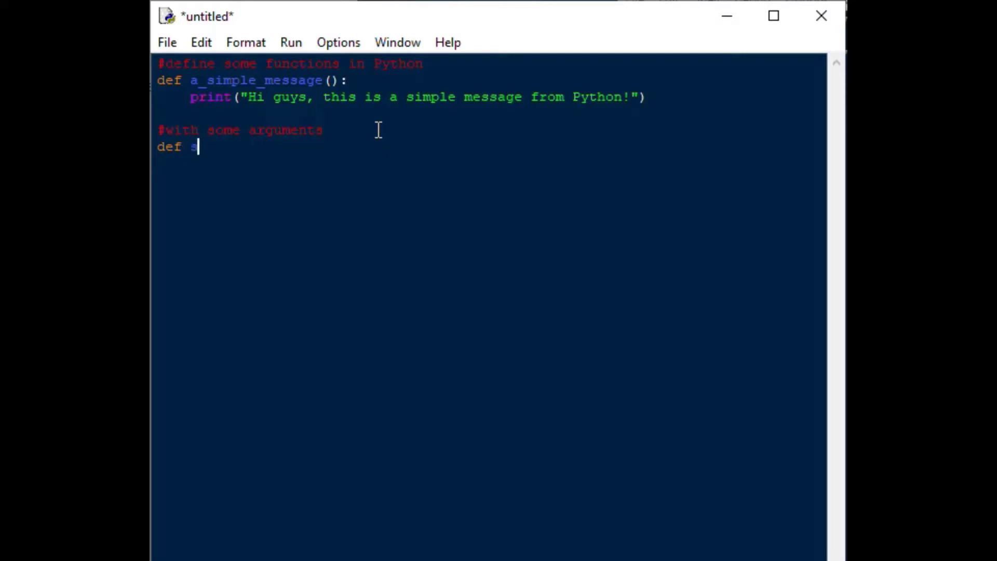
text(tuff)
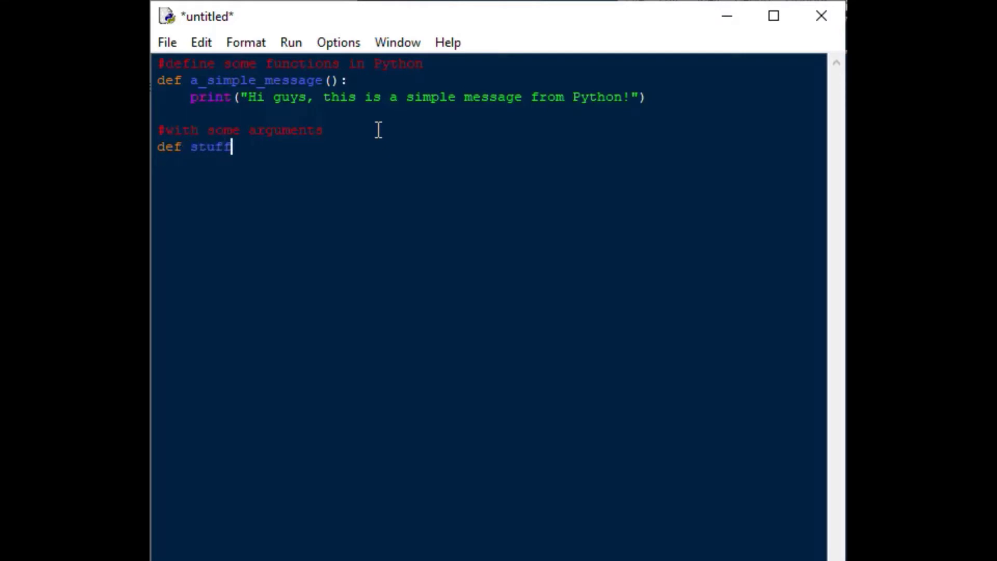
text(_from_s)
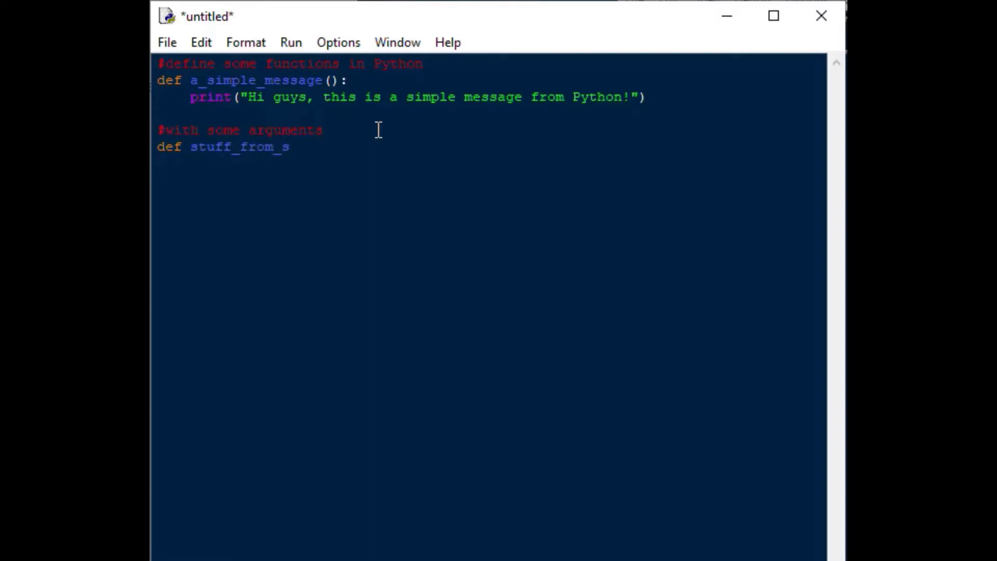
text(tore)
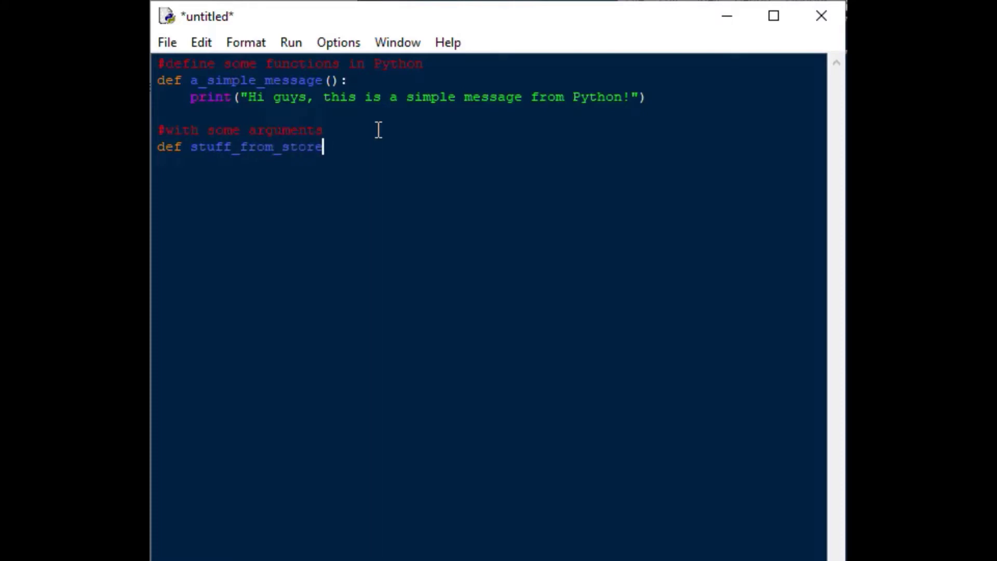
text(()
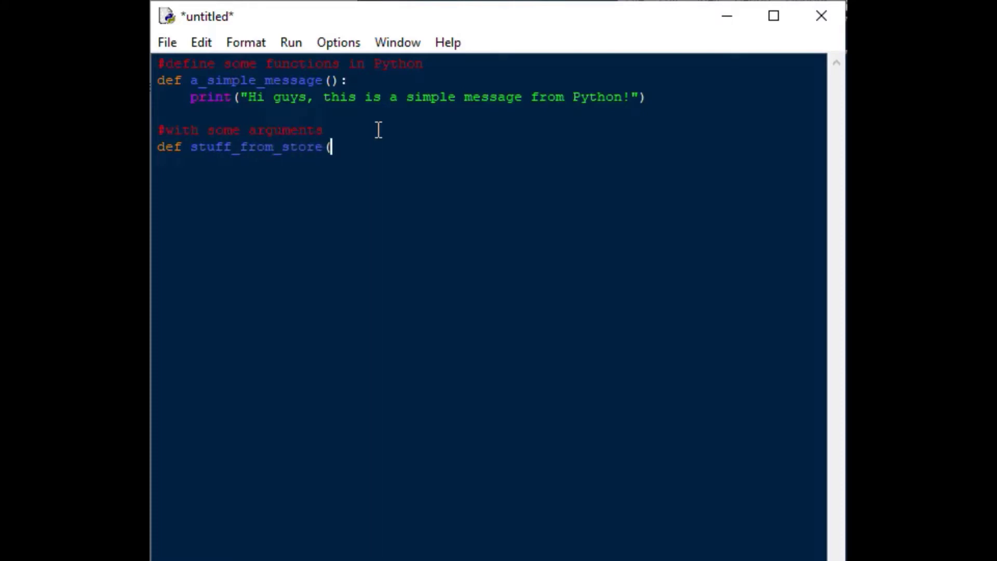
text(stuff)
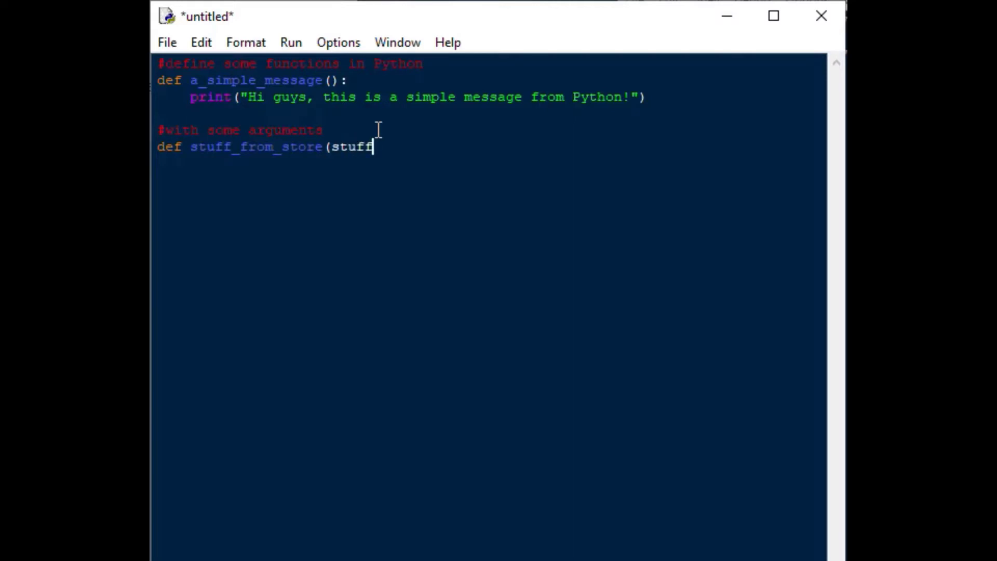
text(, s)
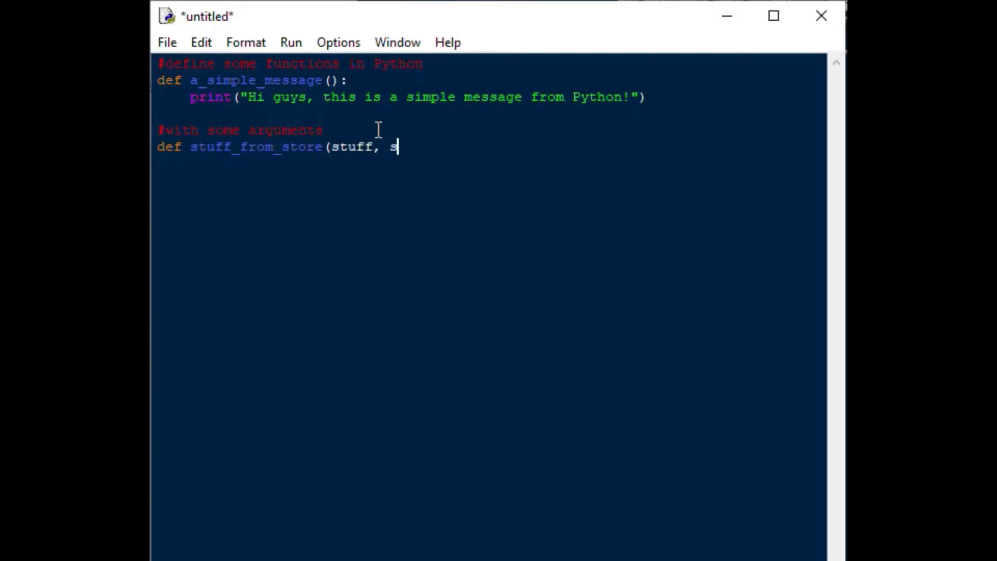
text(tore)
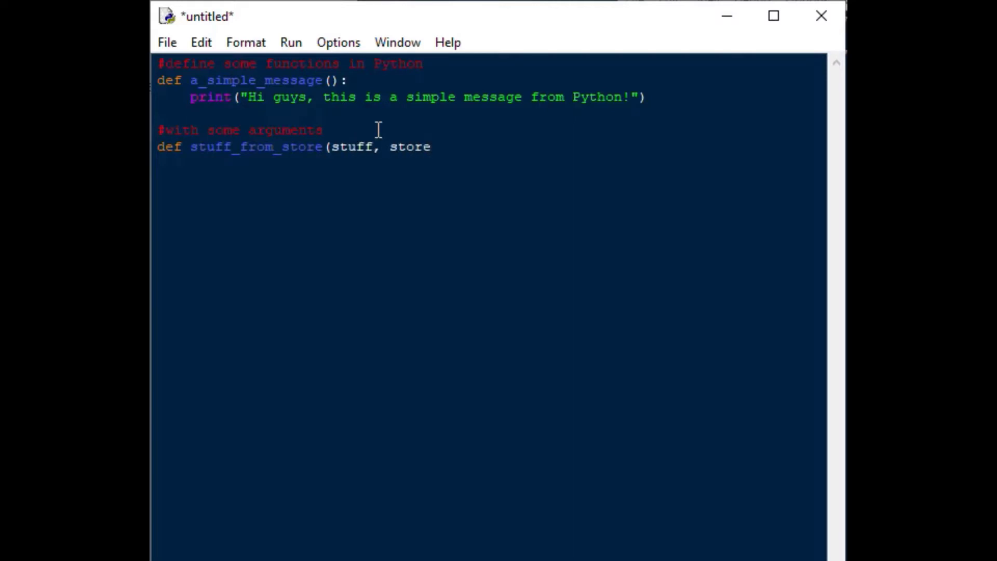
text():)
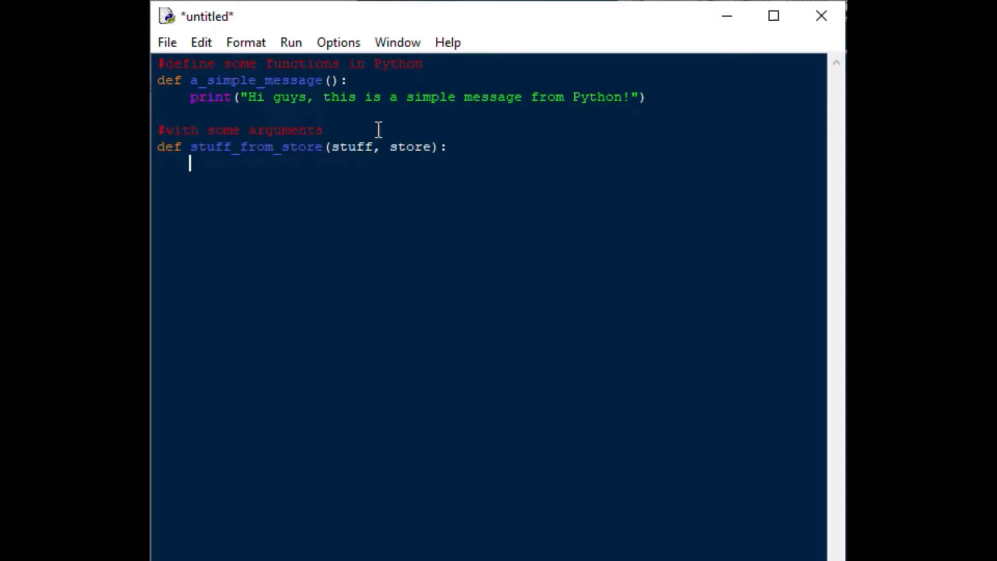
Step: Start the body with print("I really need %s from %s"
text(prin)
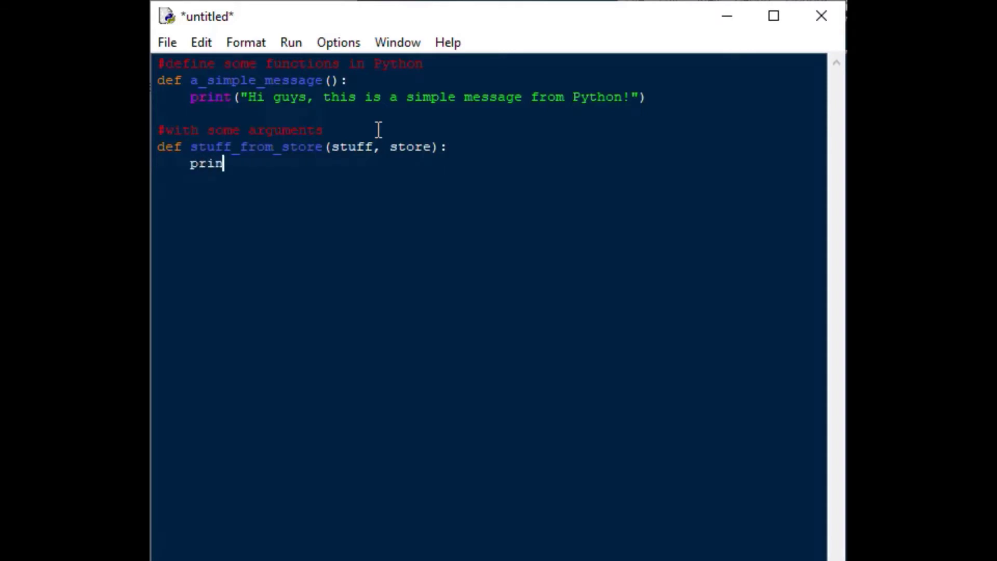
text(t()
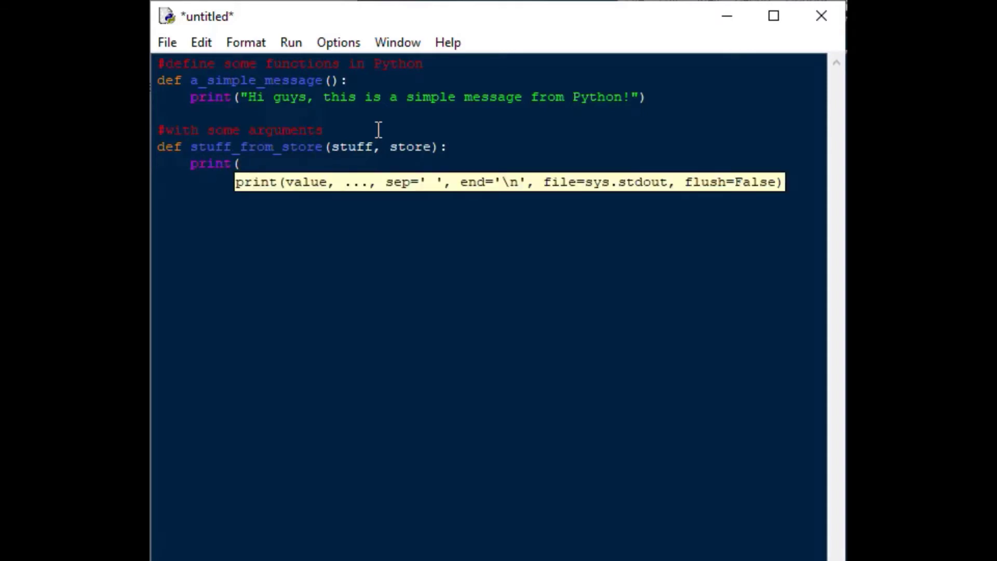
text("I)
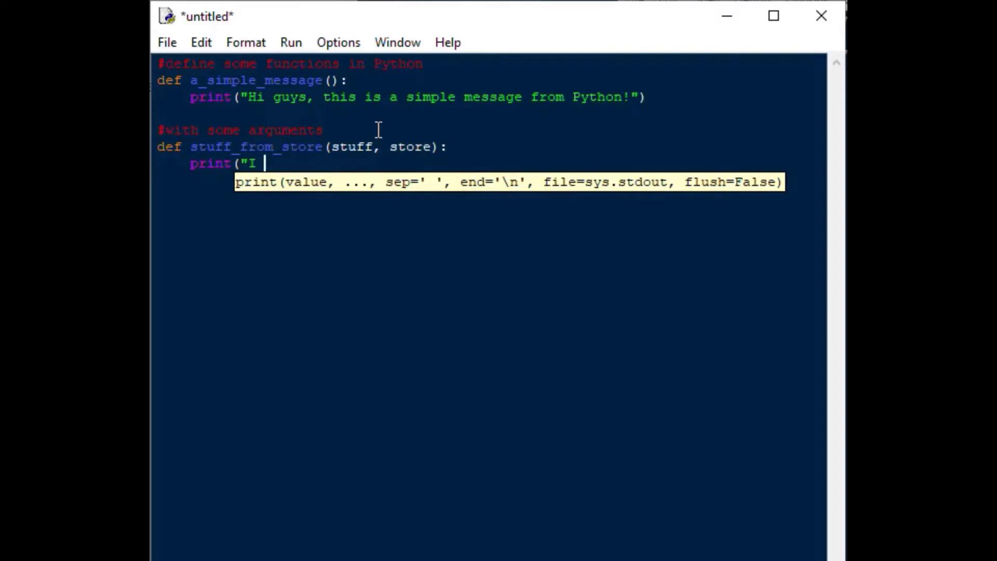
text(really)
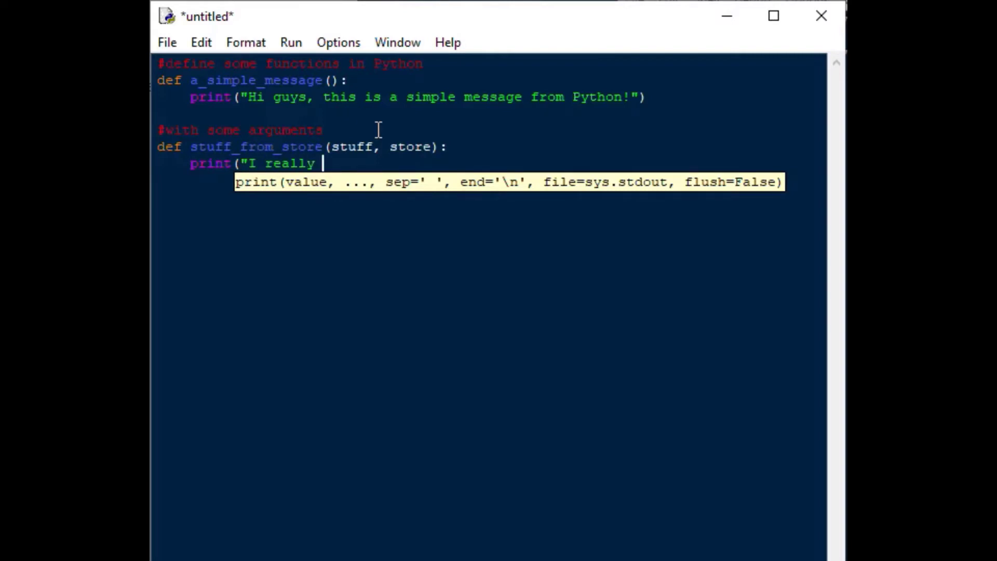
text(need)
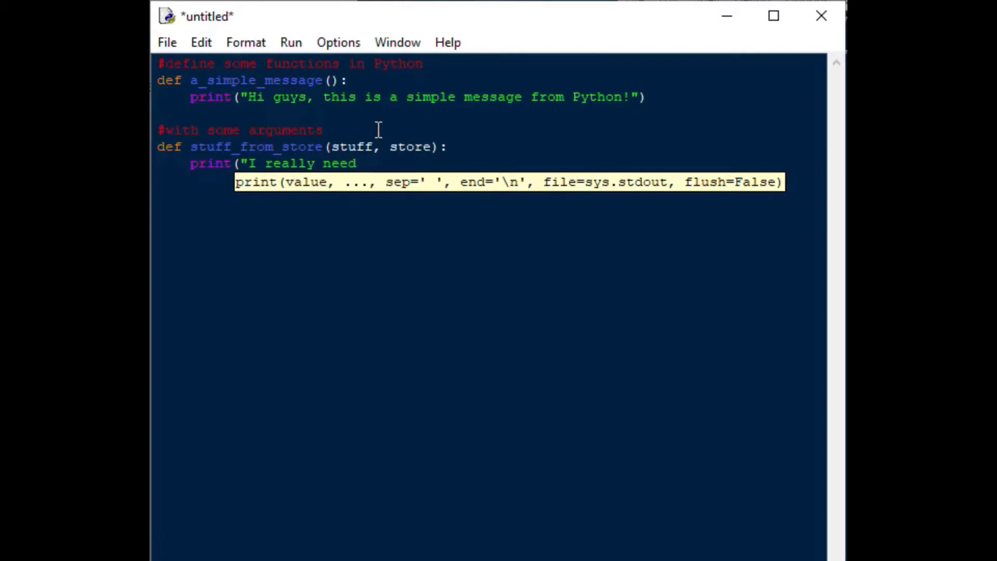
text(%s)
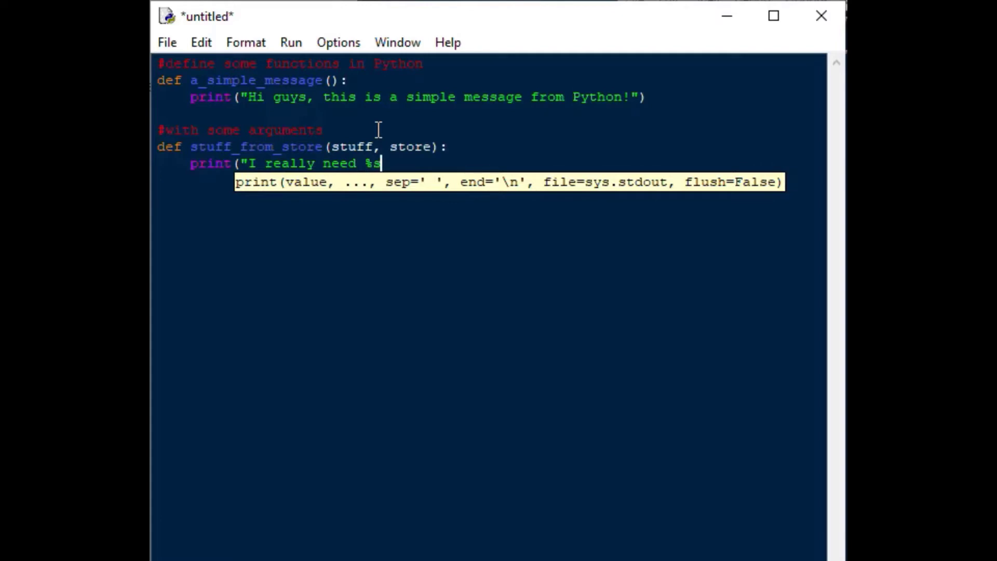
text(f)
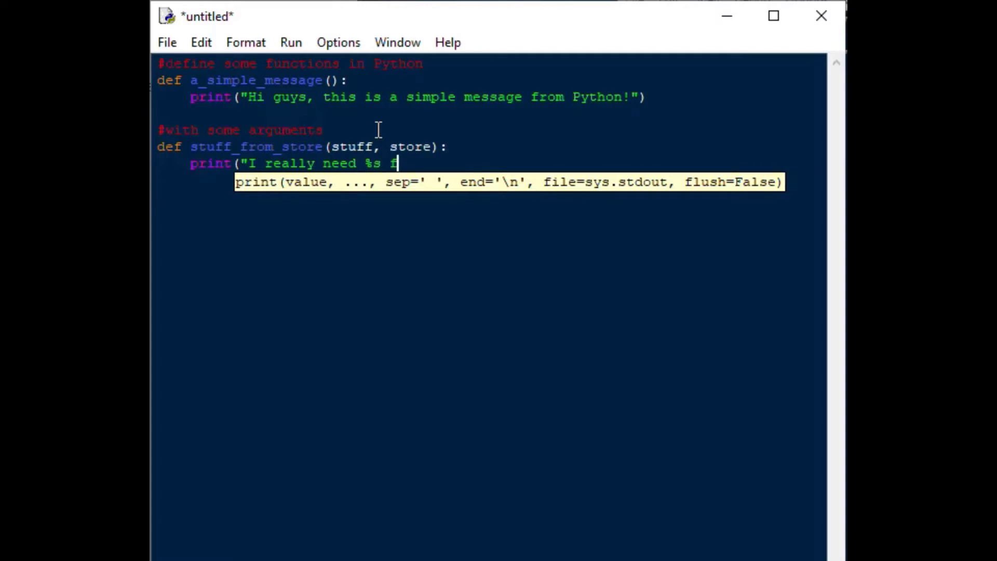
text(rom)
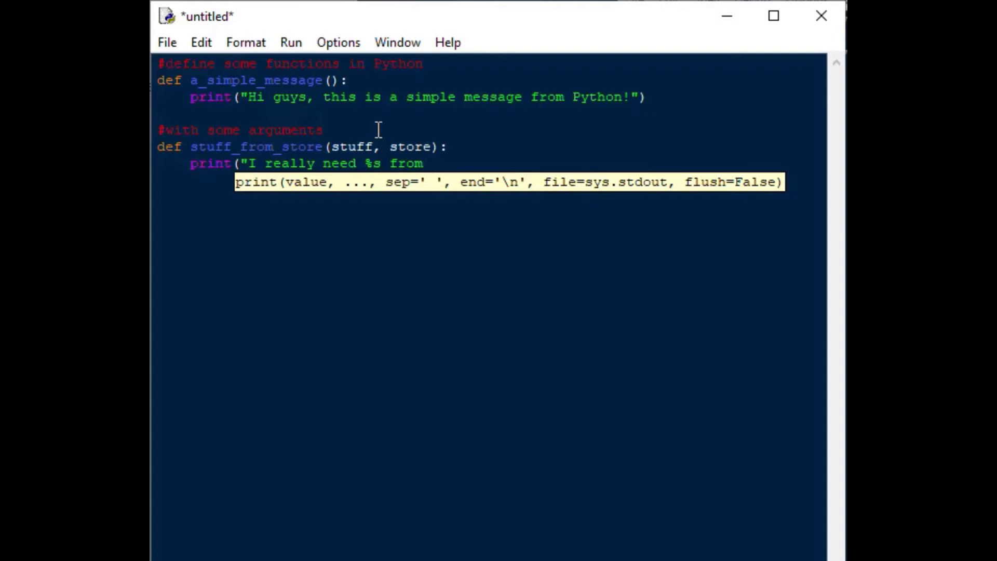
text(%s)
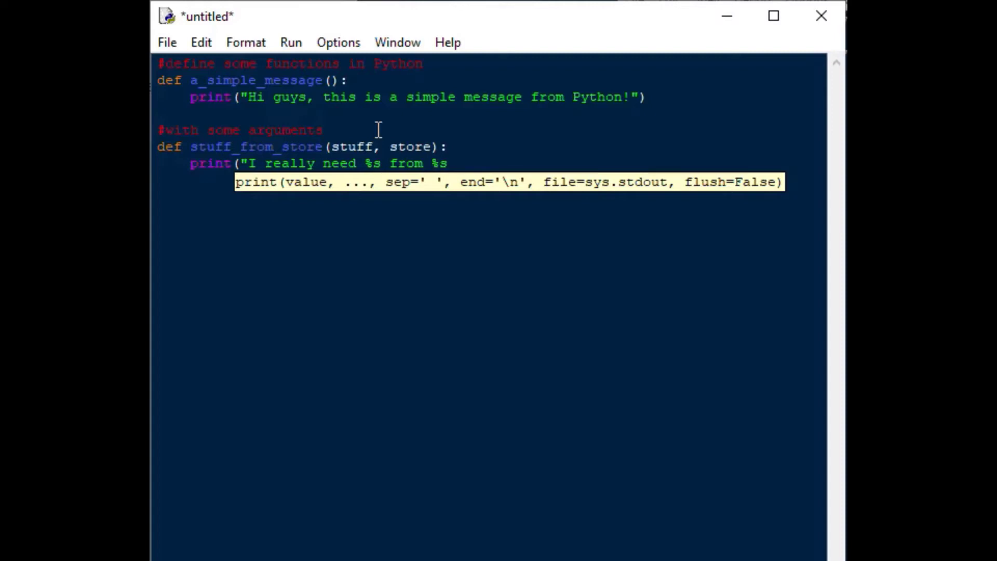
Step: Close the string and fill the placeholders with % (stuff, store)
click(448, 164)
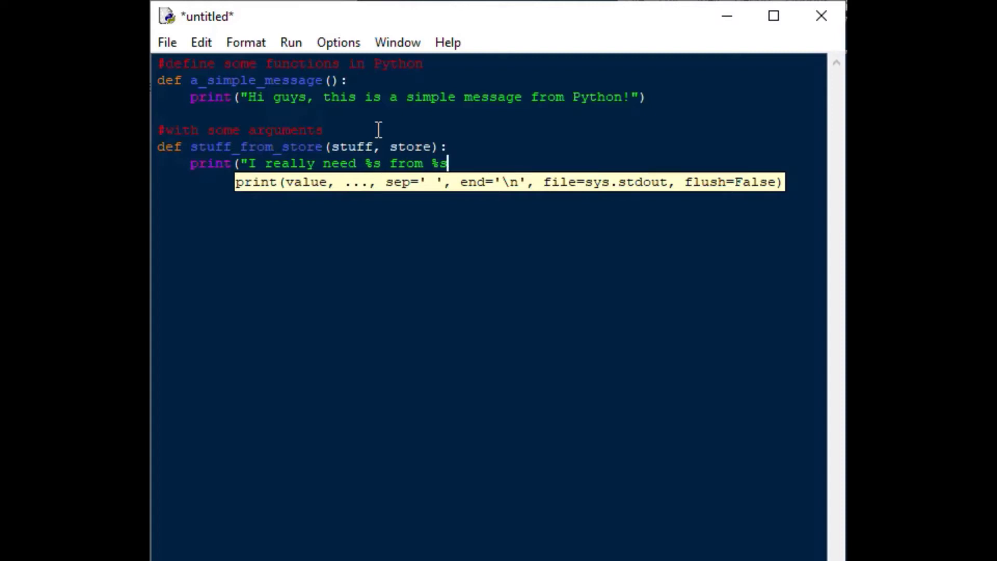
text(")
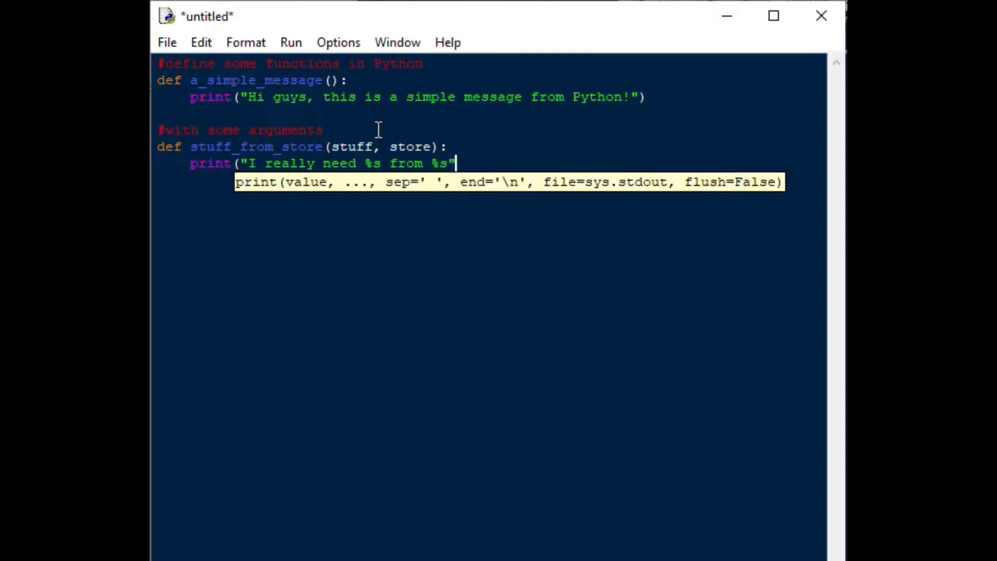
text(%)
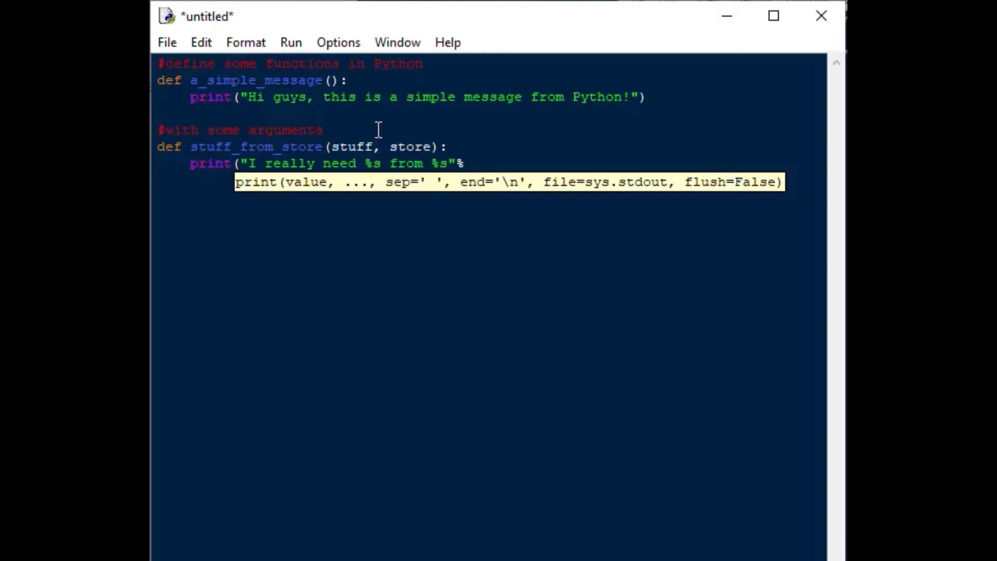
text(()
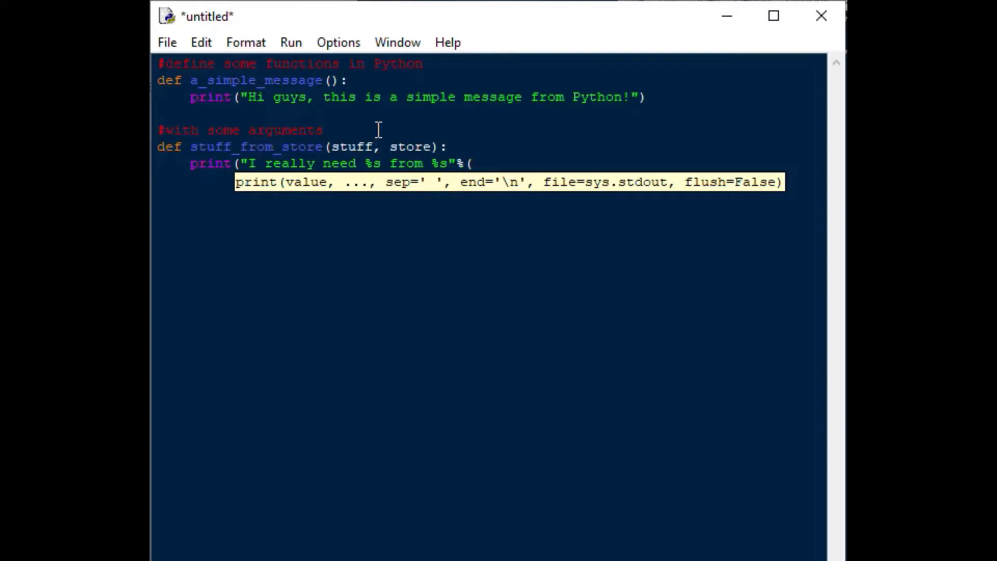
text(stuff,)
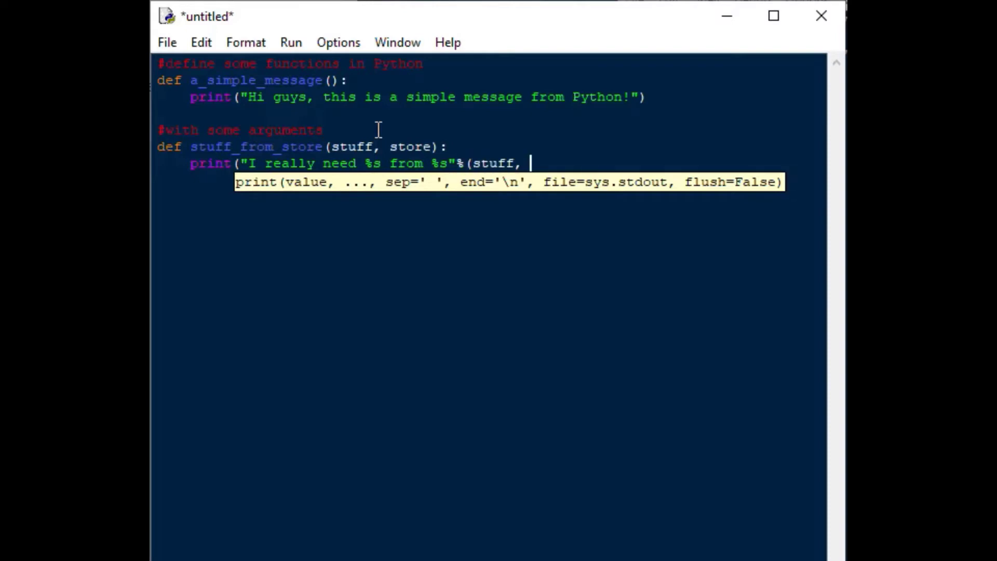
text(store)
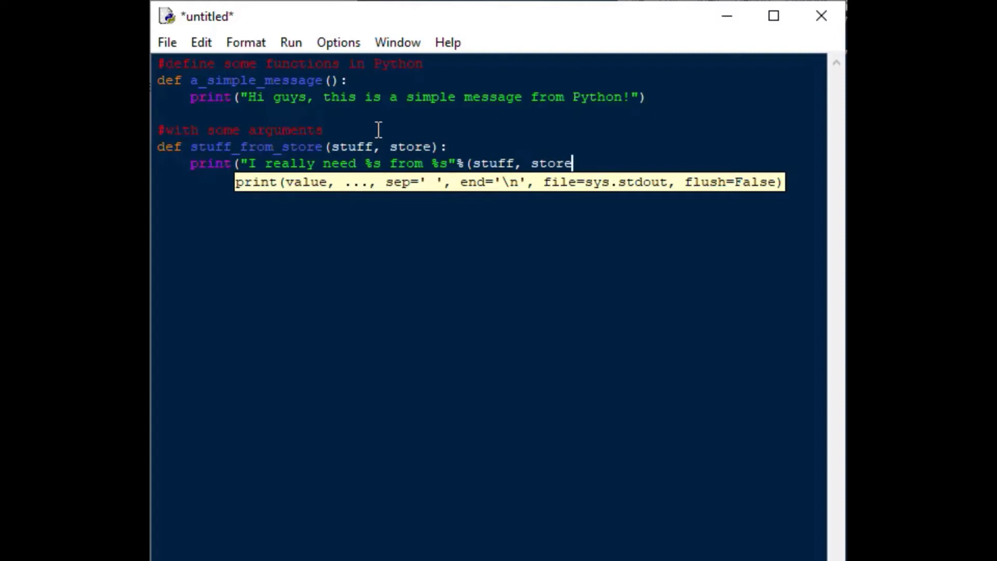
text()))
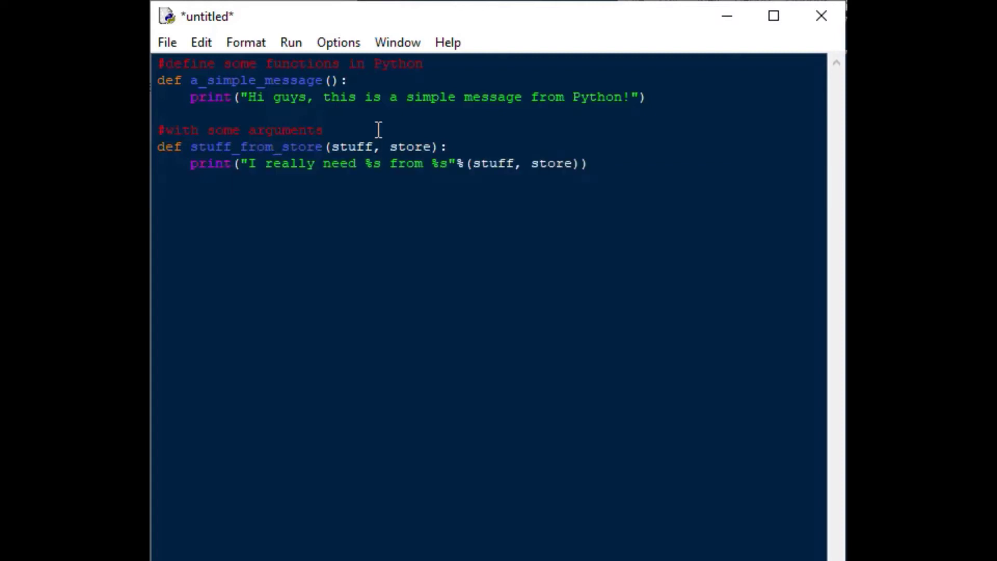
mouse_move(351, 328)
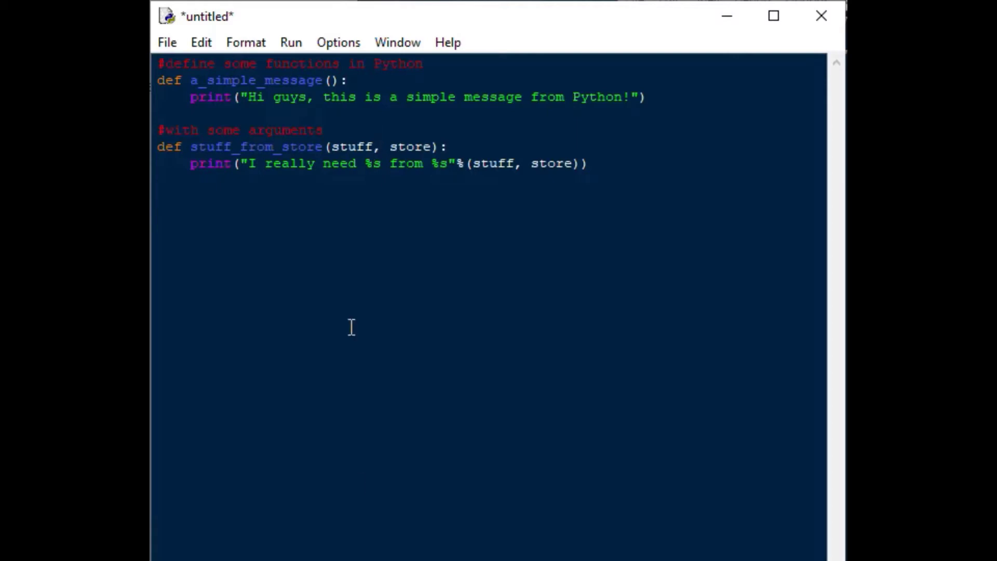
mouse_move(227, 232)
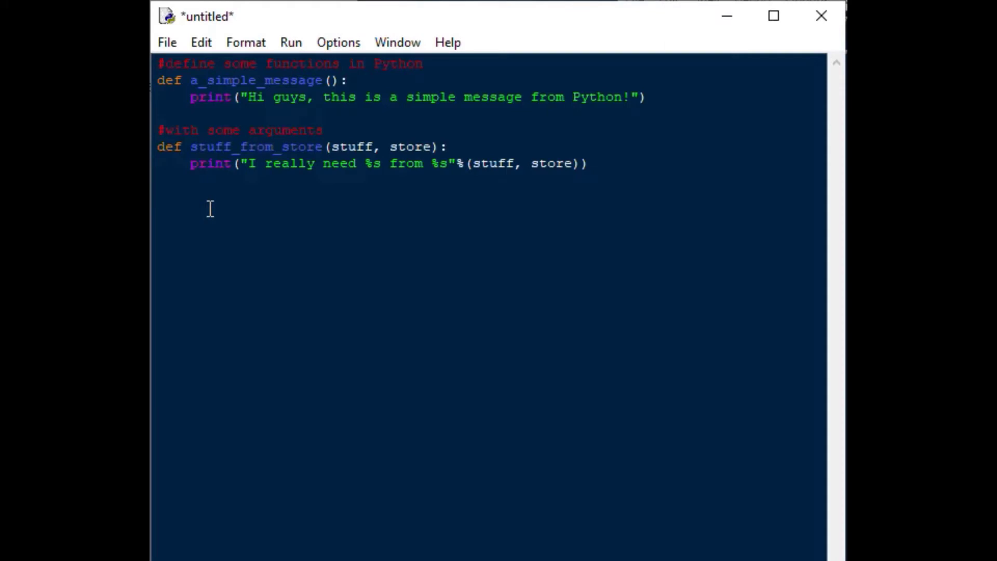
click(158, 196)
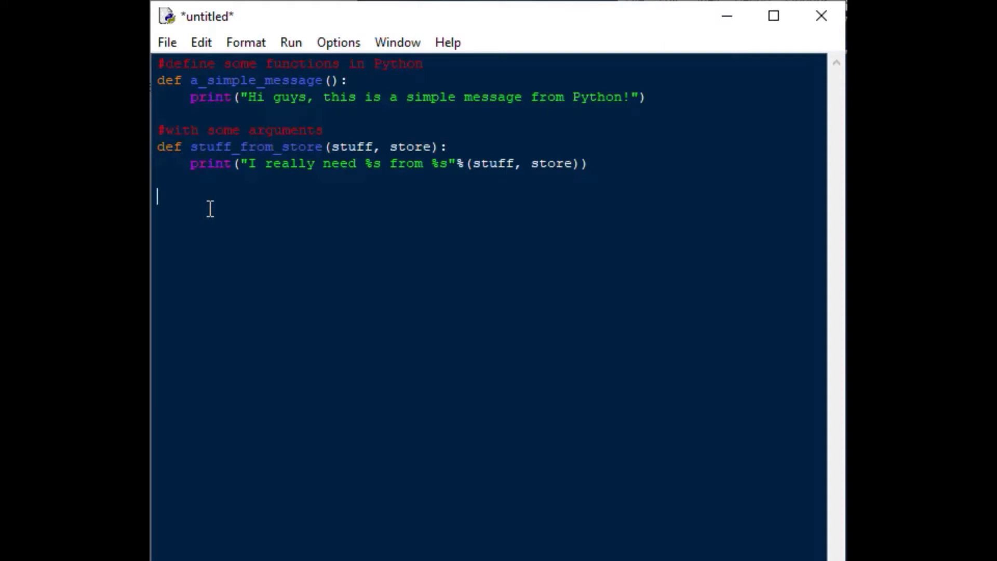
Step: Add a '#multiply some numbers' comment and the multiply_two_numbers(a, b) header
text(#)
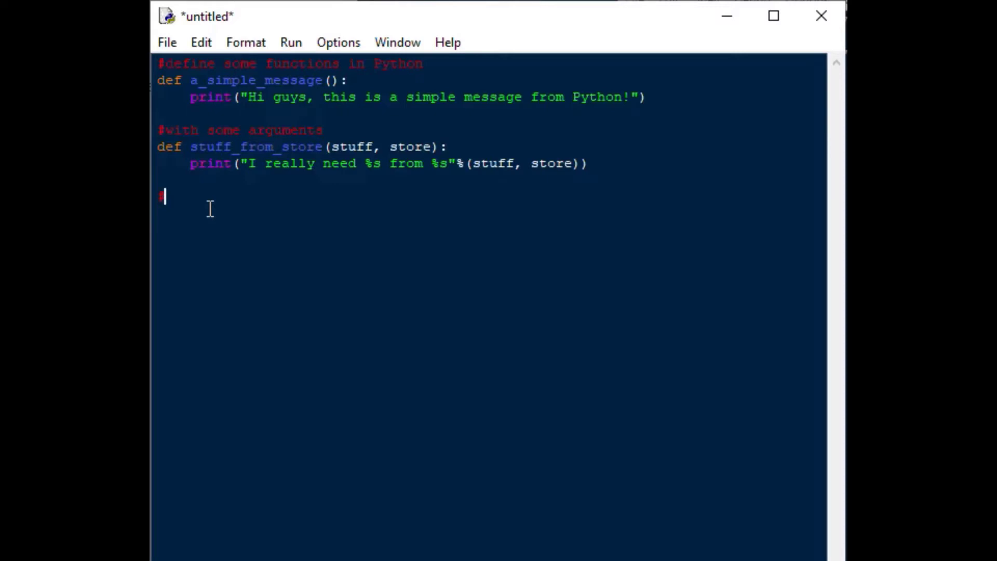
text(mult)
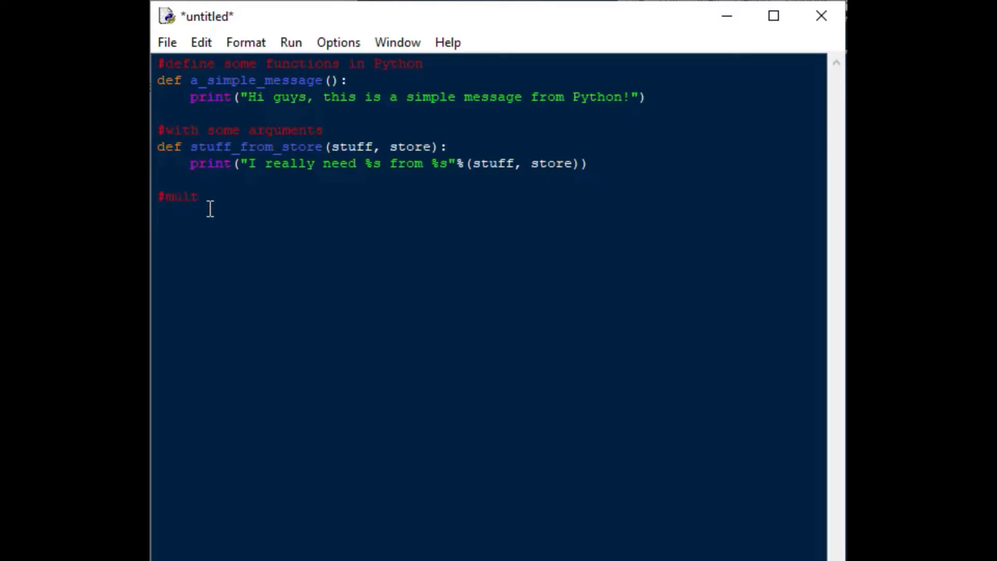
text(iply some nu)
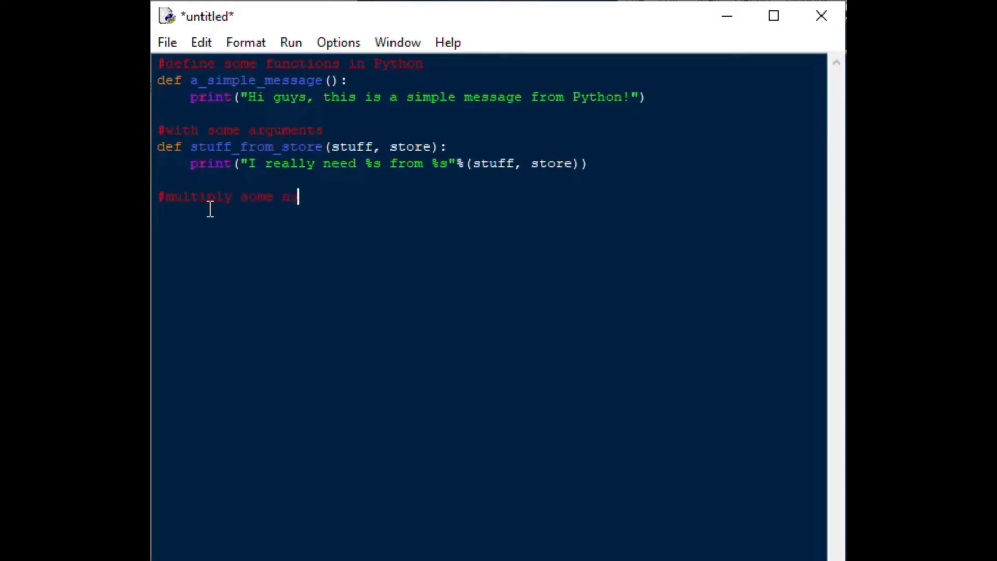
text(mbers)
text(def)
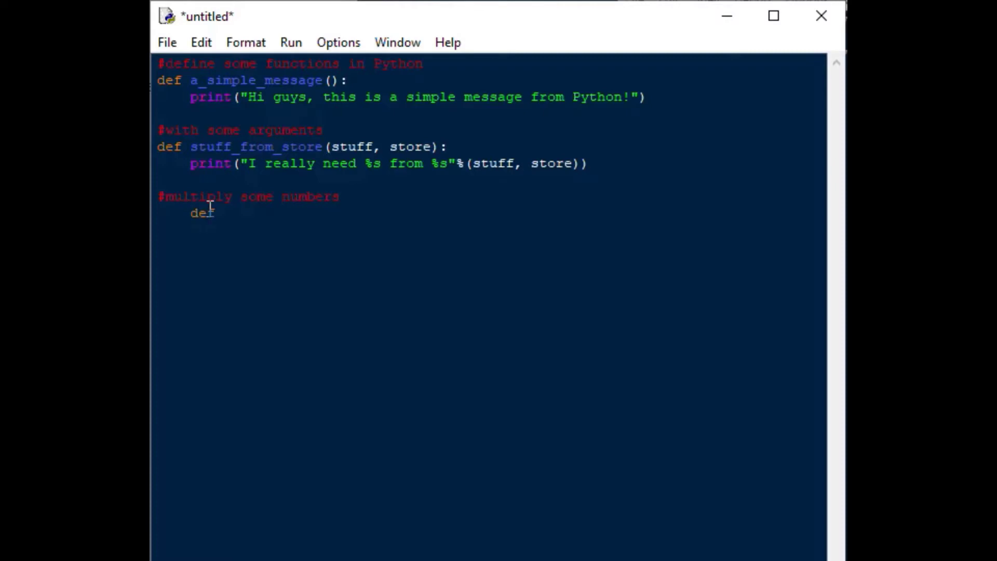
text(mul)
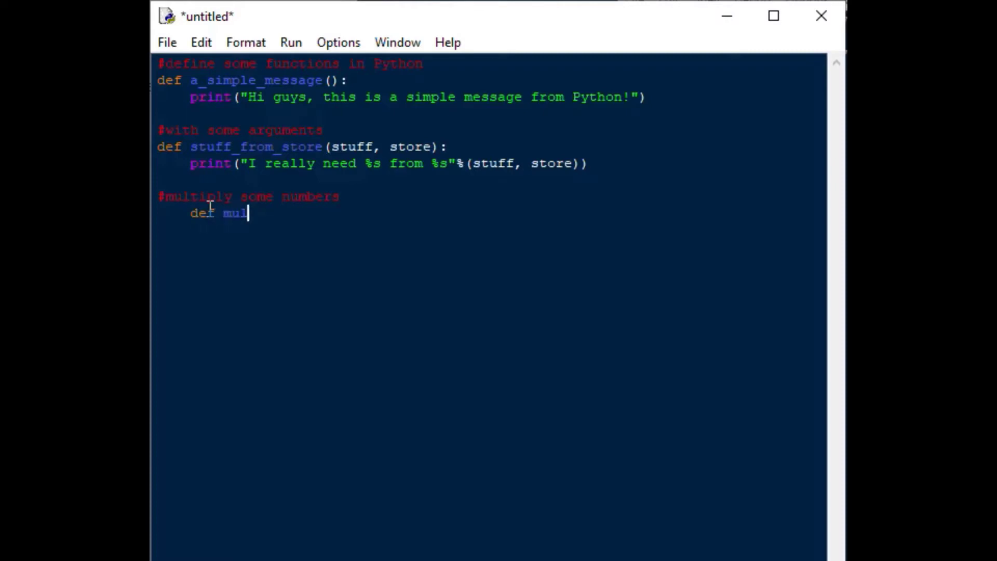
text(tiply_two_number)
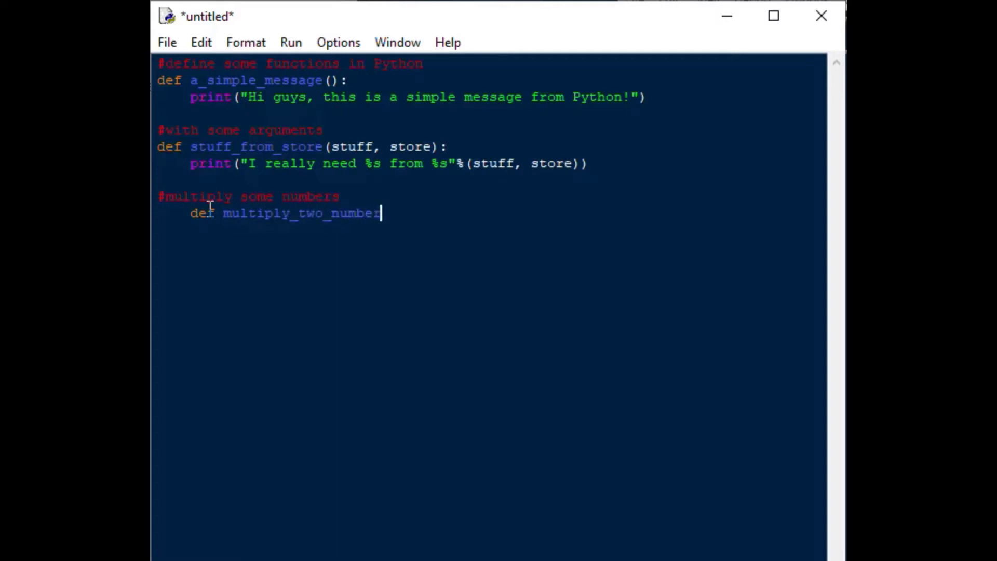
text(()
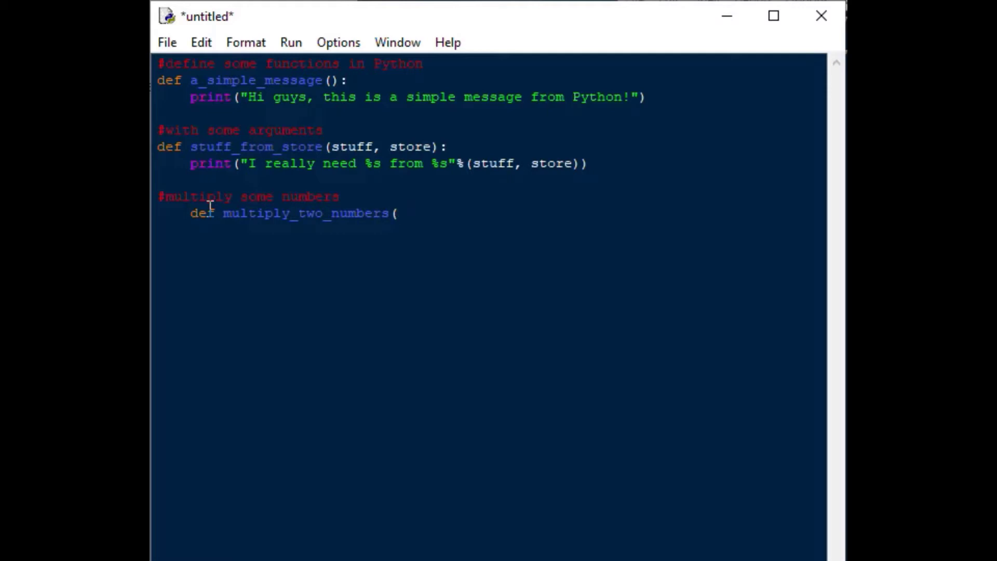
text(a, b)
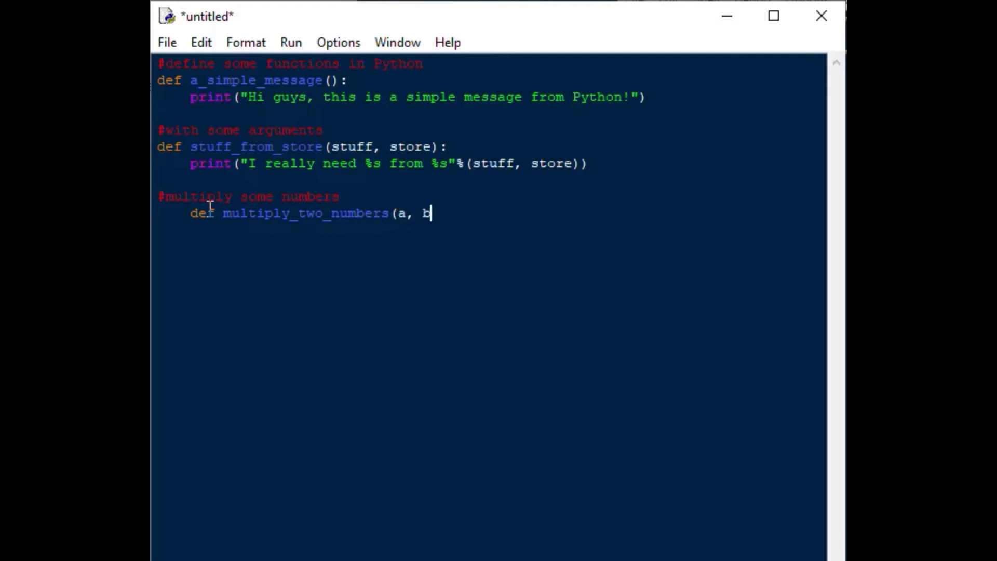
key(Return)
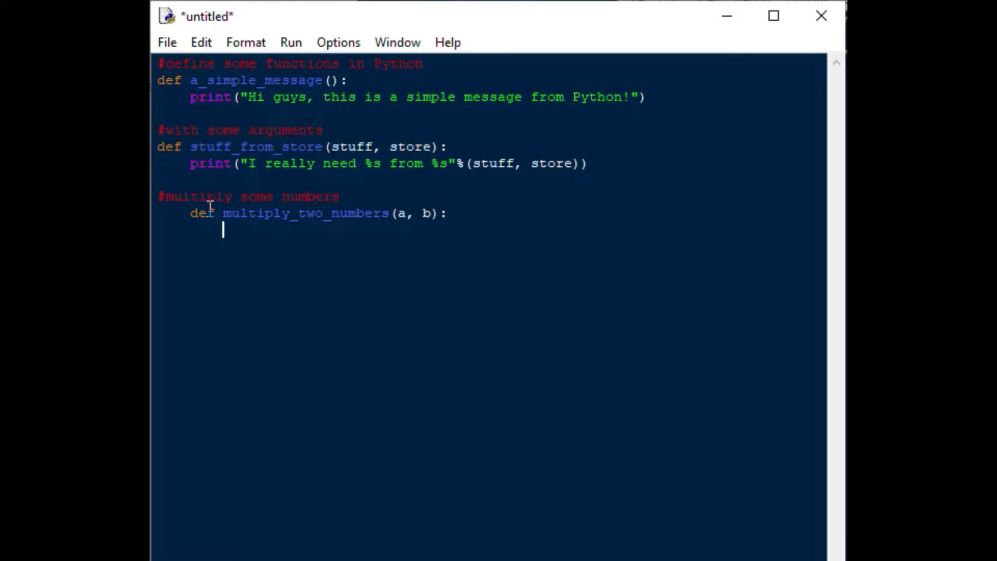
Step: Write the body setting c = a*b and returning c
text(c =)
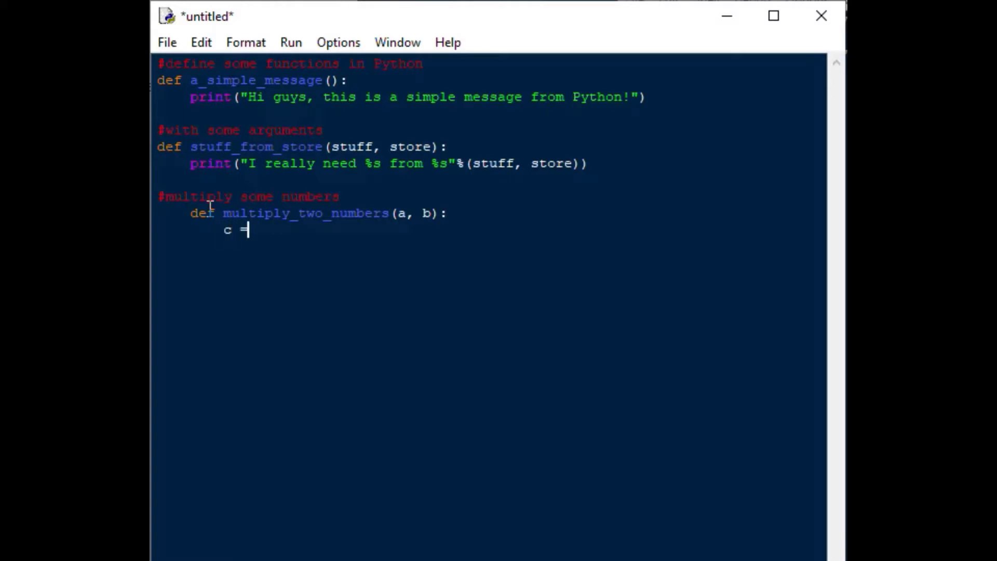
text(a)
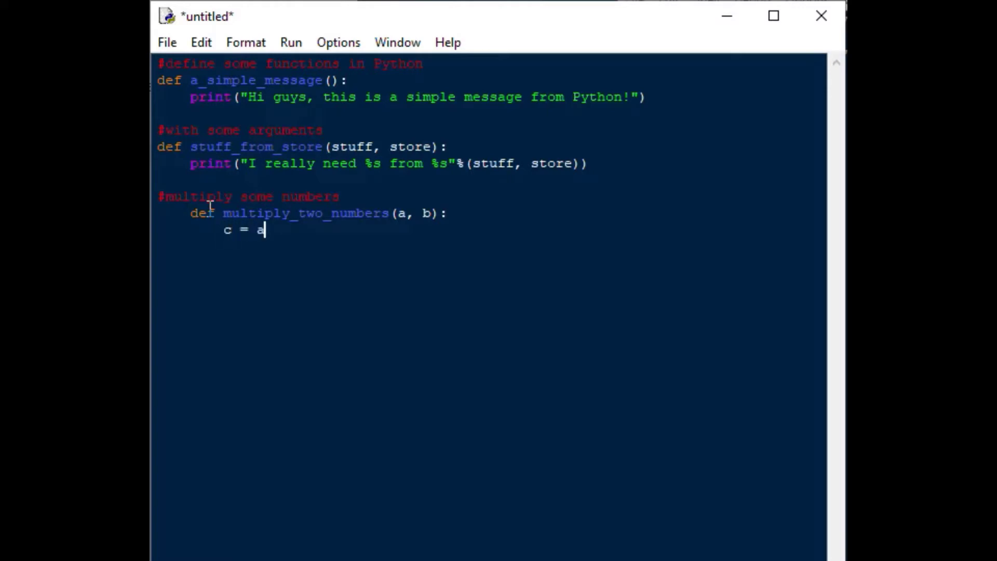
text(*b)
text(return)
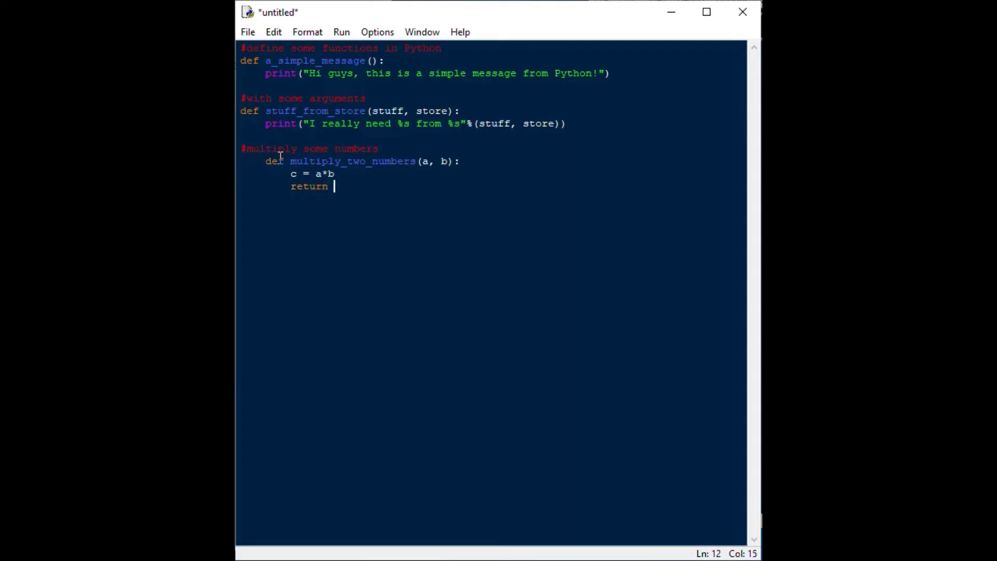
text(c)
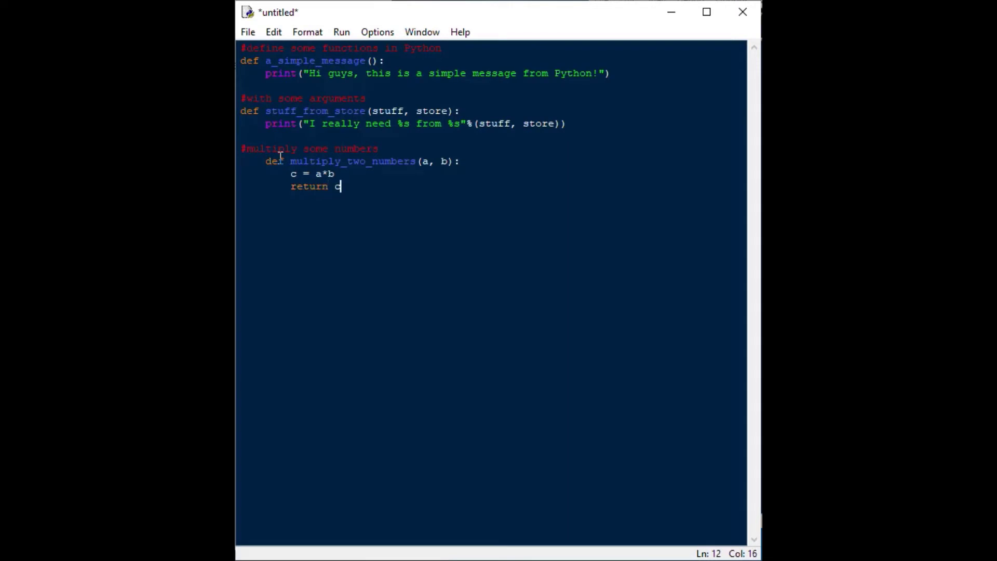
key(Return)
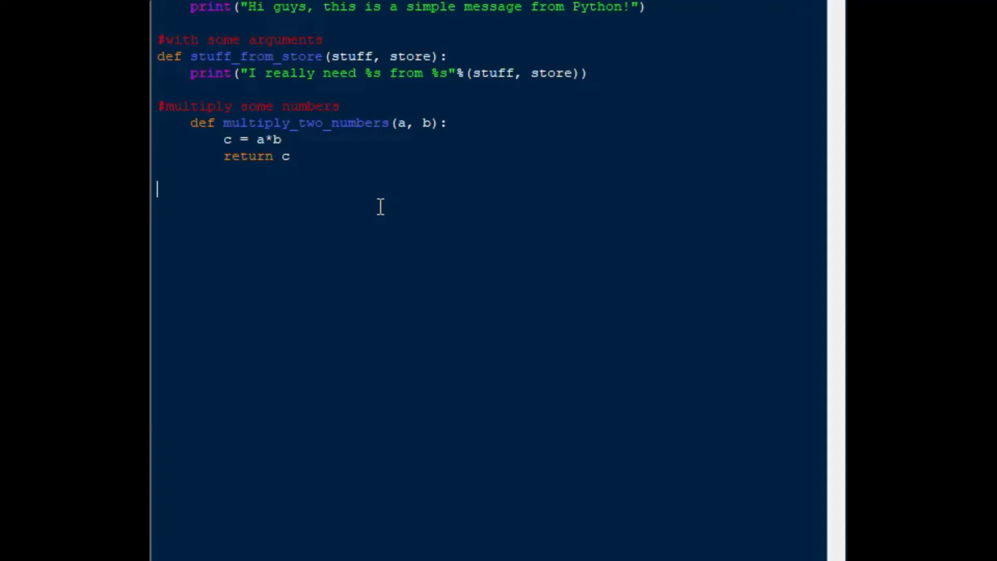
Step: Add a '#print out our message' comment and a_simple_message() call, then save as python_functions.py
text(#print out)
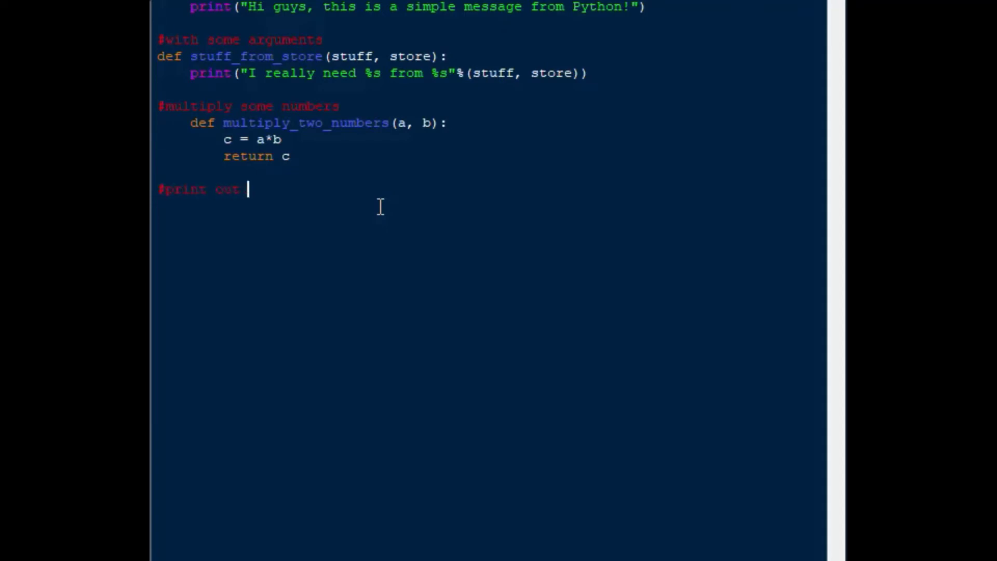
text(our gree)
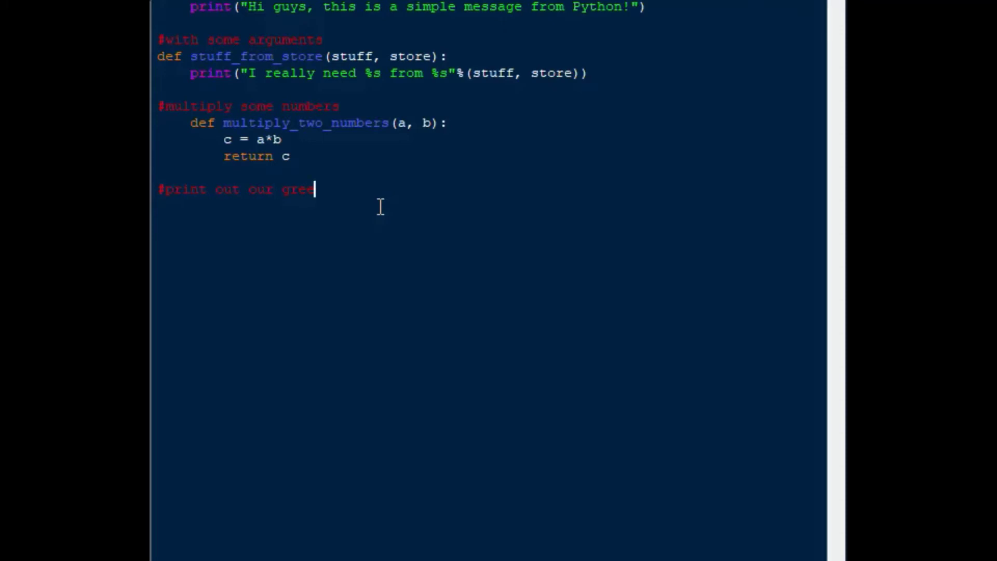
text(meees)
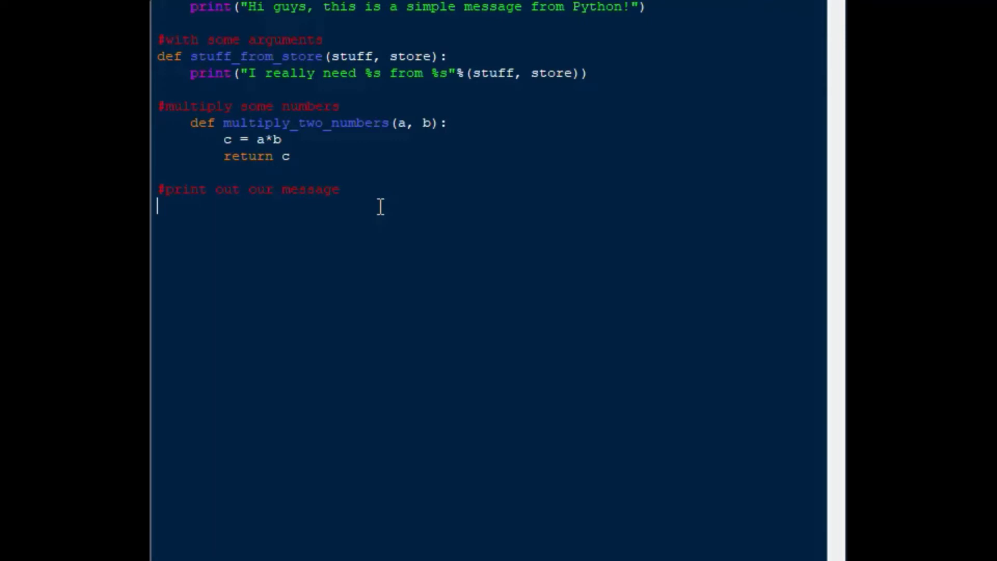
text(a_simp)
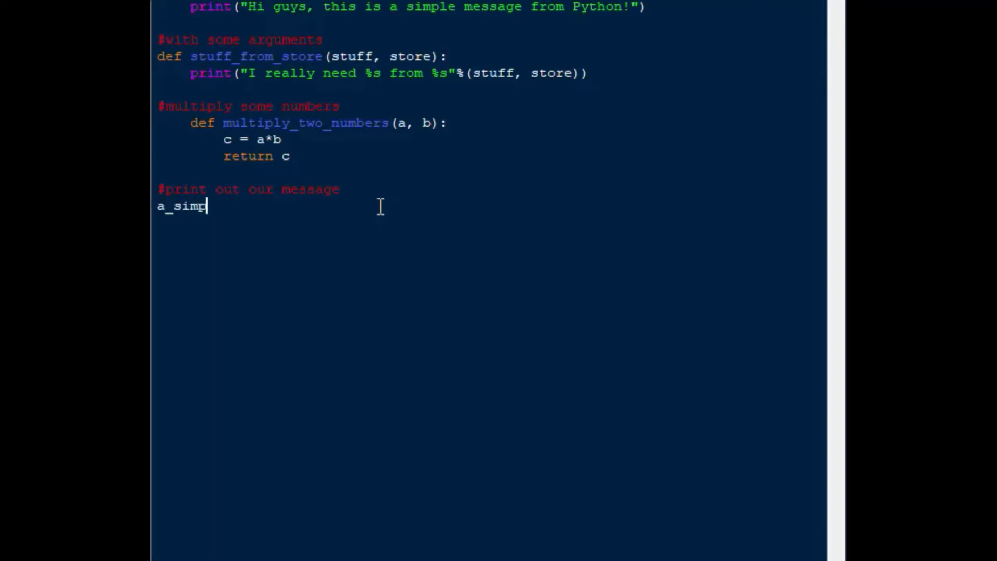
text(le_message)
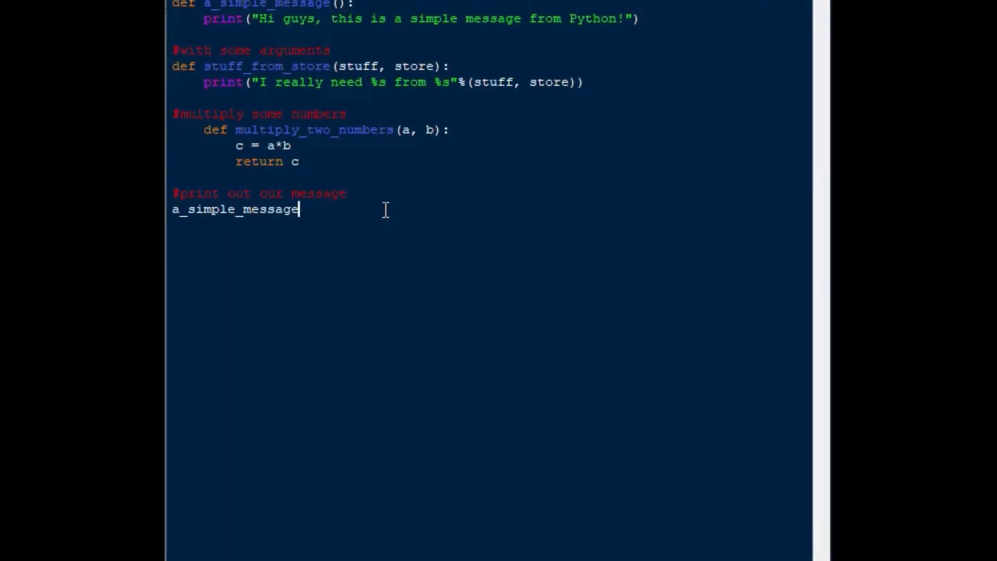
text(())
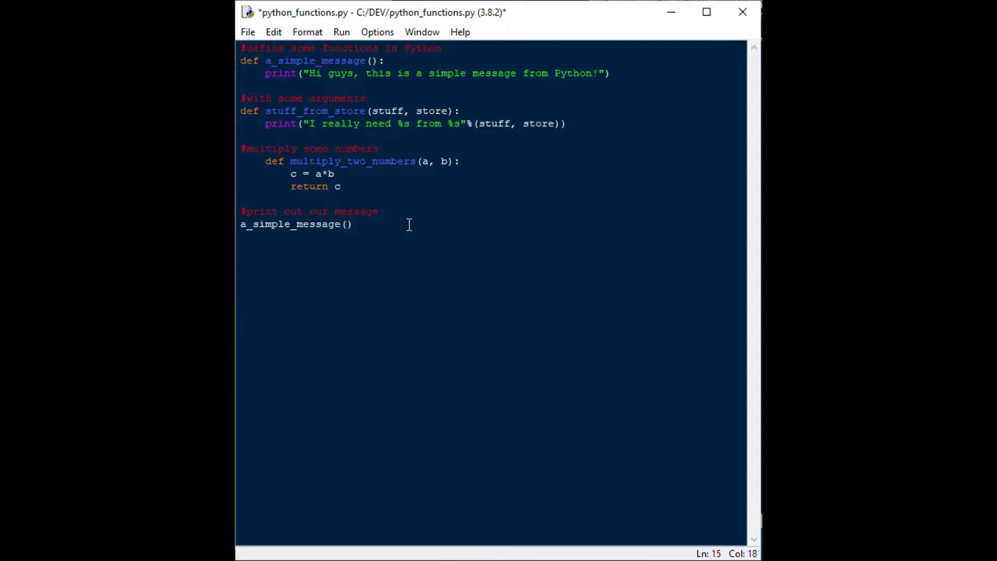
key(ctrl+s)
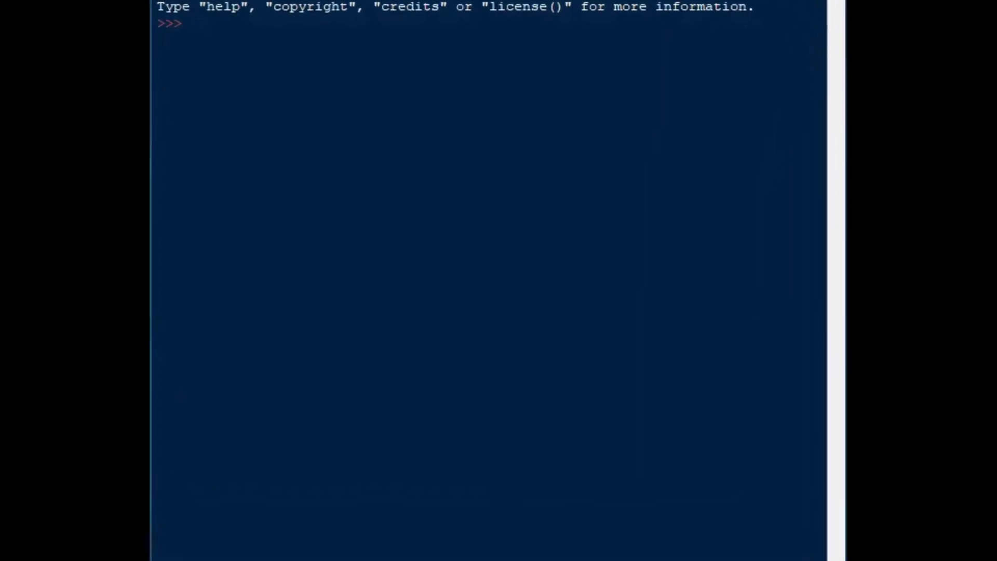
Step: Run the module to print the greeting in the Shell, then return to the editor
key(F5)
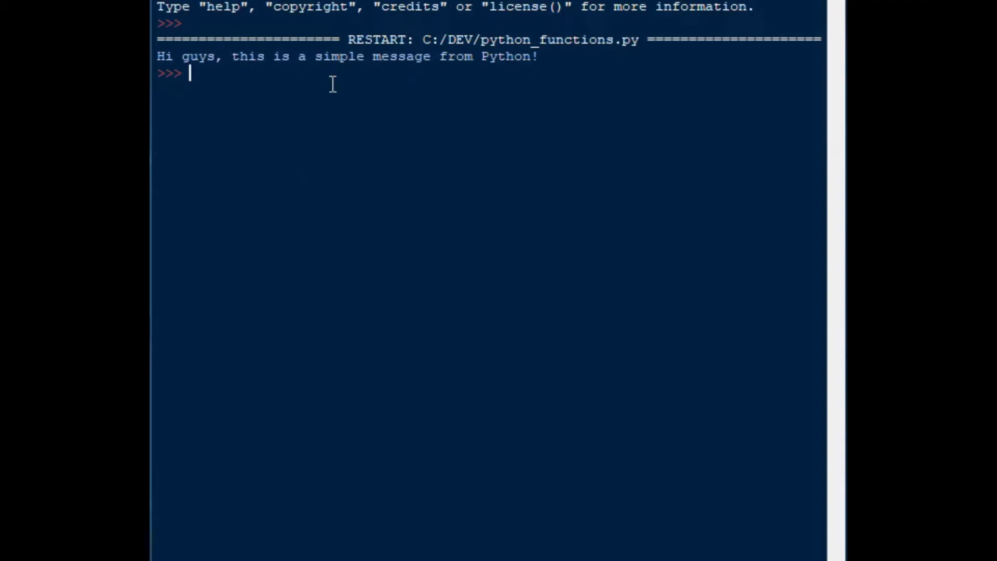
double_click(377, 111)
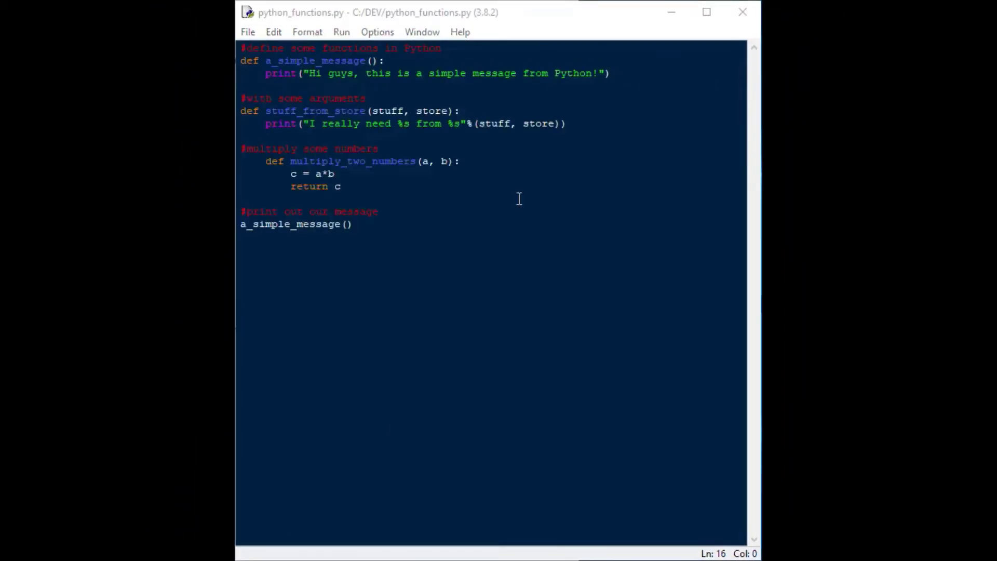
Step: Add a stuff_from_store('potatoes', 'the supermarket') call on a new line
click(706, 12)
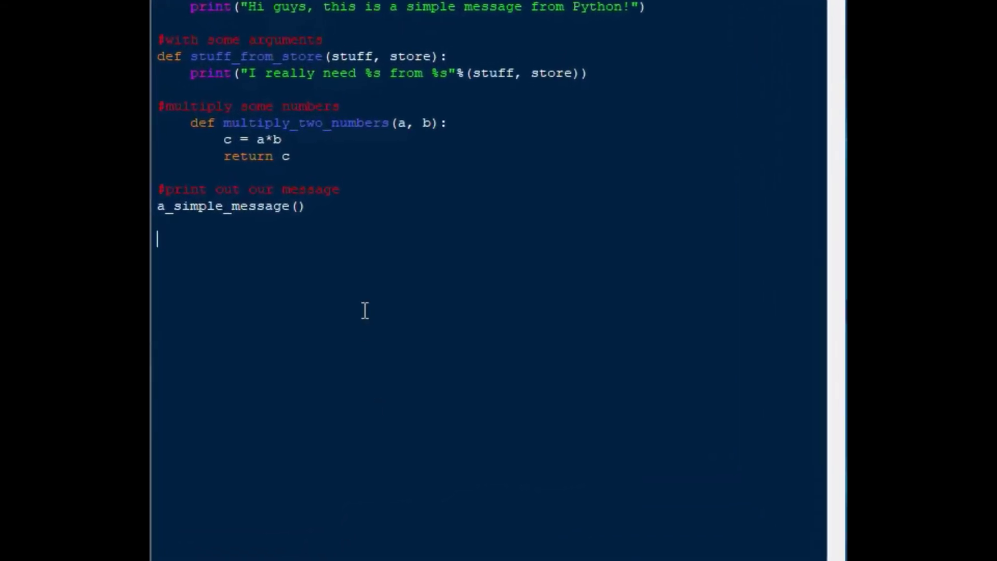
text(st)
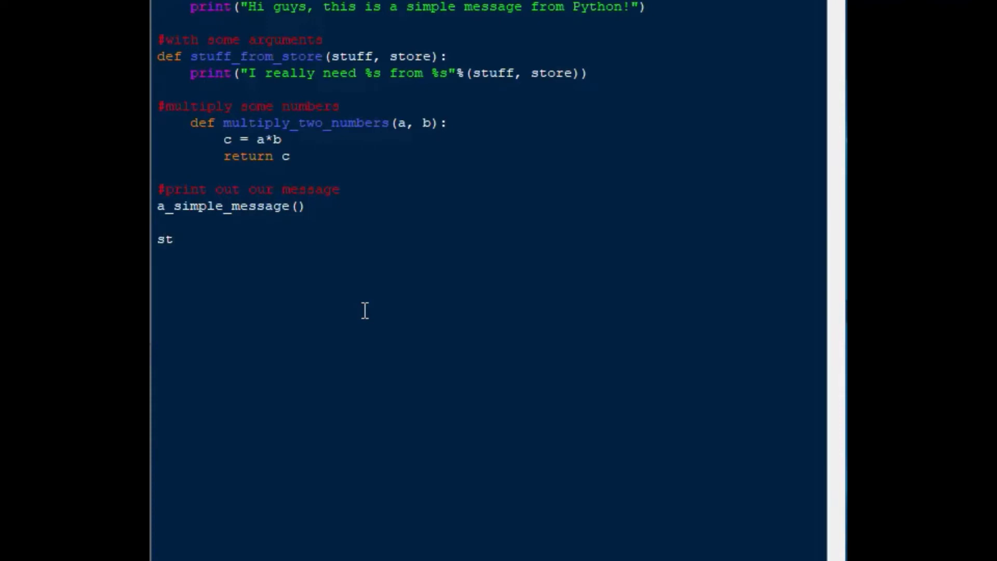
text(uff_from)
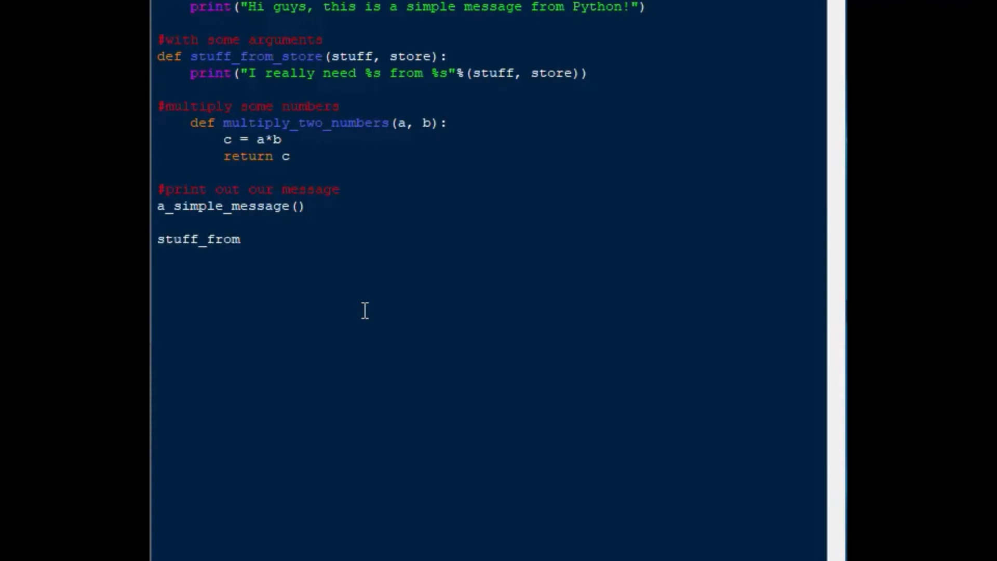
text(_store)
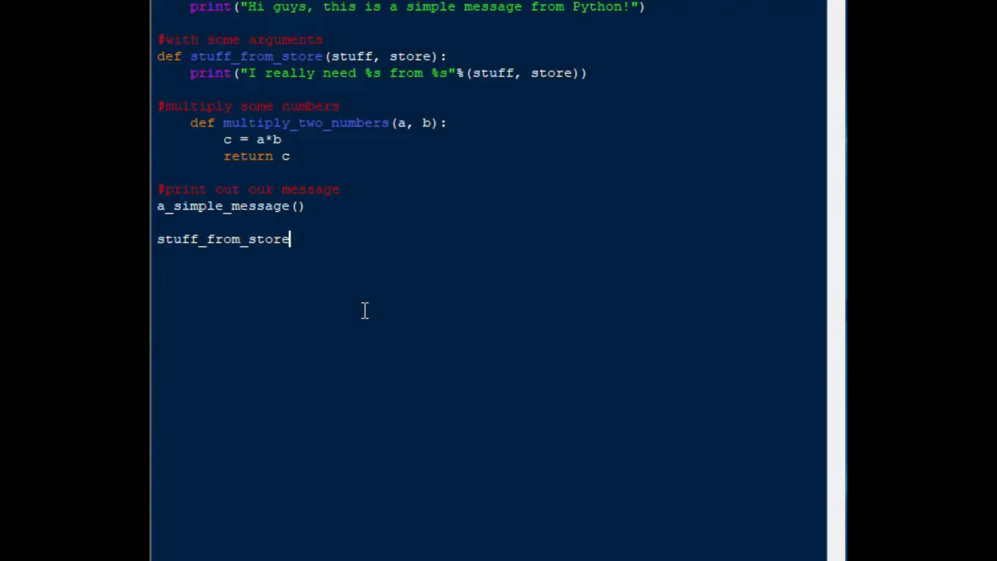
text(()
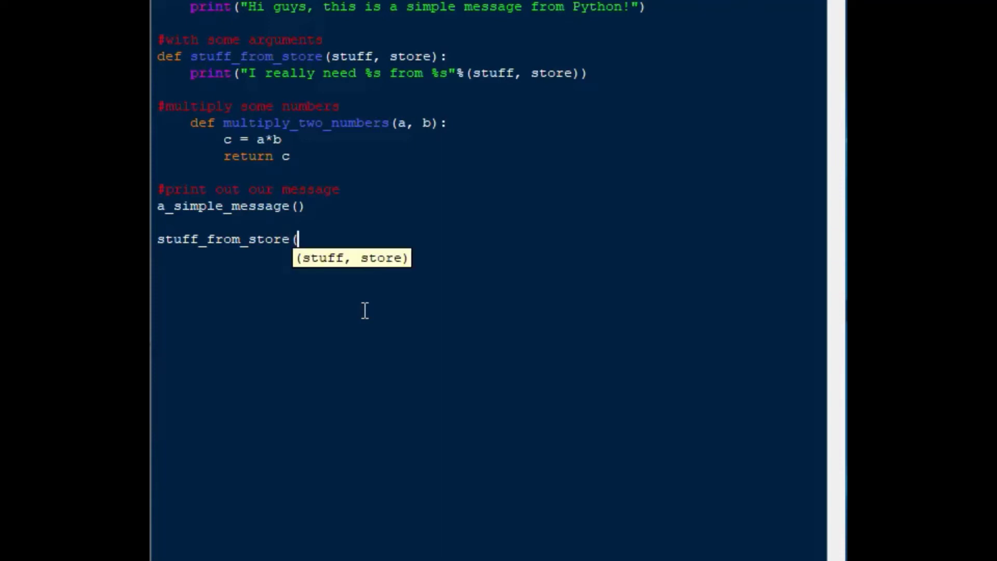
text('pc)
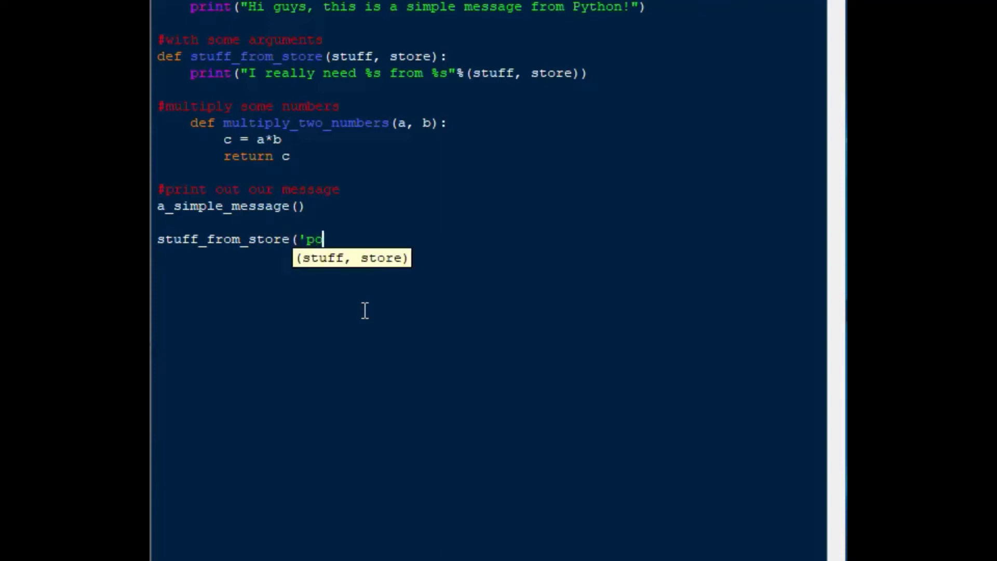
text(tatoes', 'the supermakr)
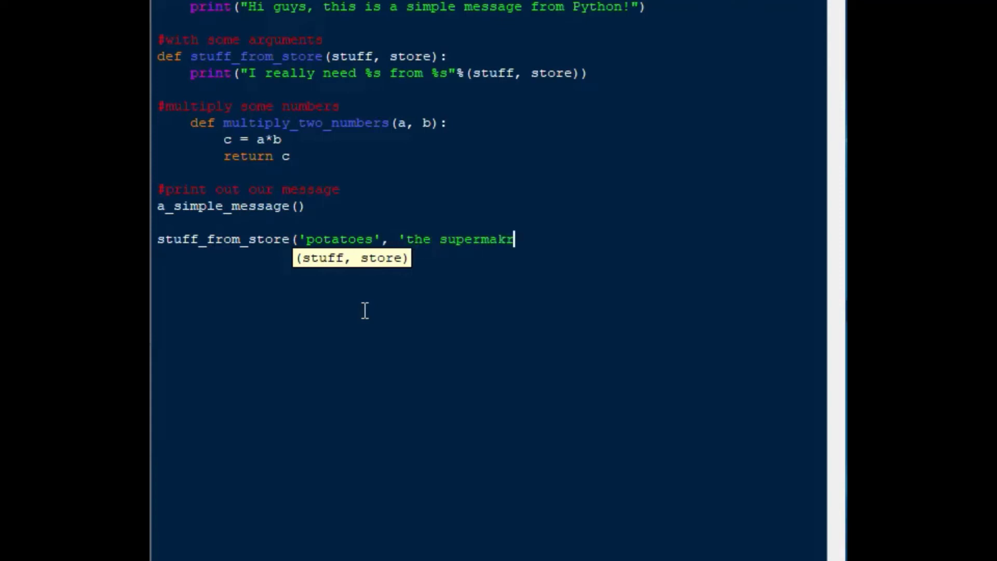
text(et')
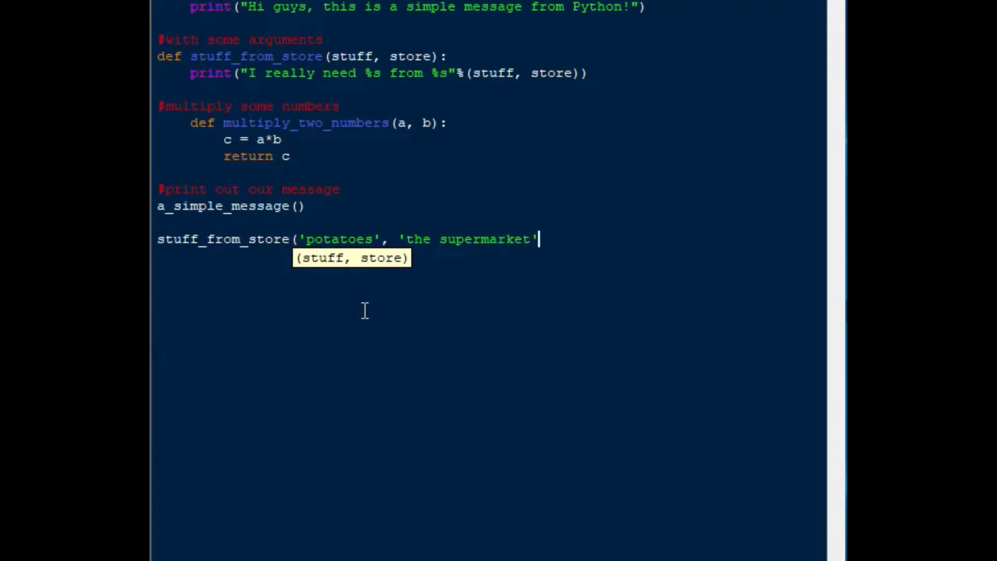
text())
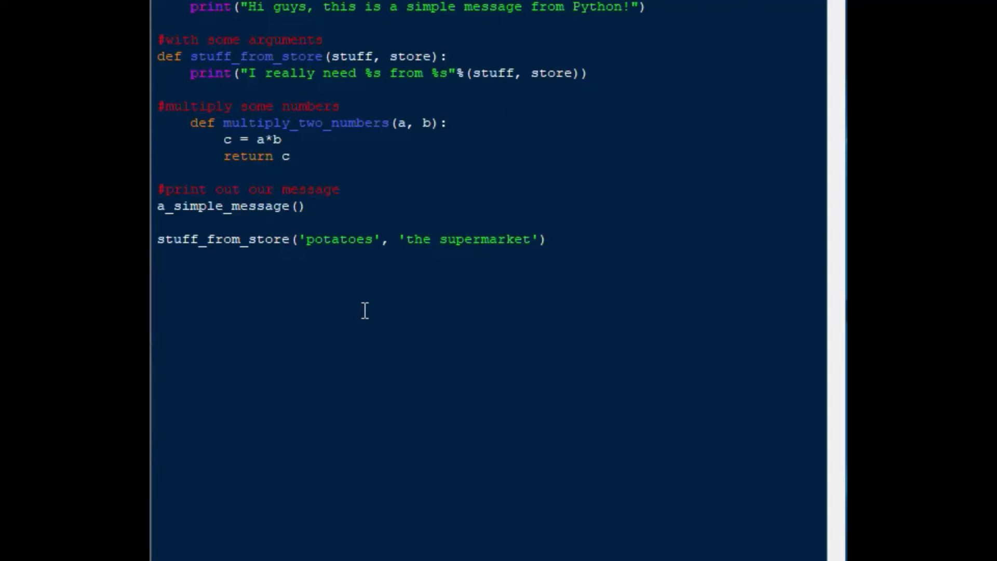
Step: Add stuff_from_store('tires', 'the tire shop') below it
text(stuff)
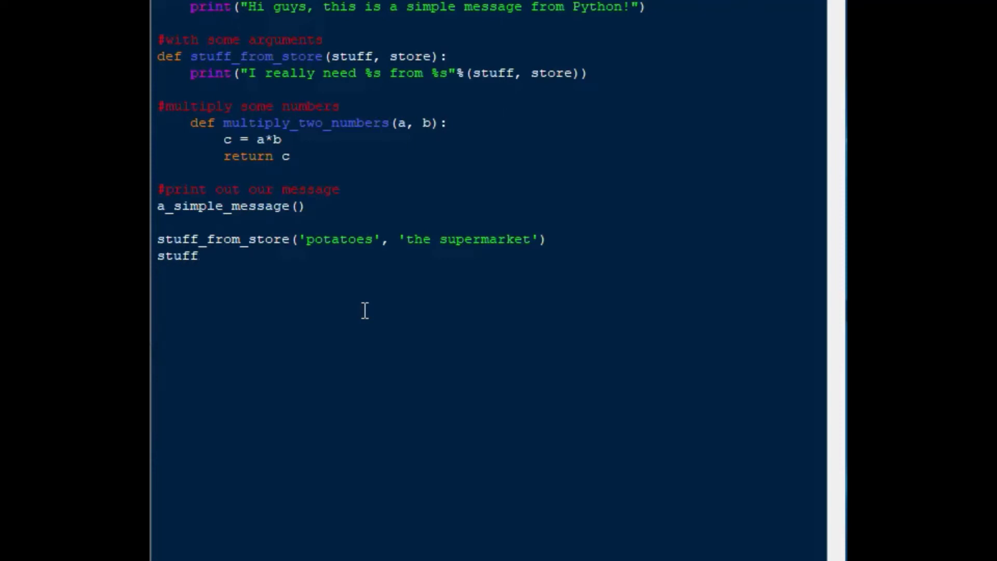
text(_from)
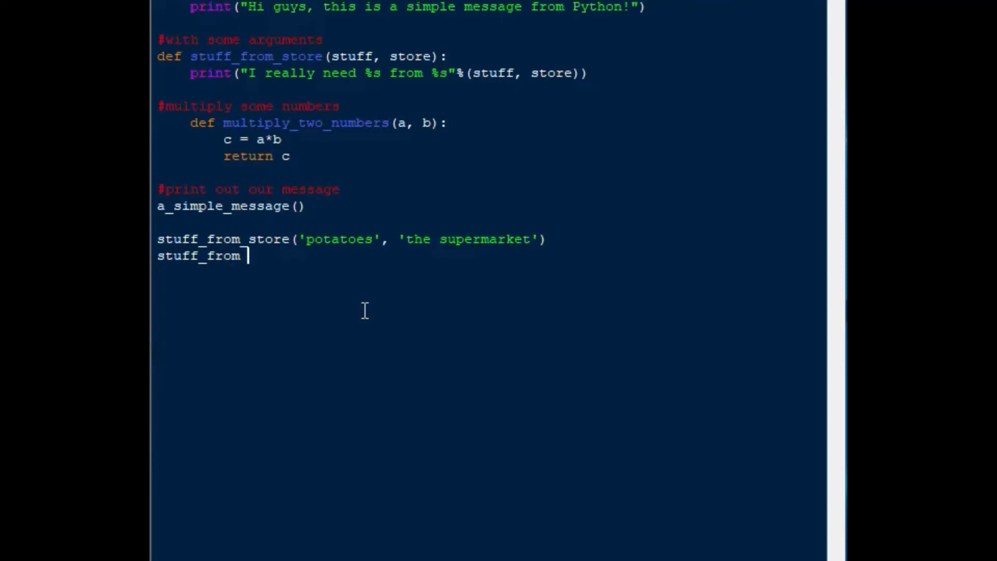
text(store)
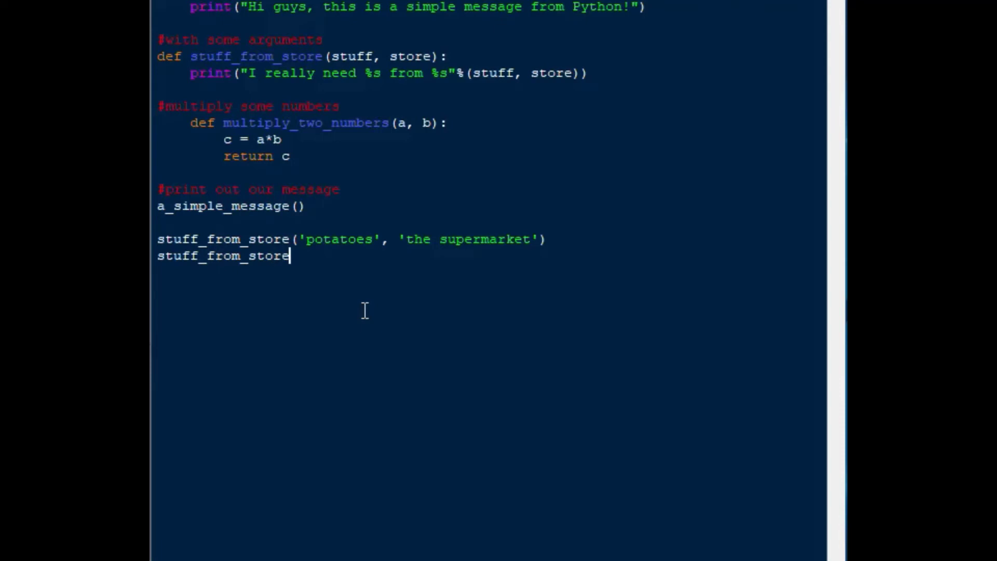
text(('tires',)
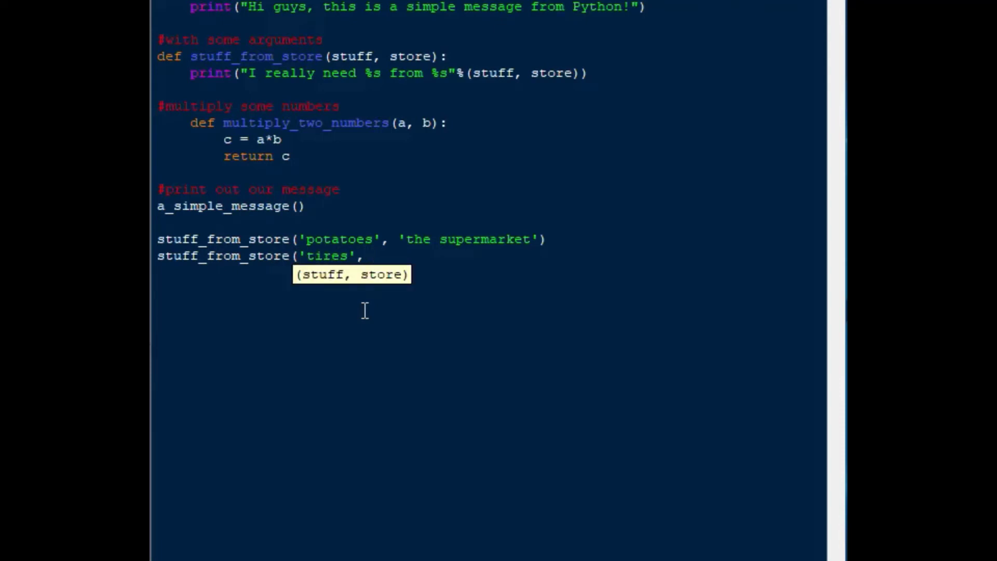
text('tire s)
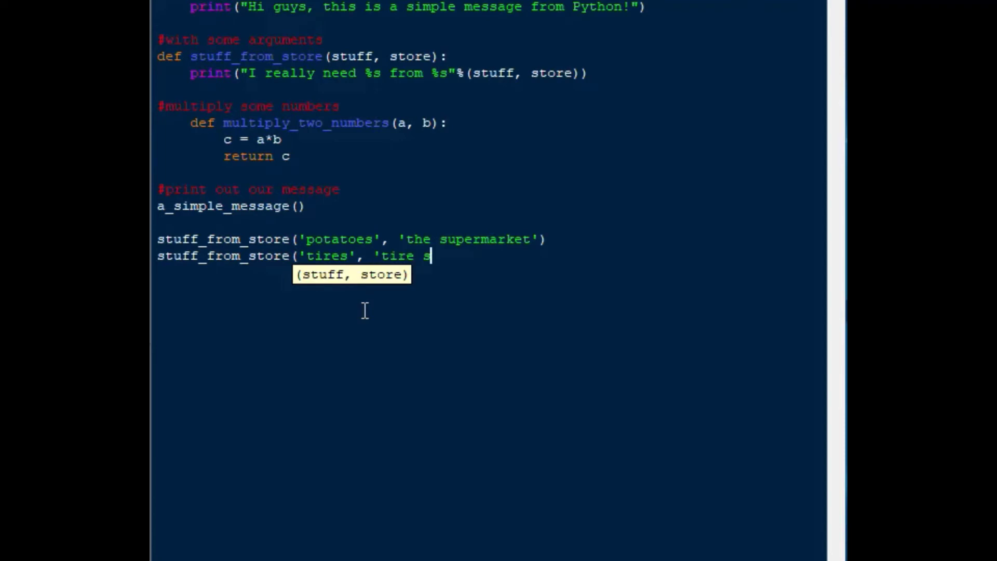
text(he)
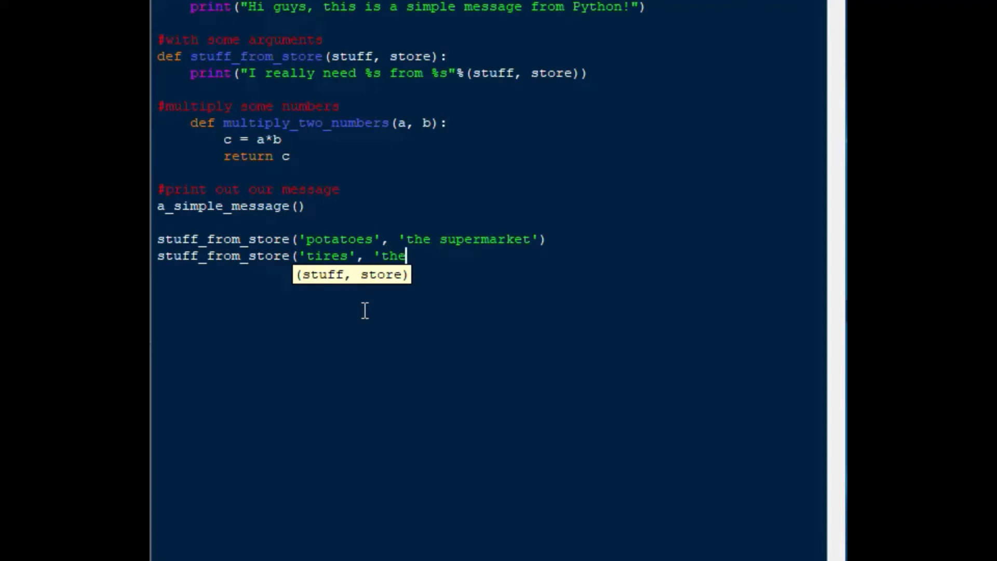
text(tire sh)
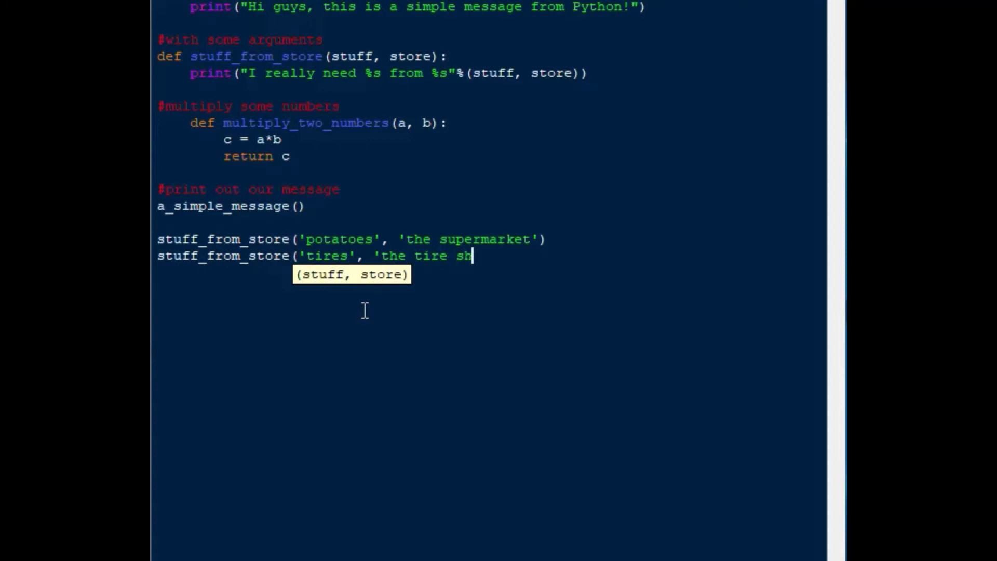
text(op')
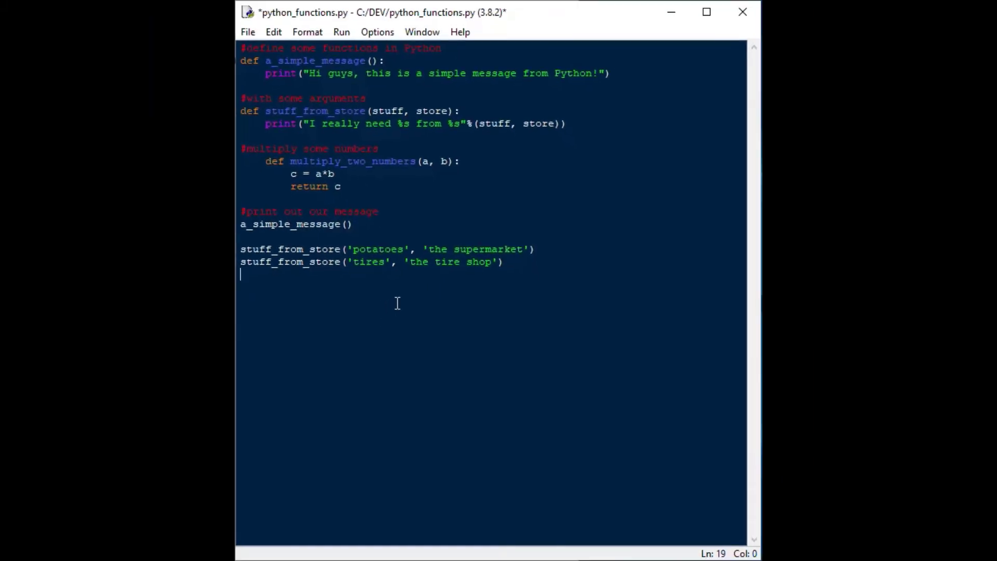
Step: Save and rerun python_functions.py, printing the potatoes and tires lines in the Shell
key(ctrl+s)
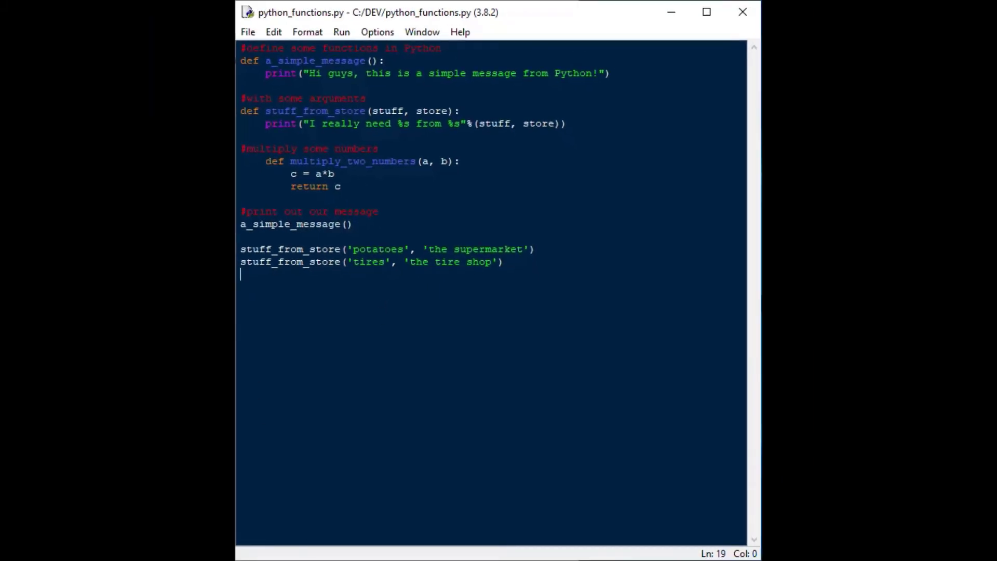
key(F5)
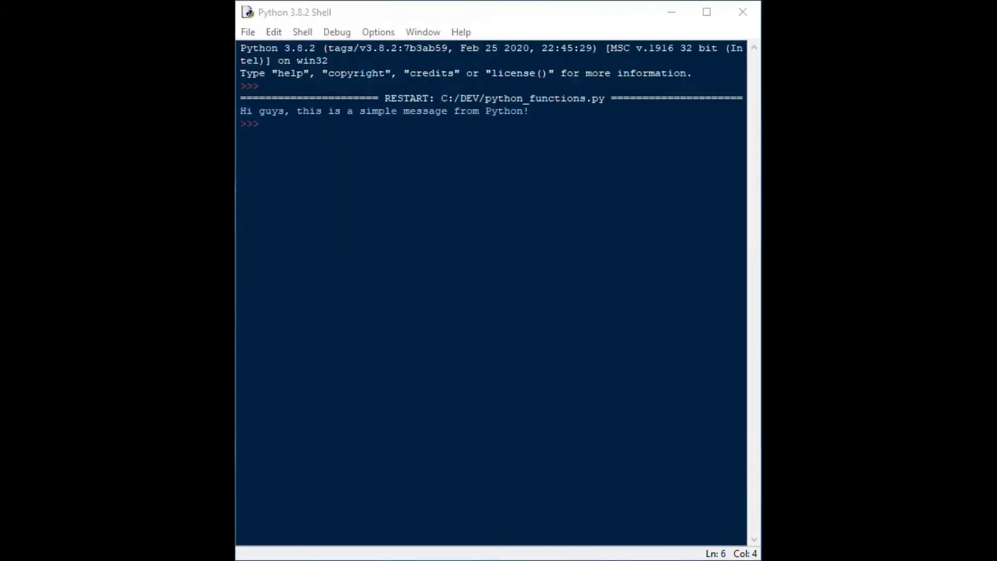
click(706, 11)
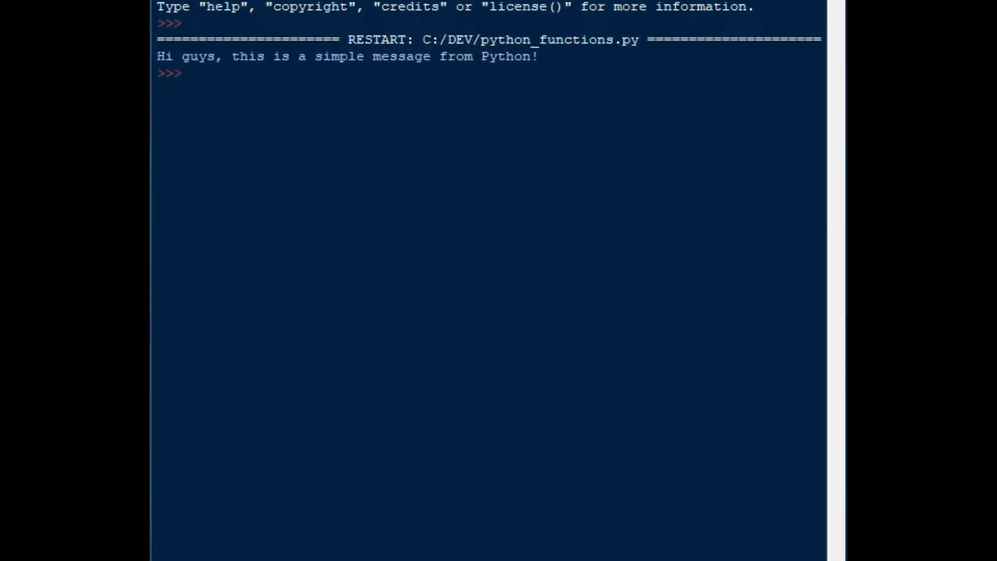
key(F5)
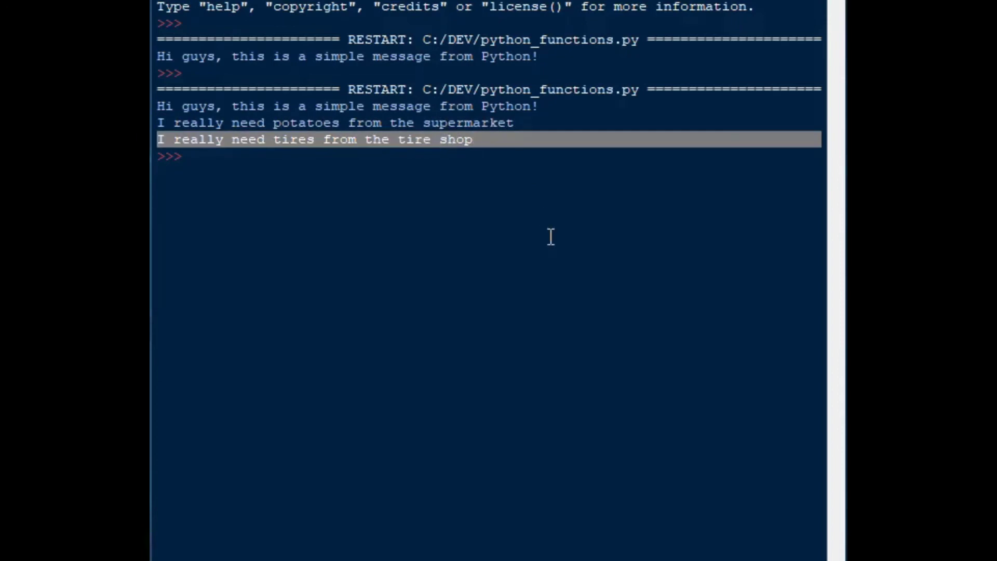
mouse_move(284, 222)
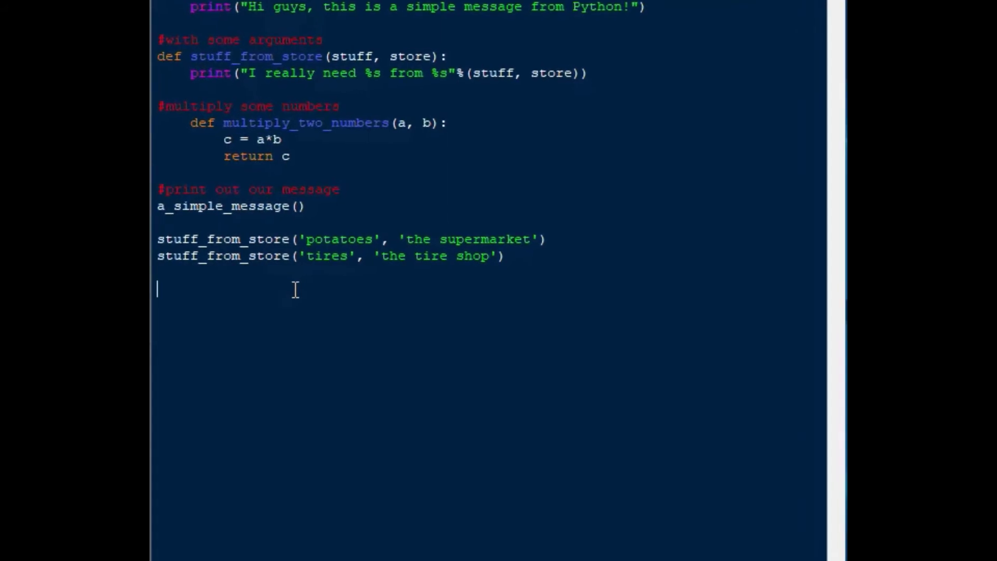
Step: Write x = multiply_two_numbers(10, 5) at the end of the script
text(multi)
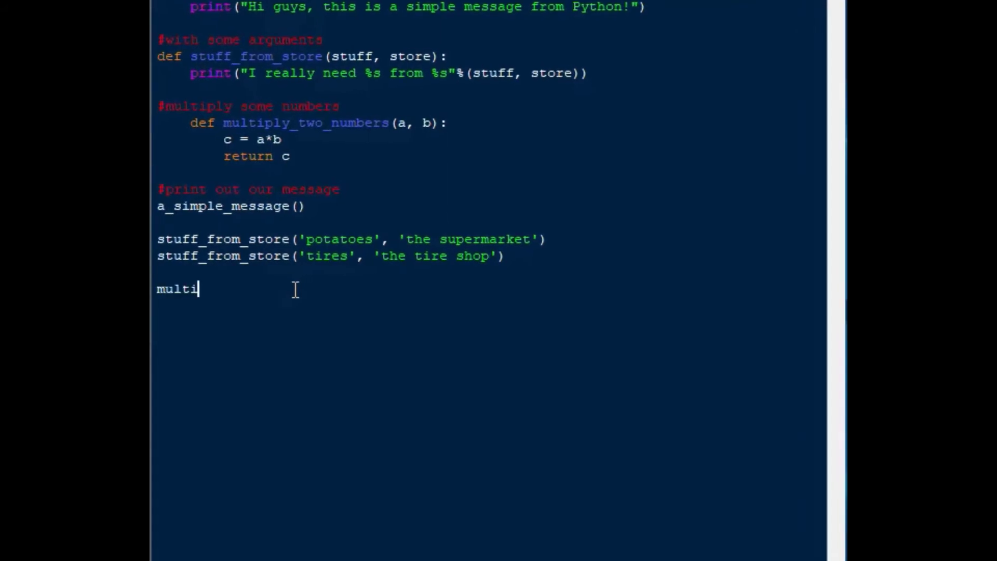
text(ply_t)
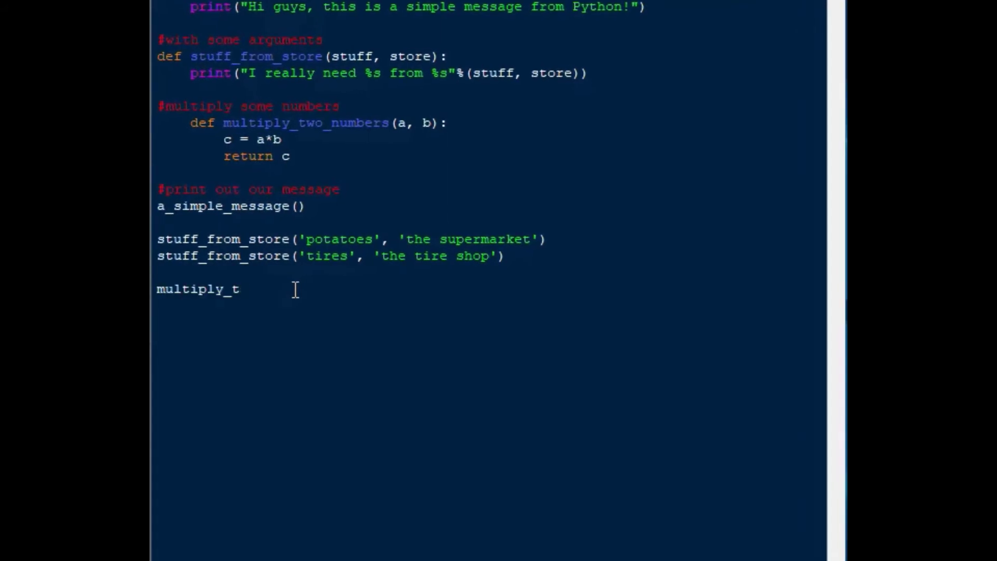
text(wo_numbers)
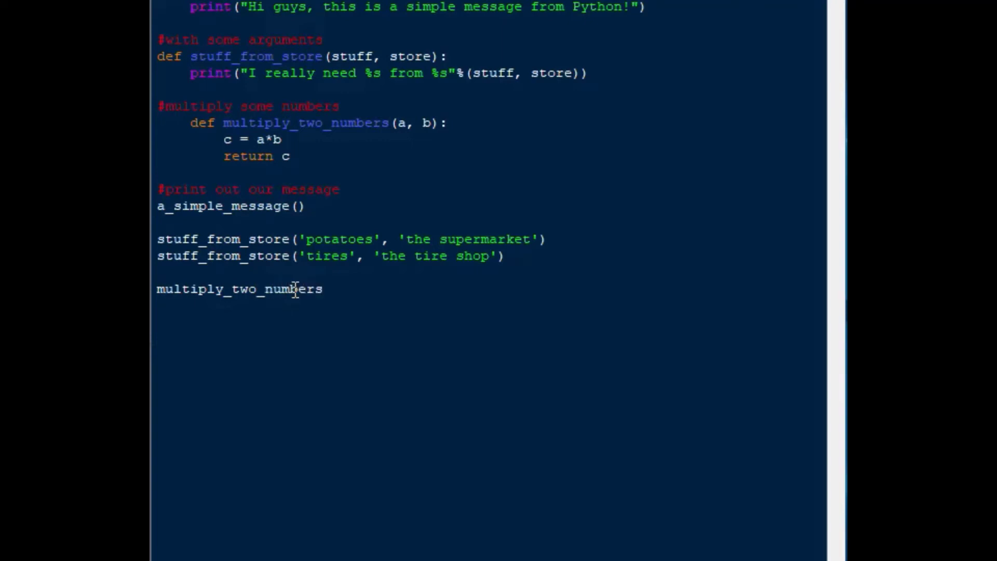
text(()
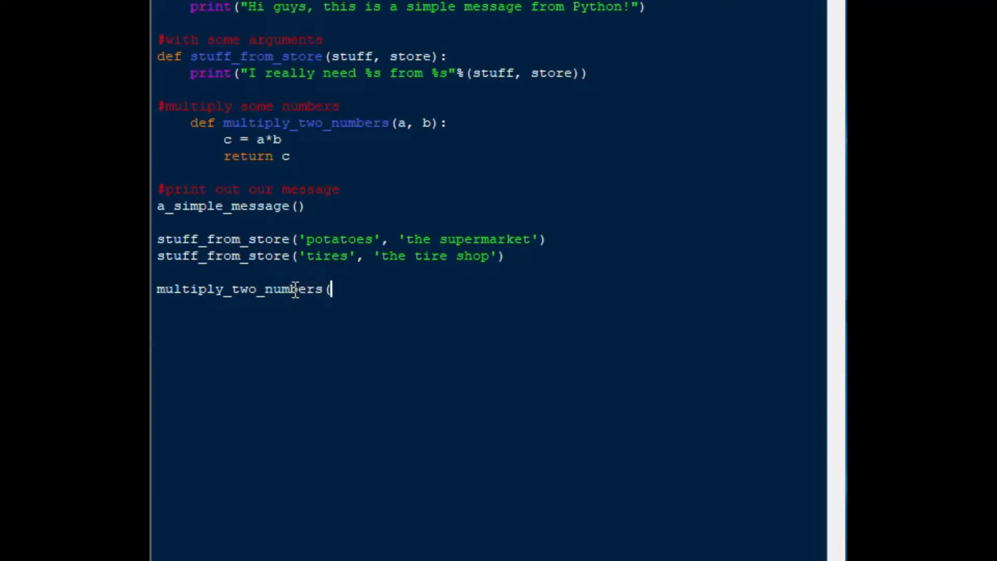
text(10)
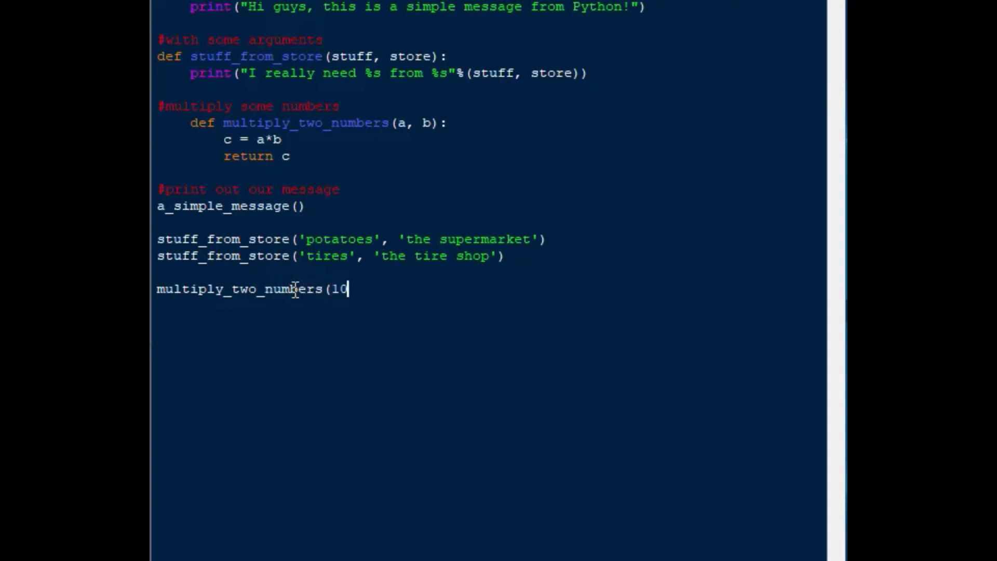
text(, 5)
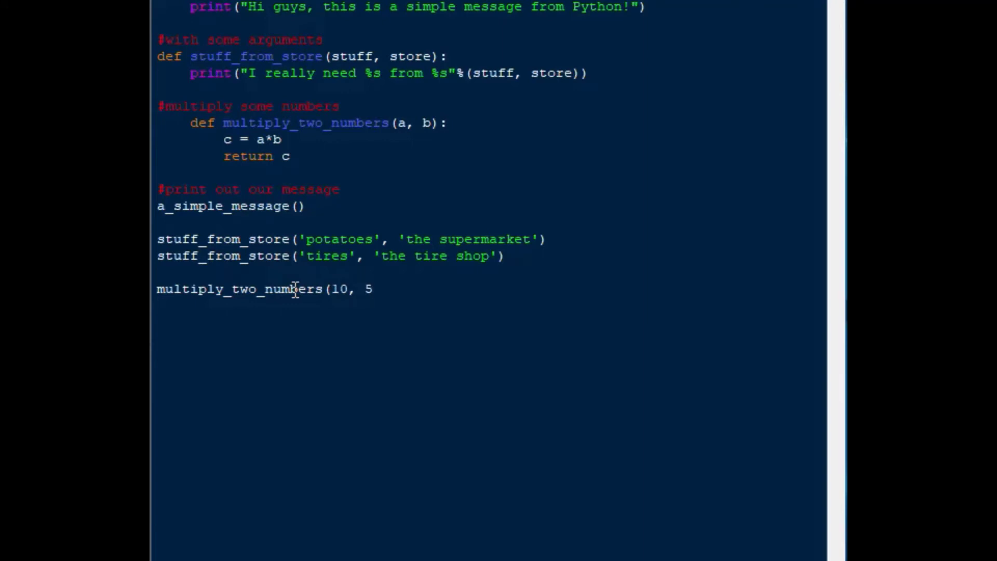
text())
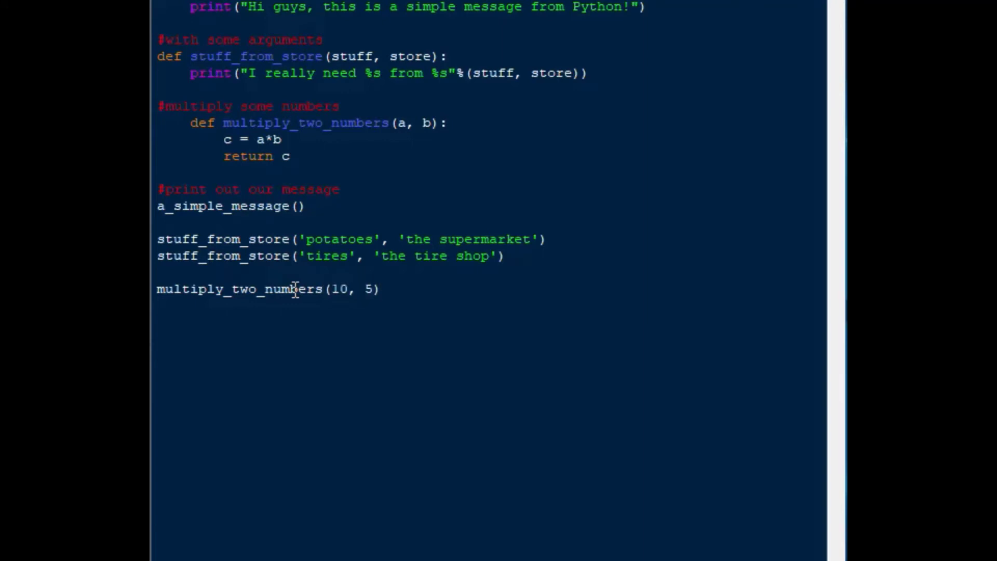
click(380, 288)
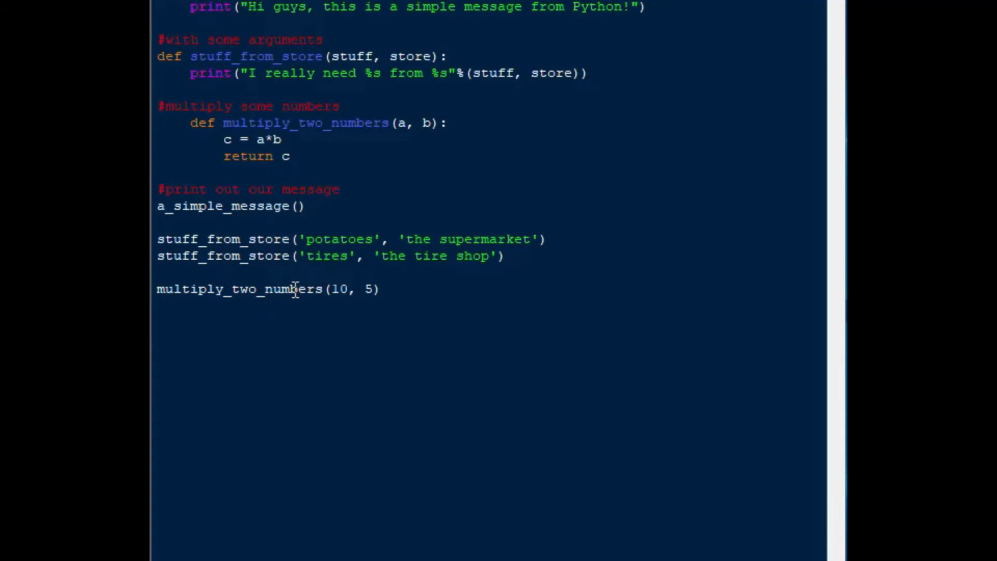
text(x =)
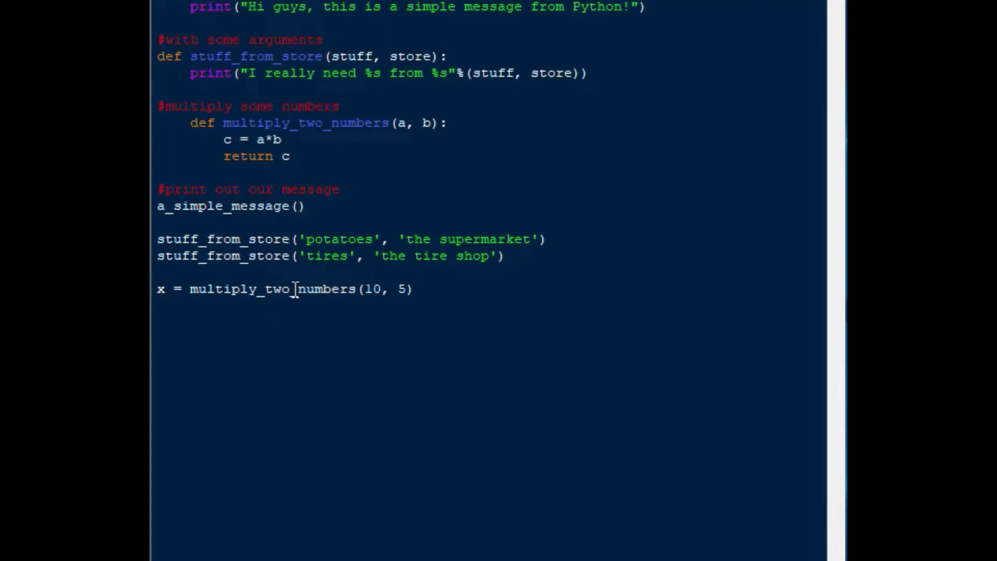
Step: Add print(x) on the next line and save the script
key(Return)
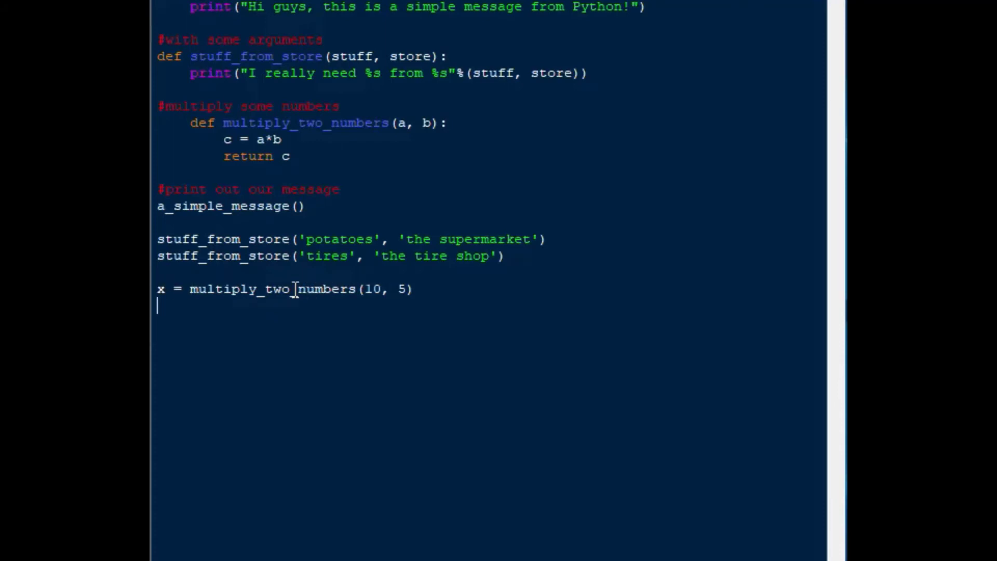
text(print()
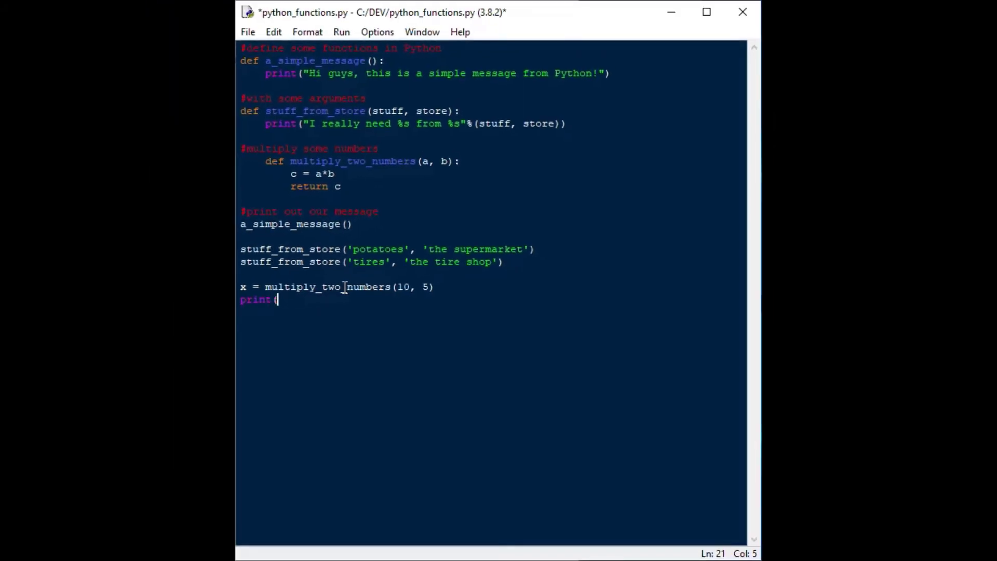
text(x))
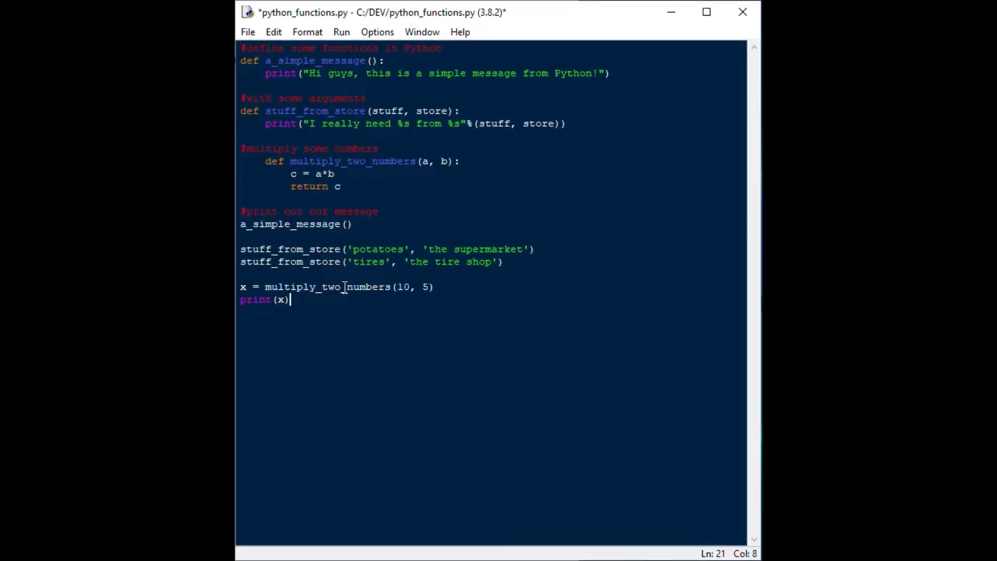
key(ctrl+s)
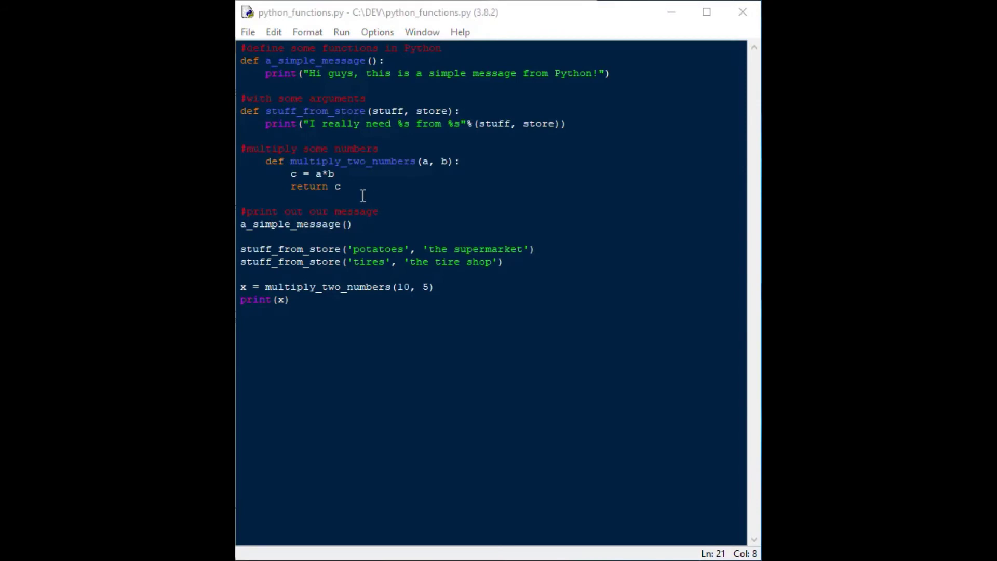
Step: Dedent the c = a*b and return c lines, then rerun the script to print 50
click(706, 11)
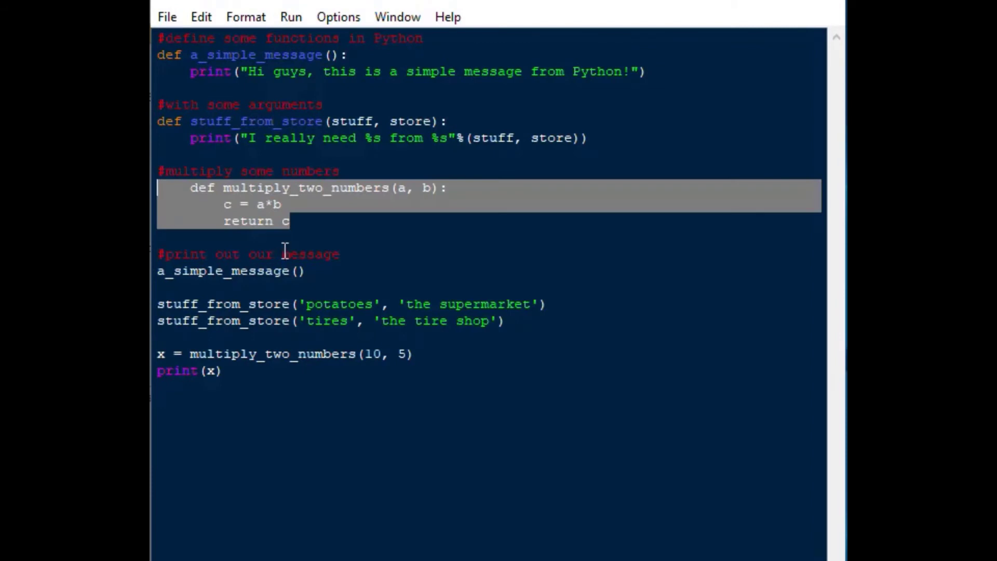
key(Tab)
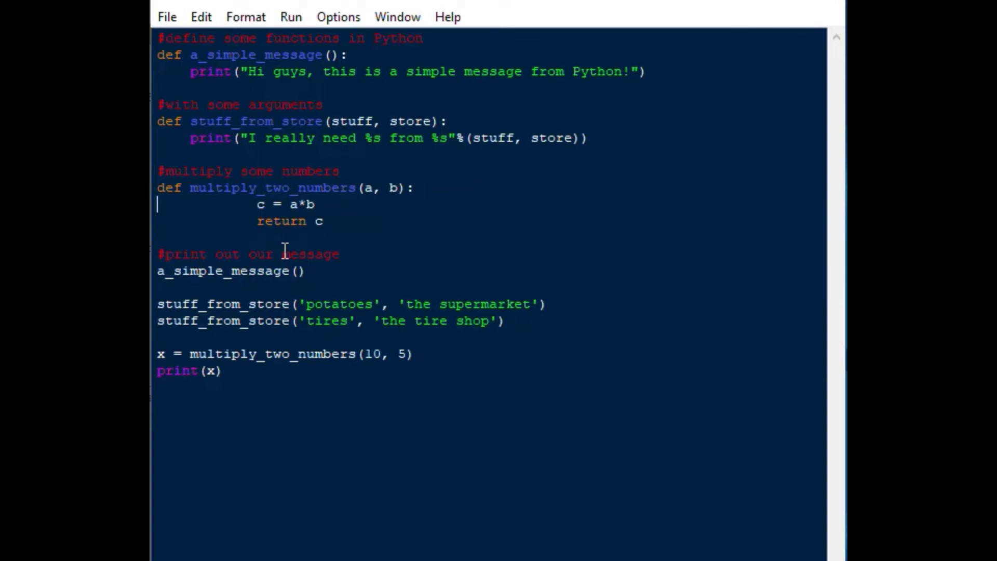
key(BackSpace)
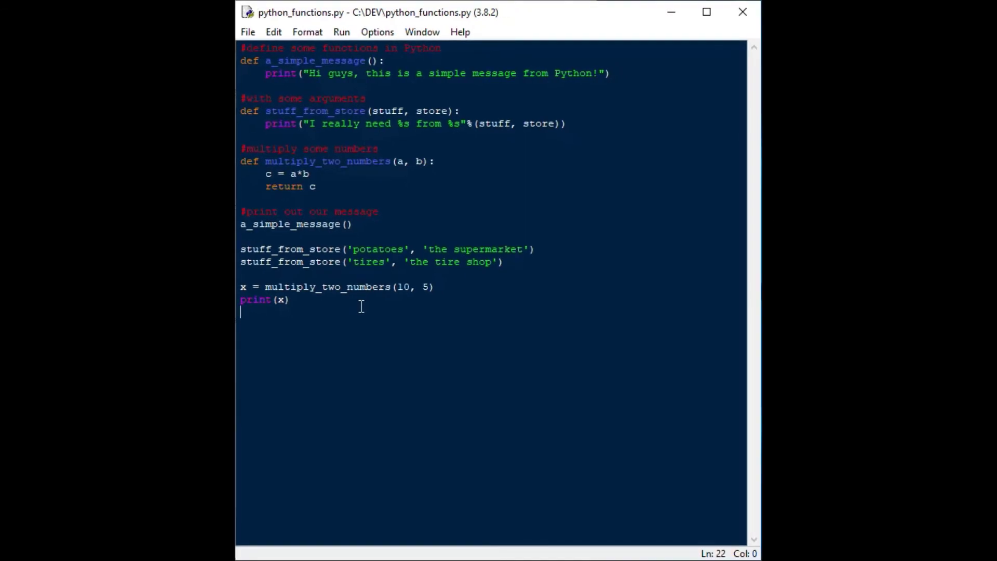
key(F5)
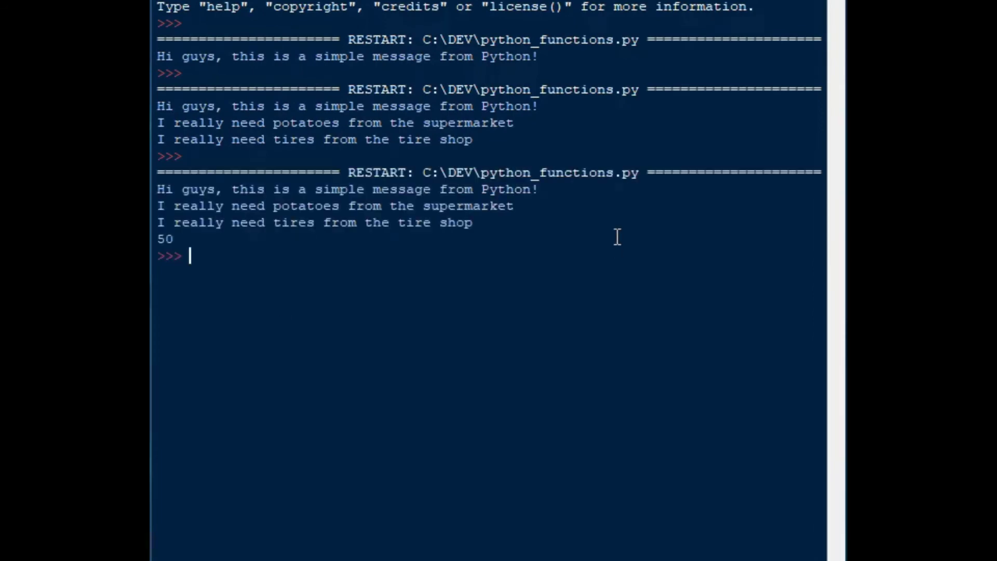
Step: Inspect the Shell output by selecting the word 'message' and the 'Hi guys' line
double_click(401, 189)
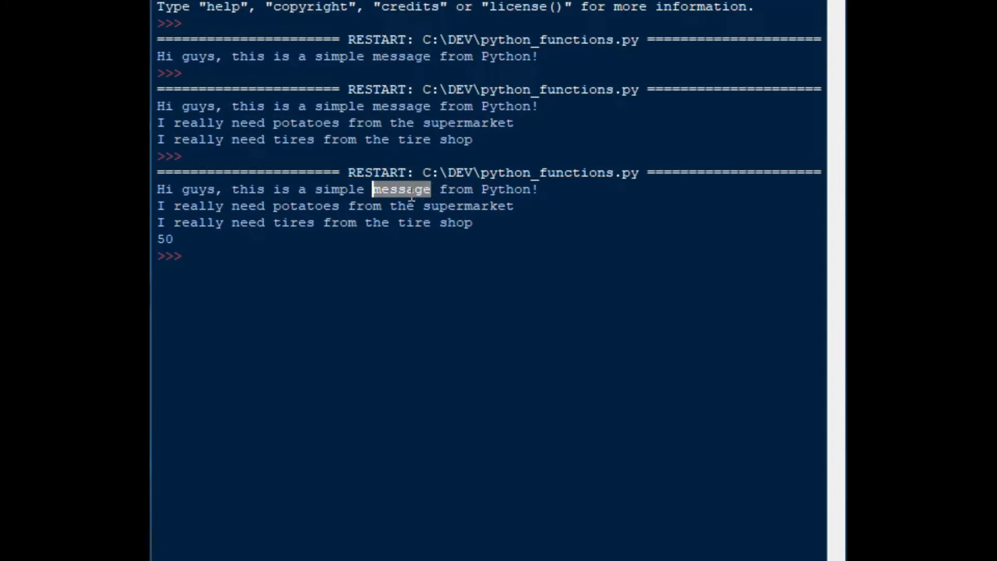
triple_click(318, 222)
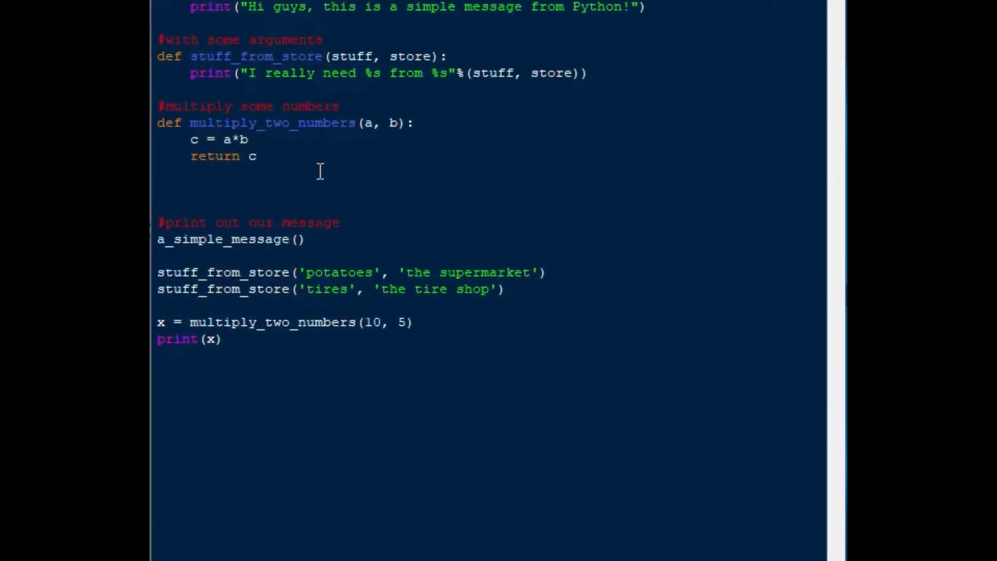
Step: Add a '#function from inside another' comment and the header def tires_needed(cars):
text(#func)
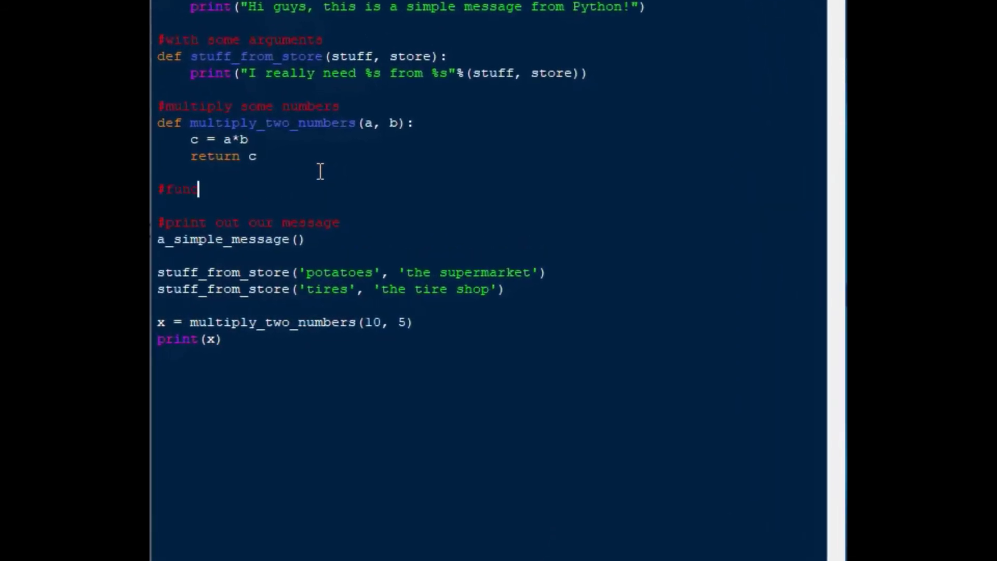
text(tion from inside another)
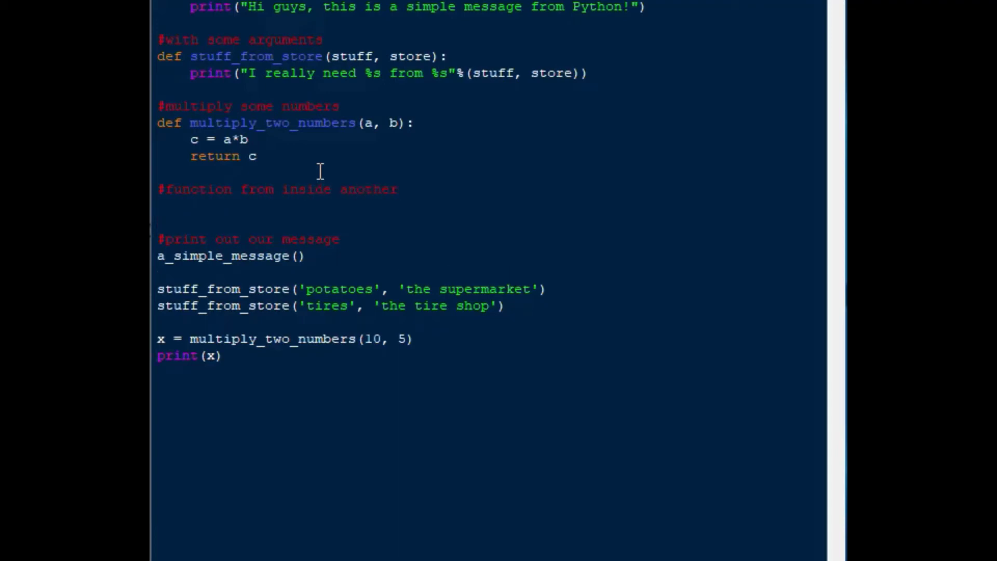
text(def)
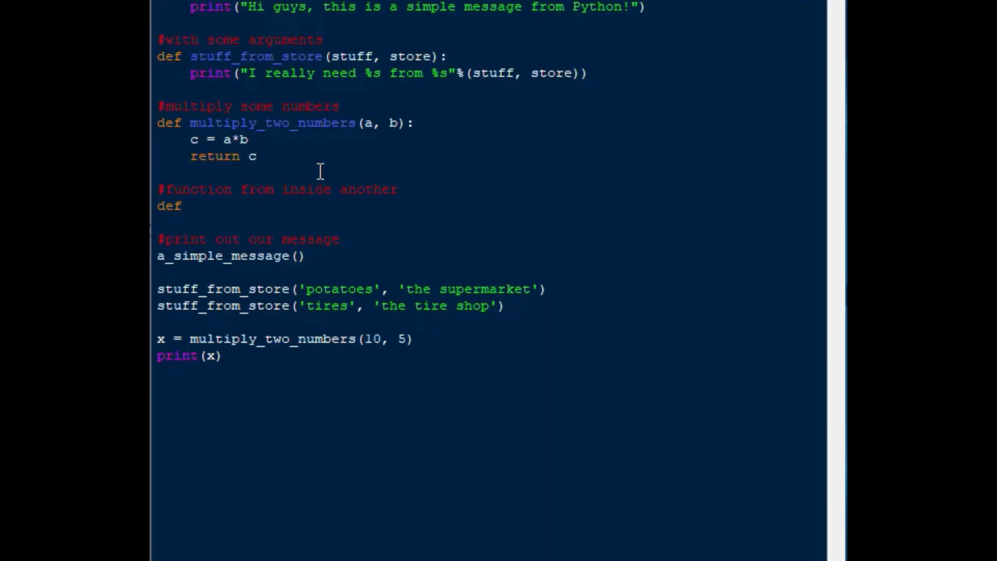
click(182, 206)
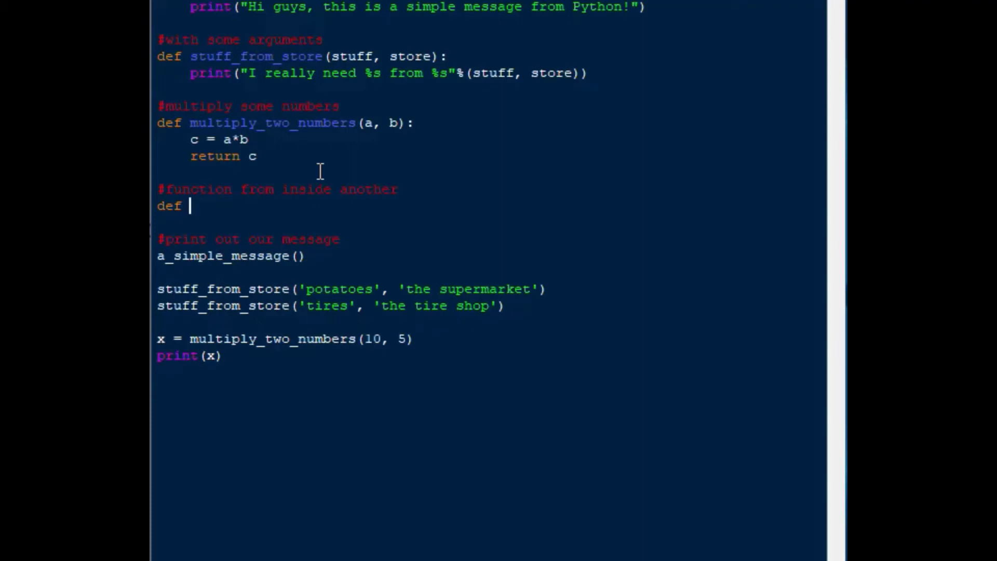
text(tires)
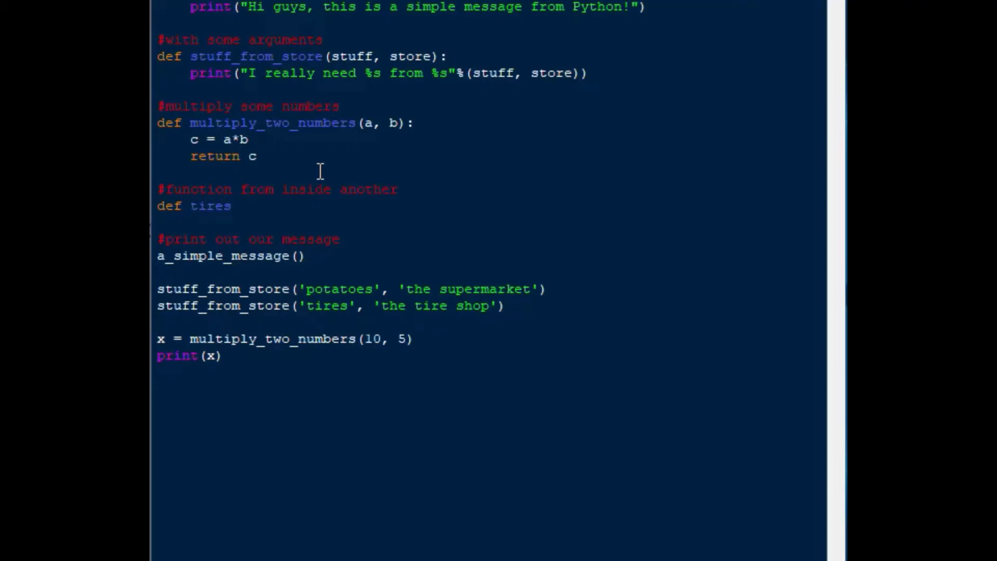
text(_need)
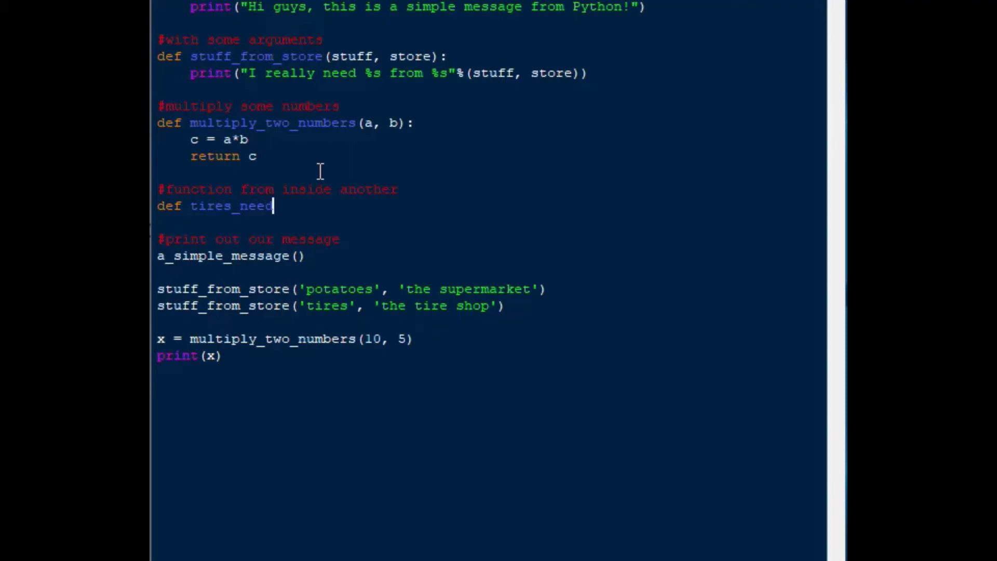
text(ed(ca)
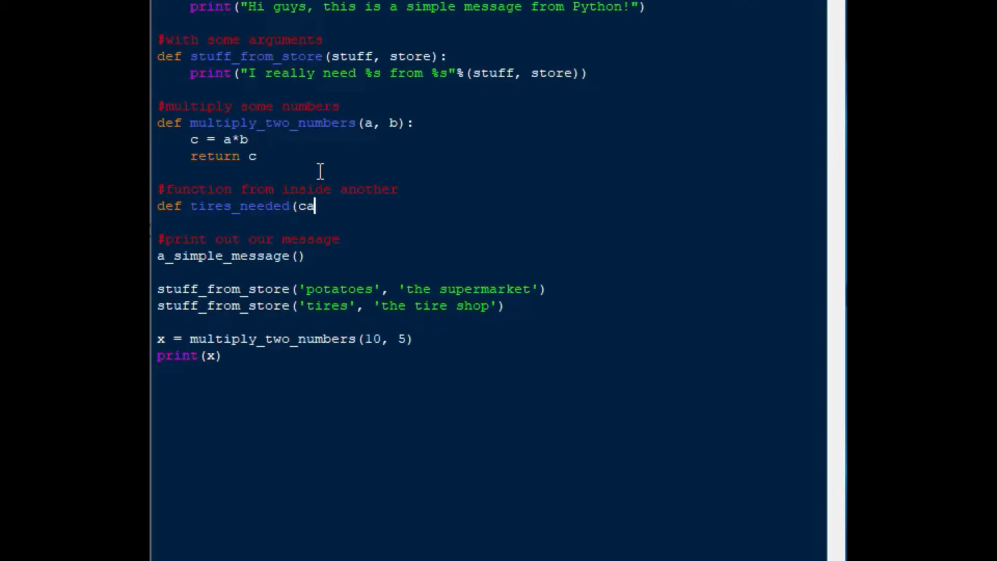
text(rs))
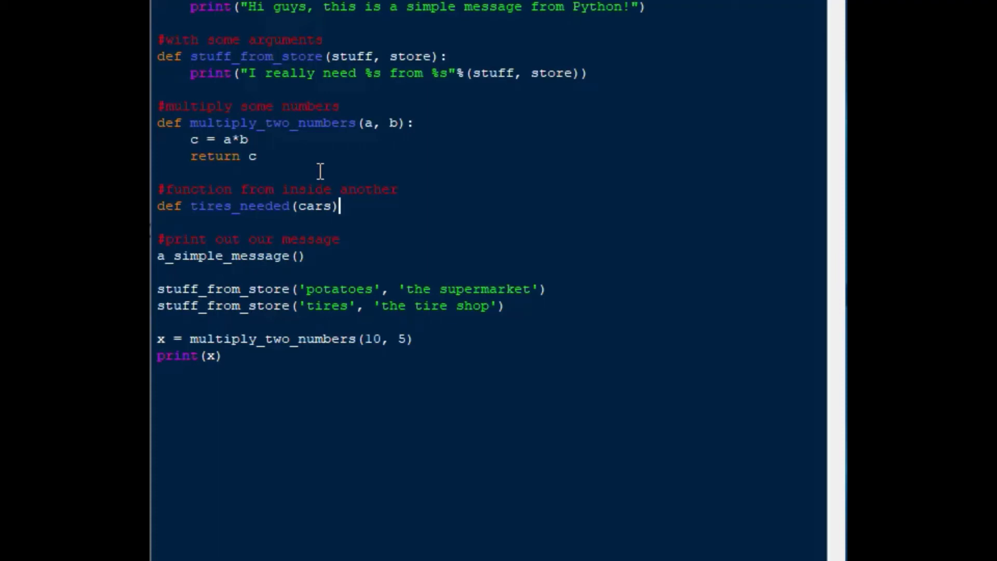
text(:)
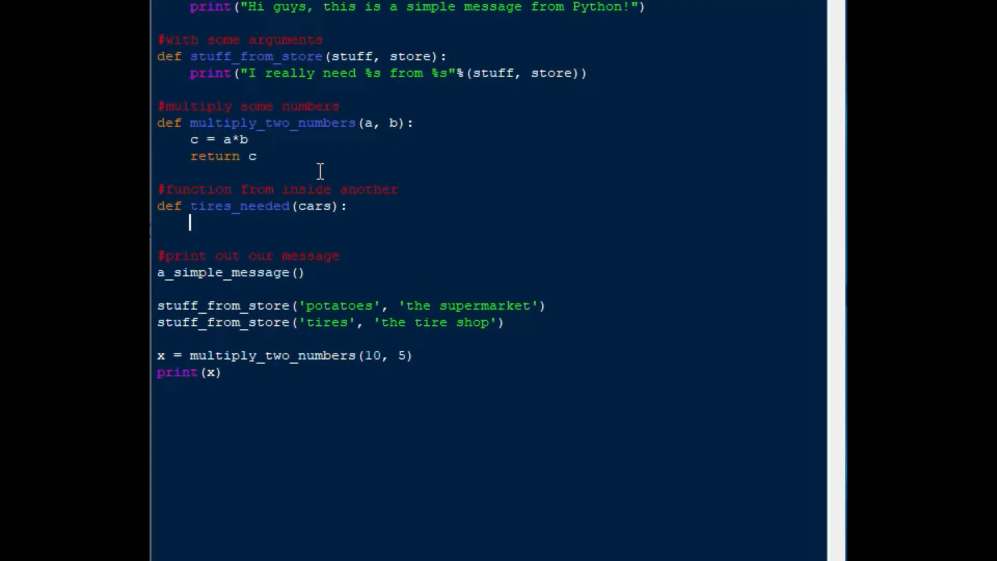
Step: Write tires = multiply_two_numbers(cars, 4) and begin a stuff_from_store( call
text(tires =)
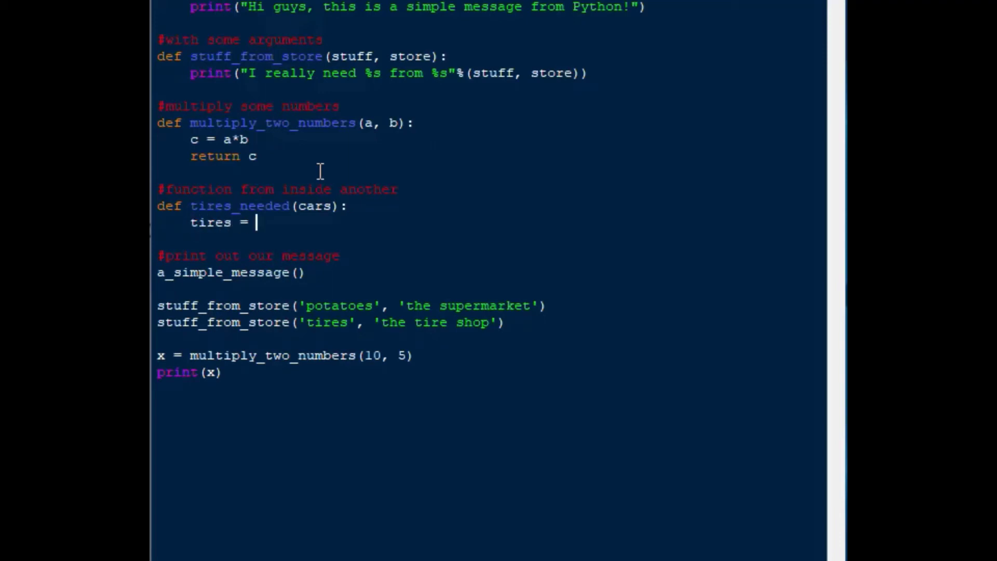
text(mu)
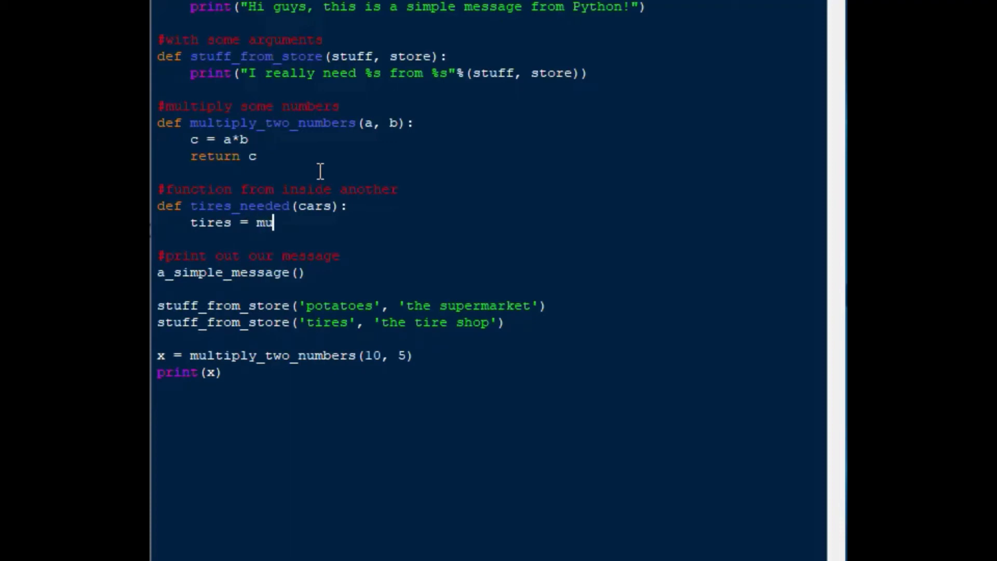
text(ltiploy)
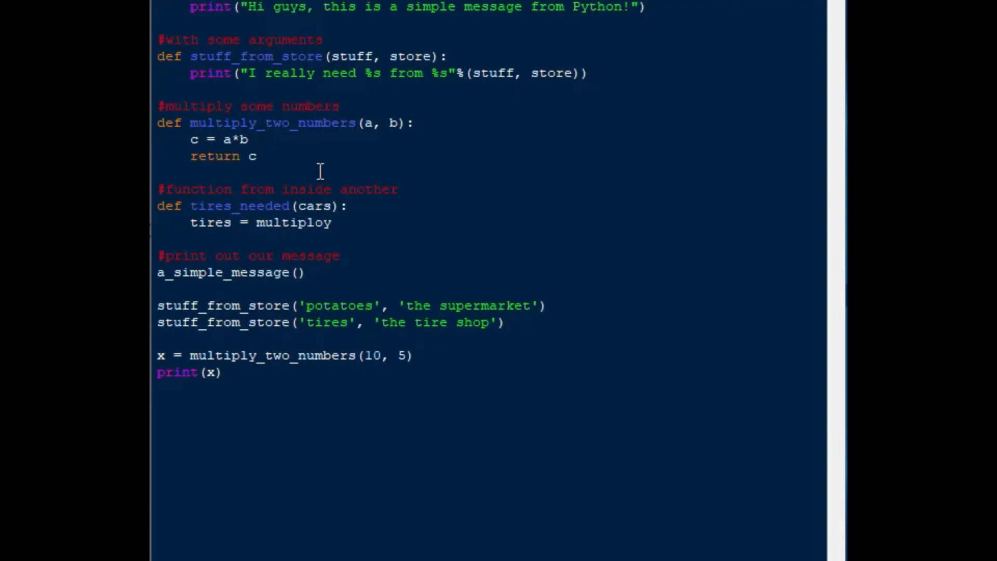
key(Backspace)
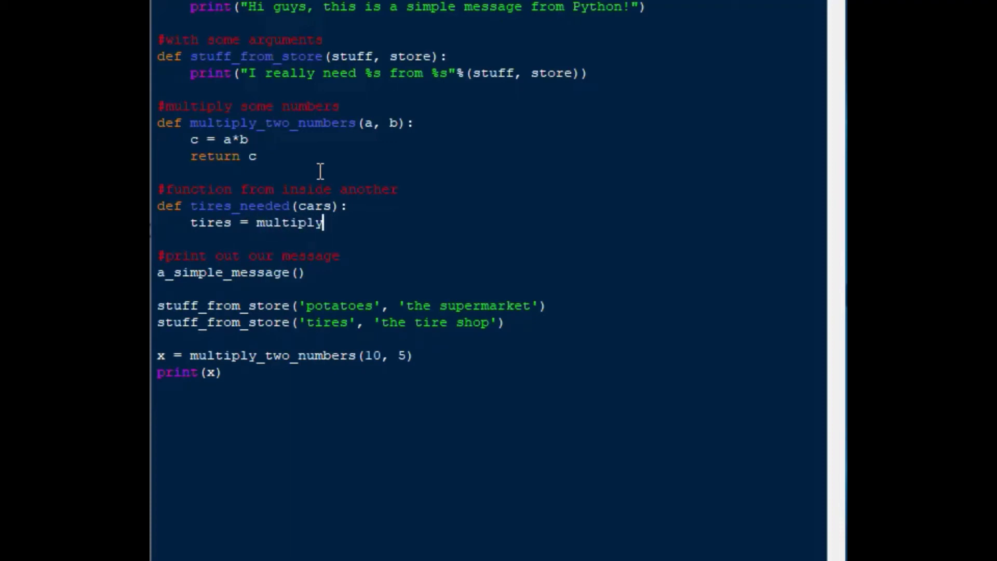
text(_tw)
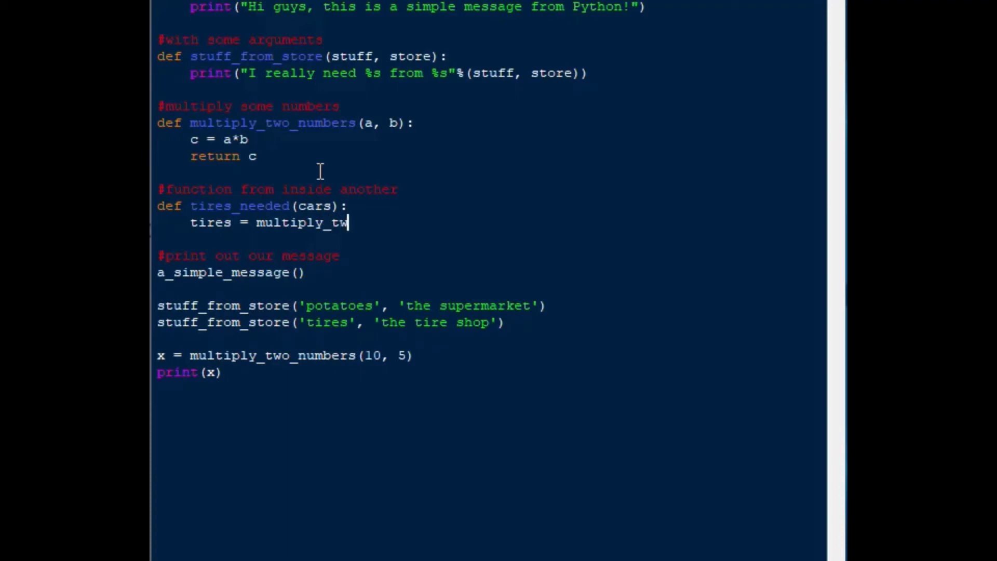
text(o_numbers)
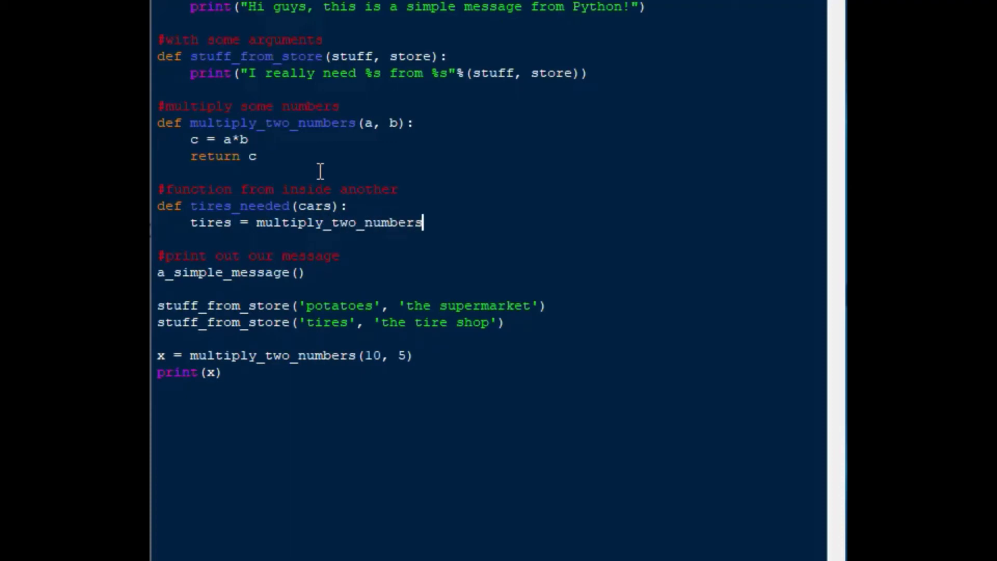
text((cars)
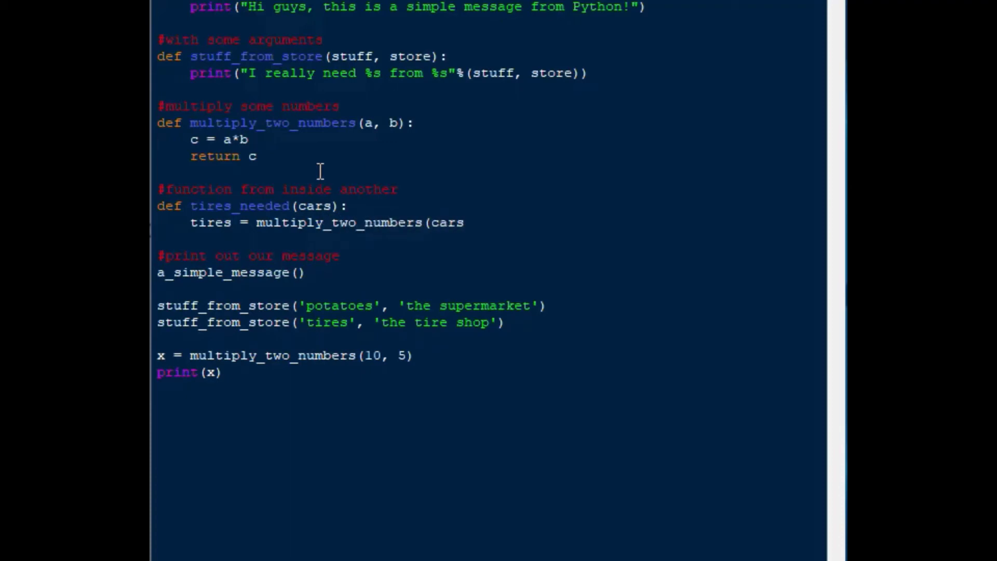
text(,)
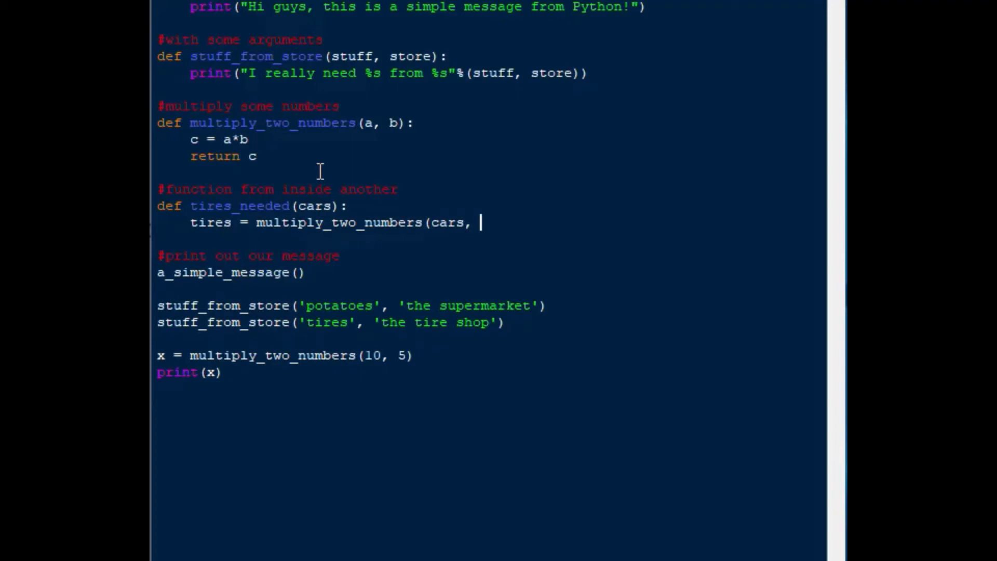
text(4))
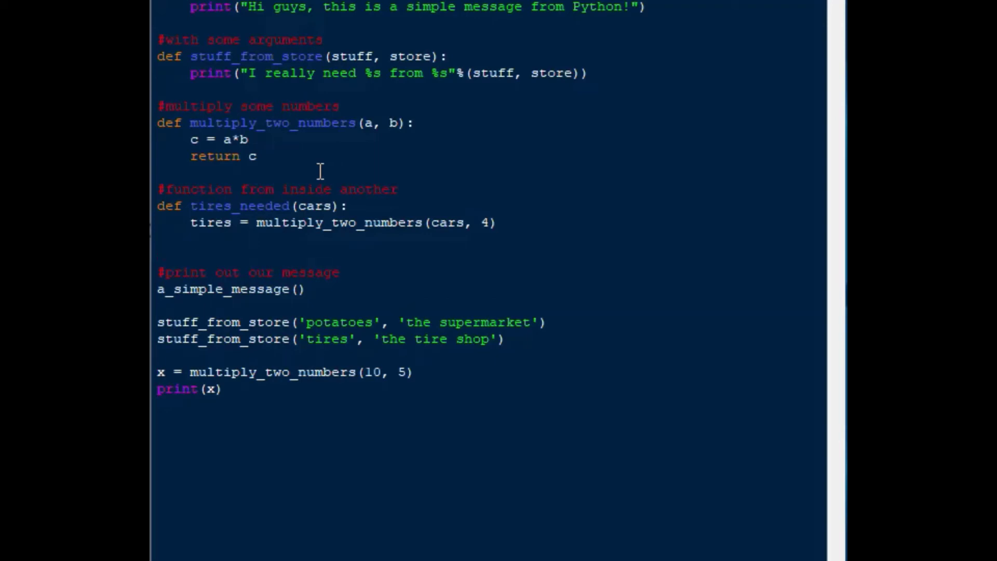
text(stuff)
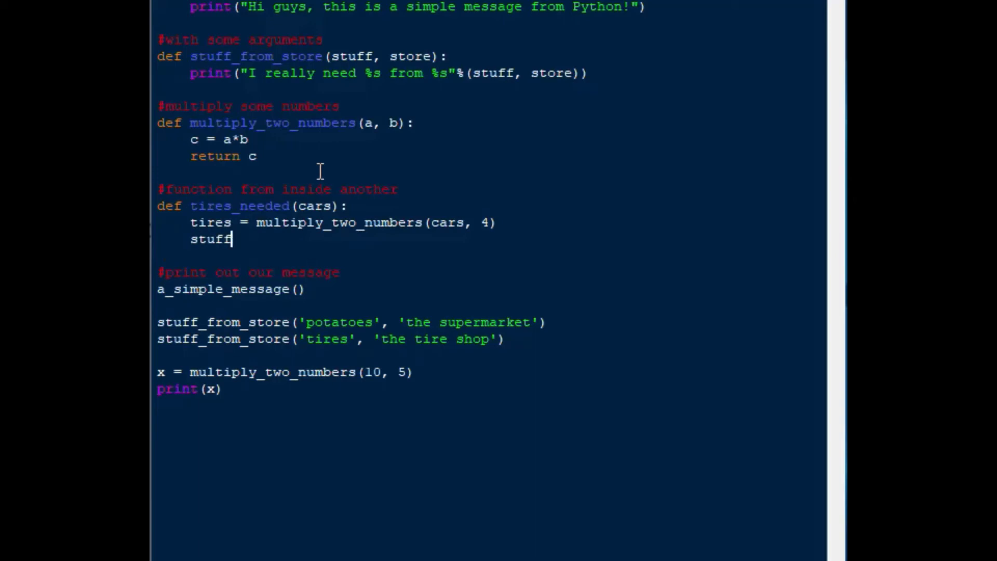
text(_from_store)
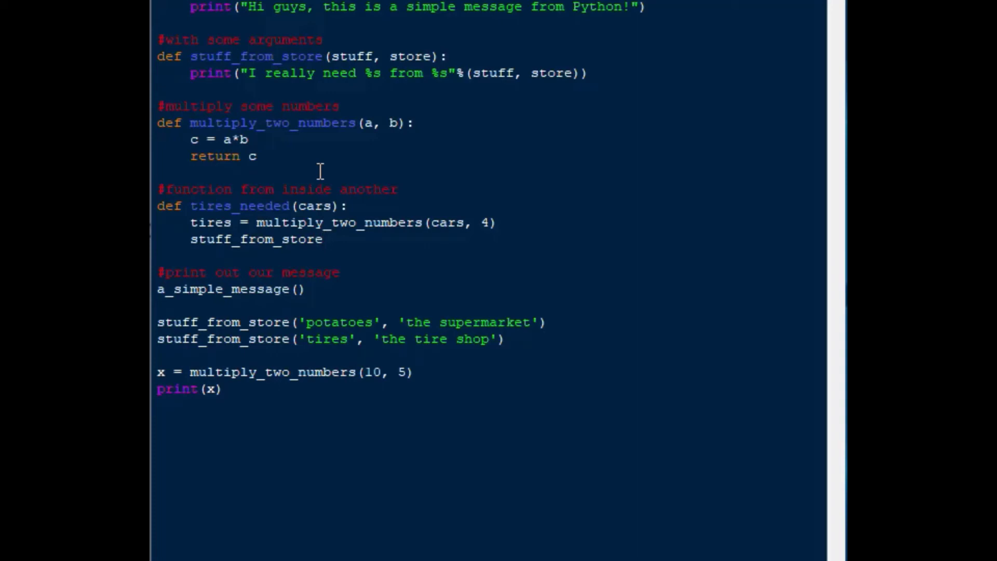
text(()
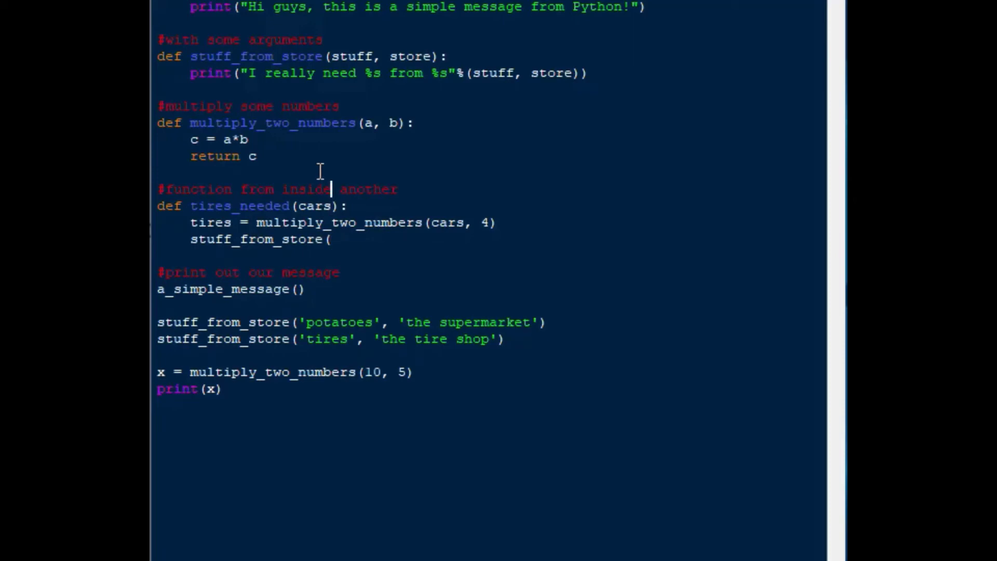
Step: Add an amount parameter and %d to the 'I really need %d %s from %s' message
click(249, 139)
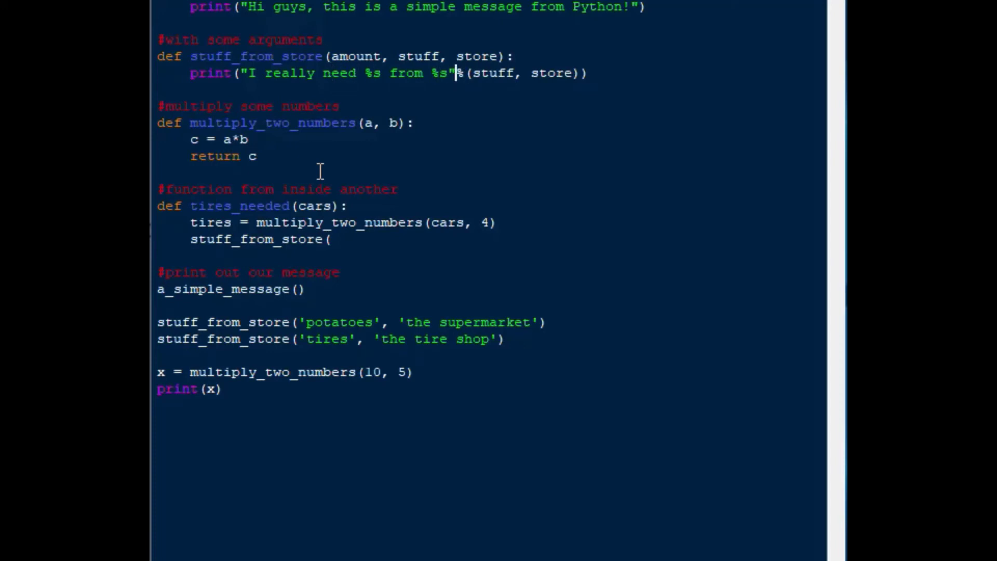
text(amount,)
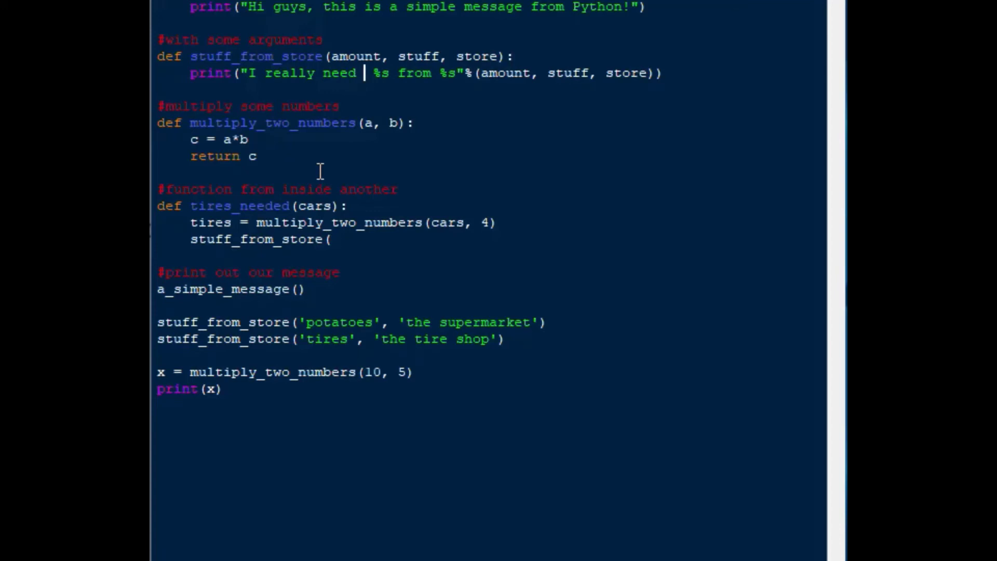
text(%d)
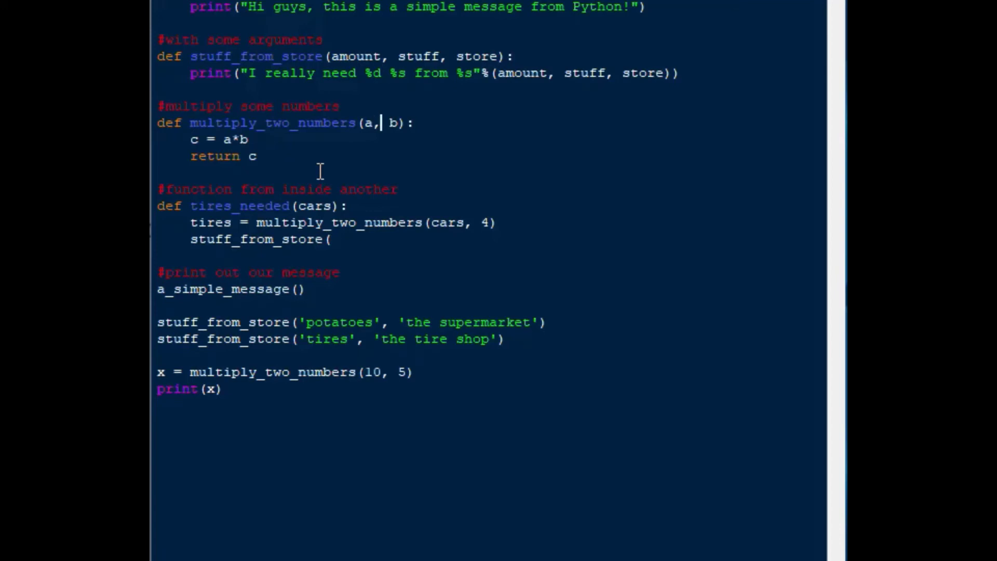
click(249, 139)
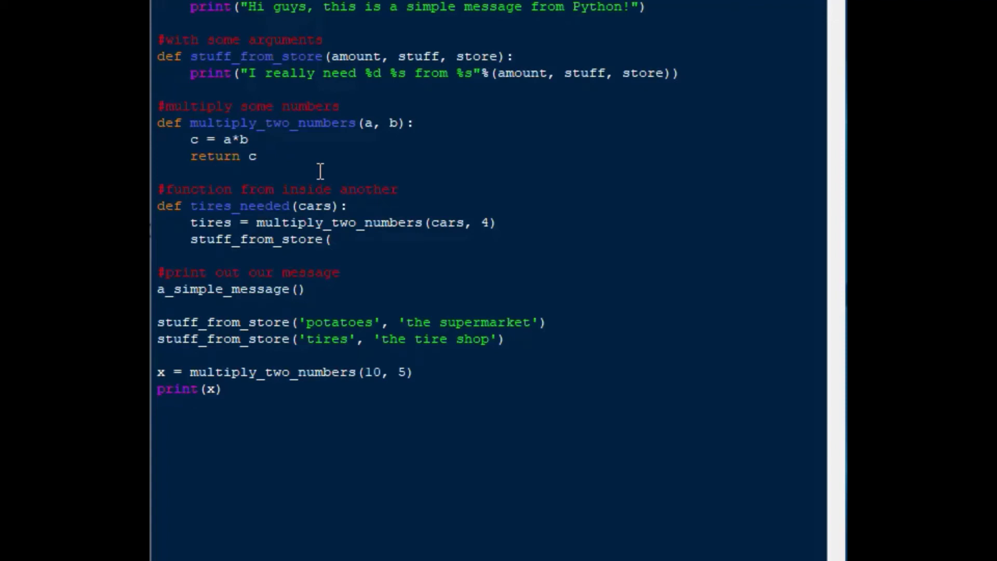
click(329, 239)
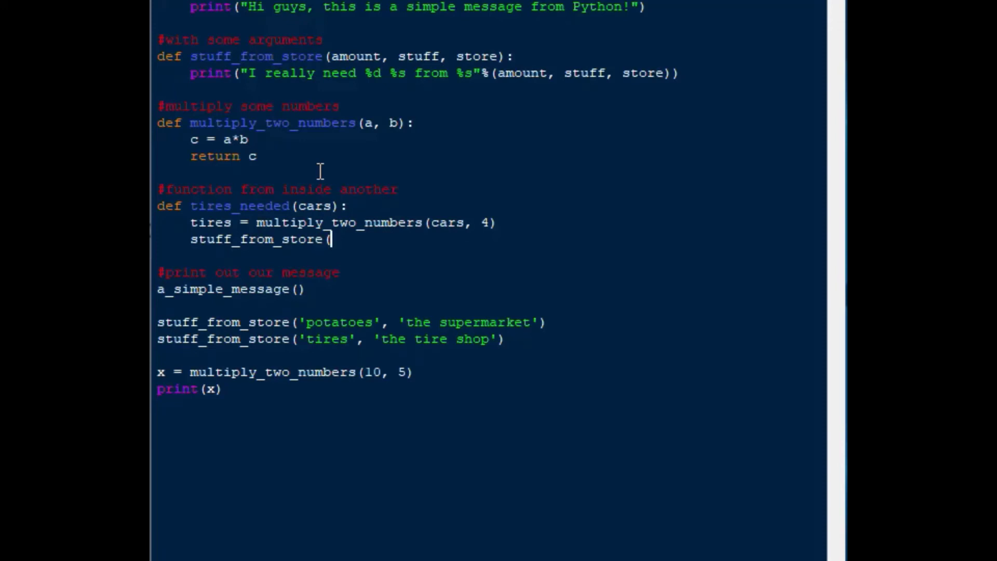
Step: Complete the call as stuff_from_store(tires, 'tires', 'the tire shop.')
text(tires)
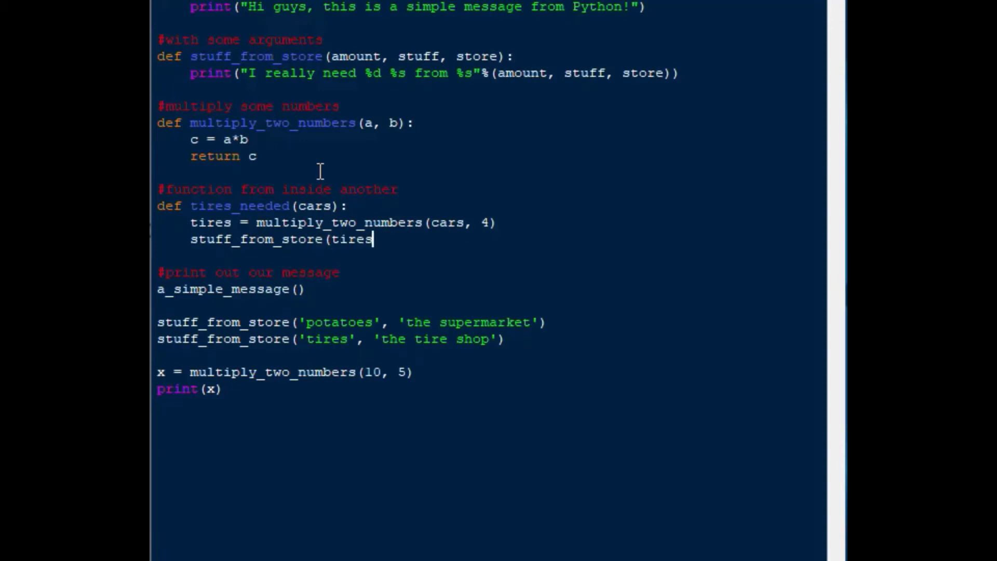
text(,)
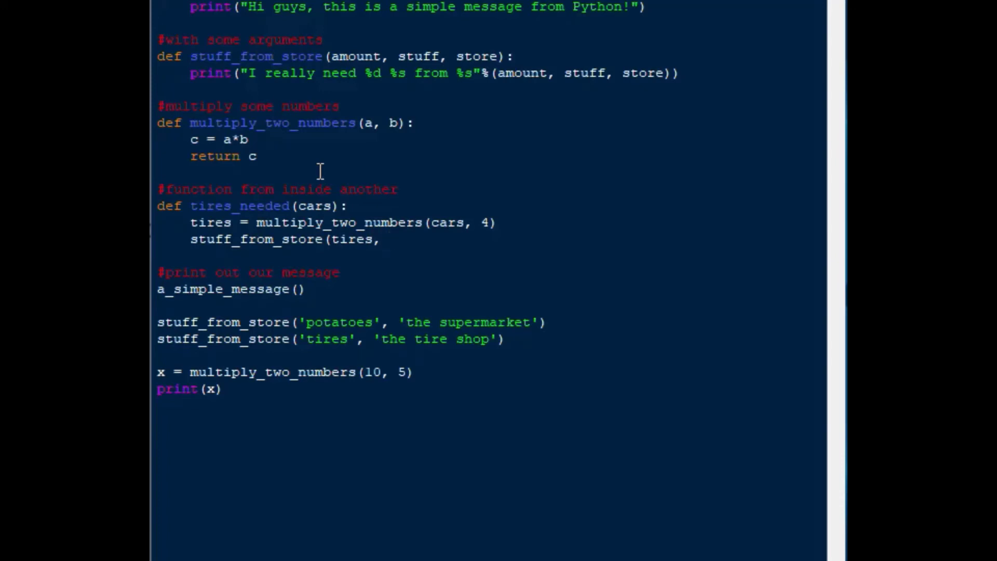
click(388, 239)
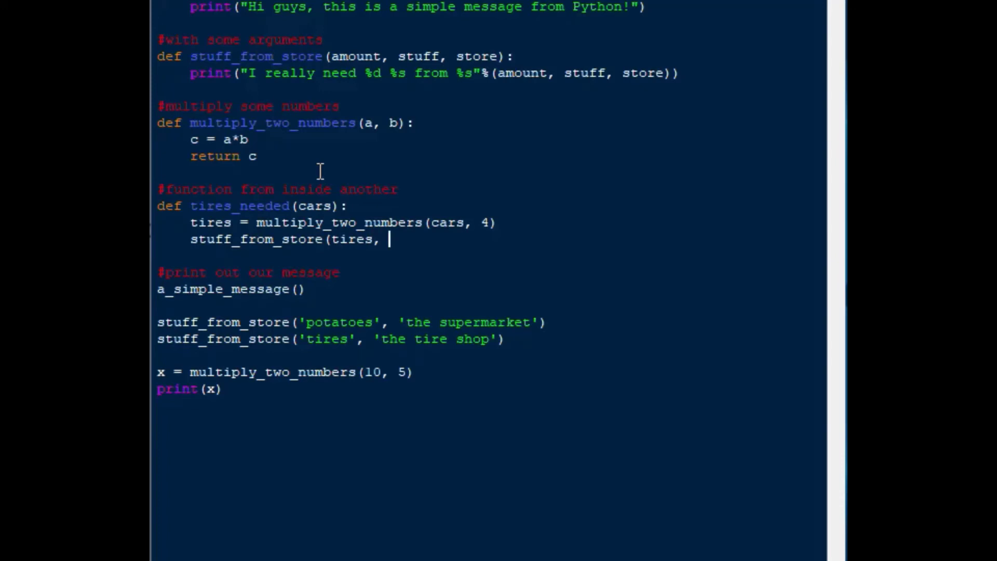
text('tires')
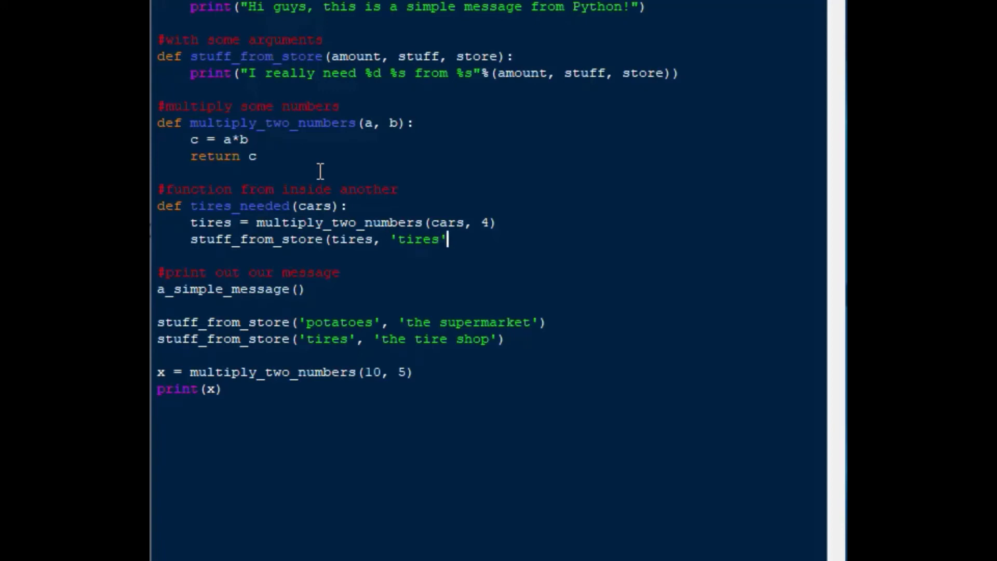
text(, ')
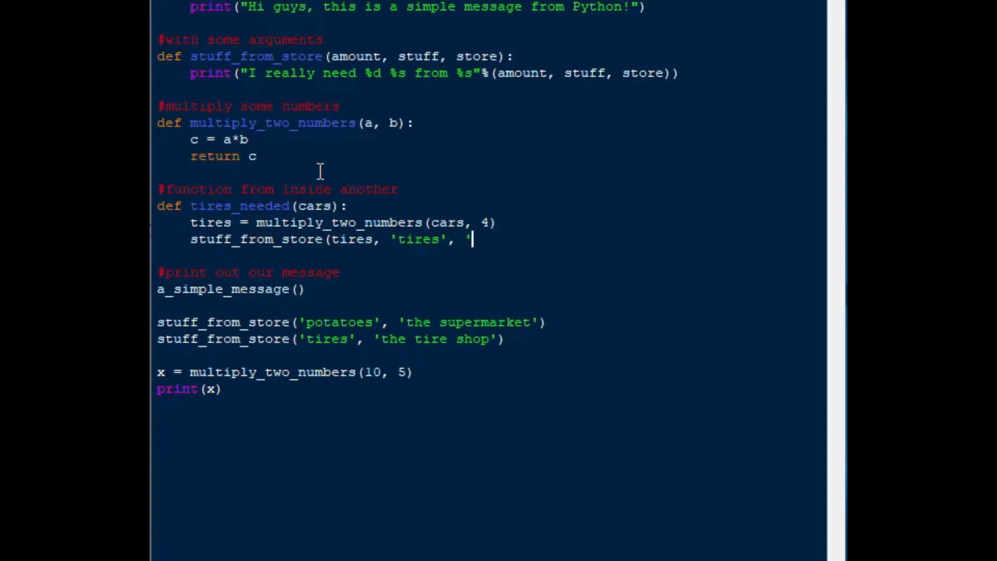
text('tire)
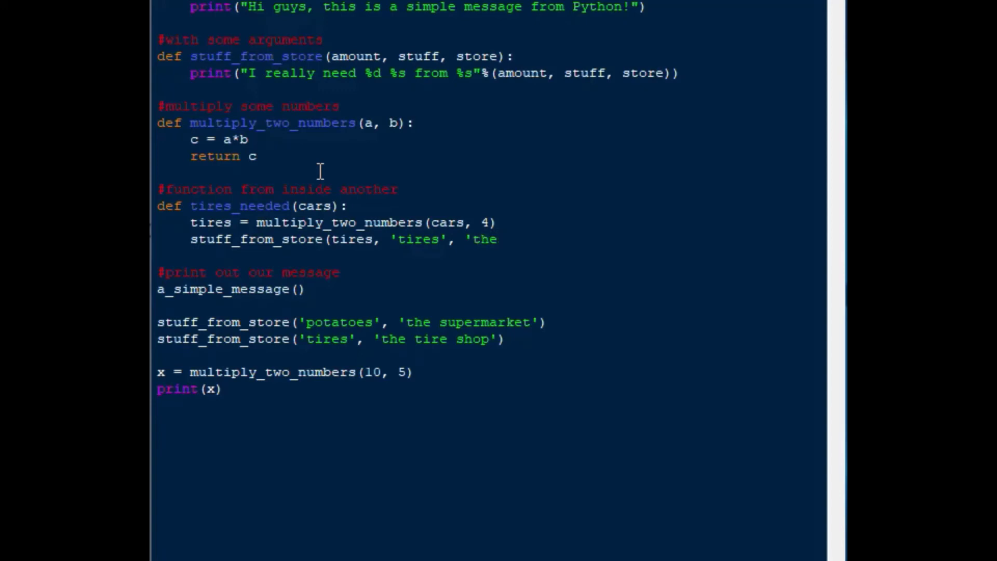
text(tire sho)
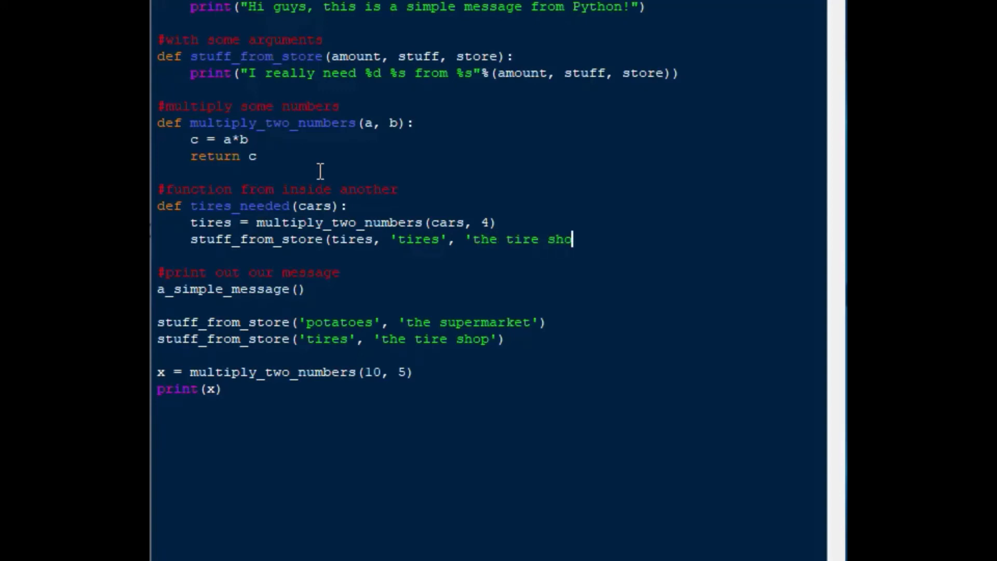
text(p.")
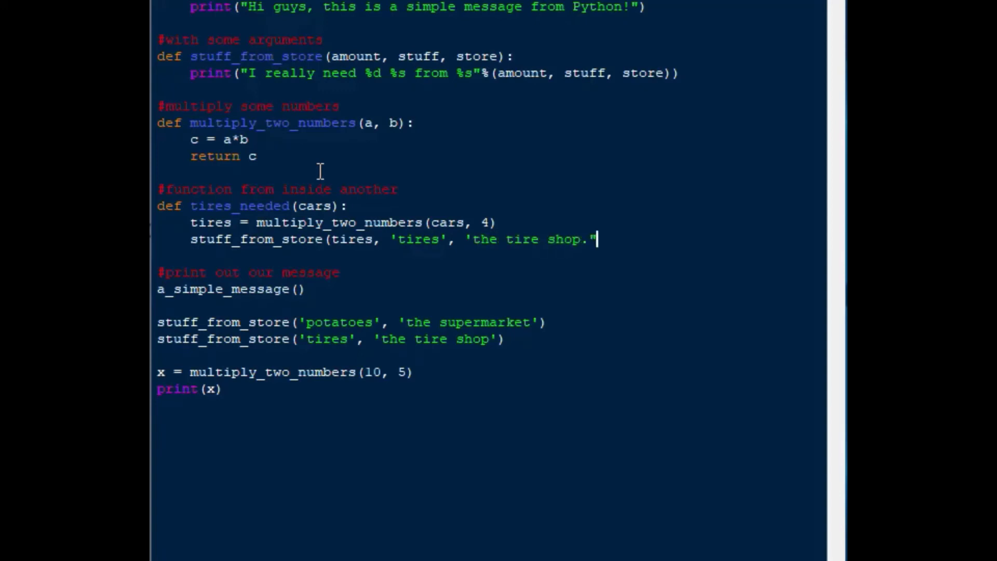
text())
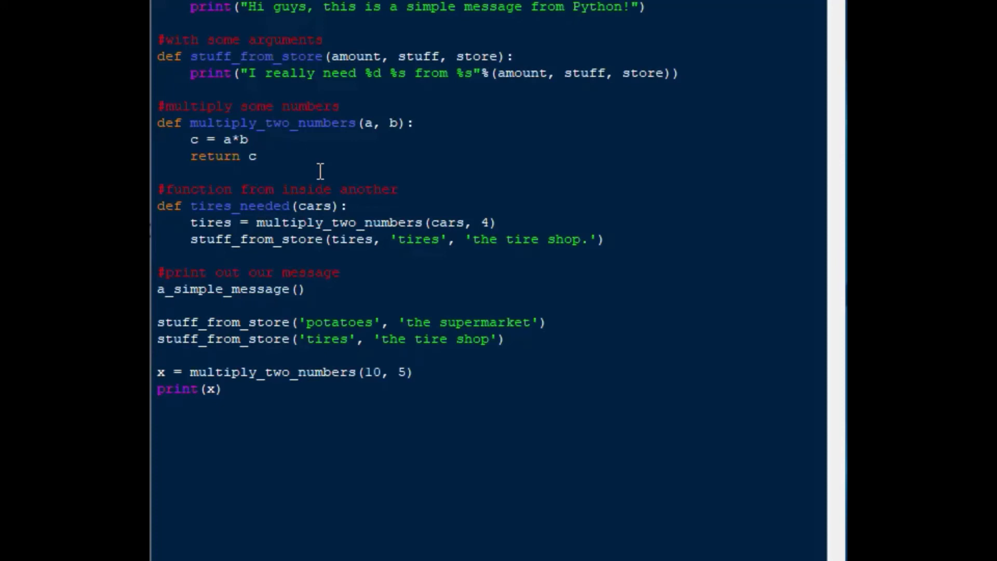
Step: Append tires_needed(1) below print(x) and save python_functions.py
key(Return)
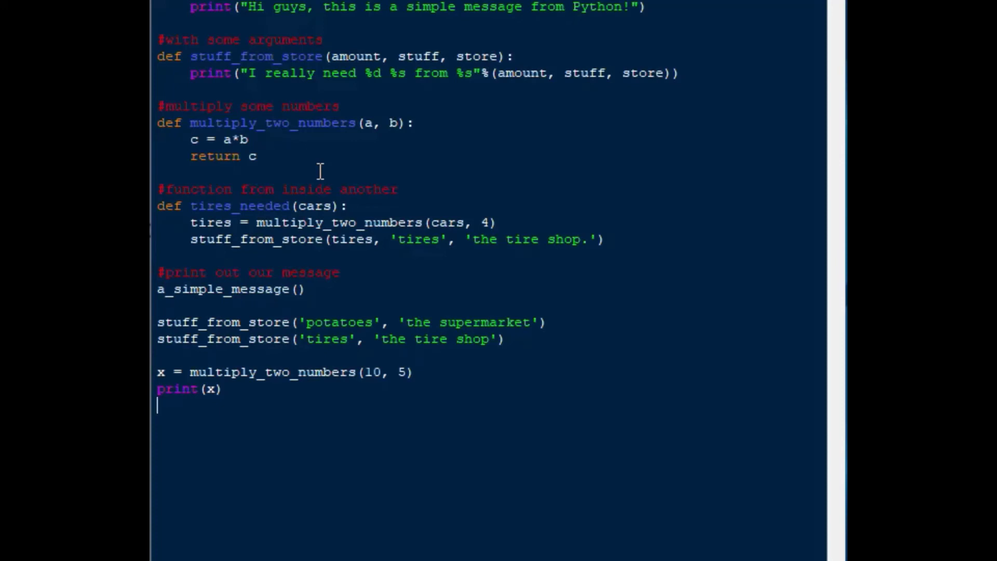
text(t)
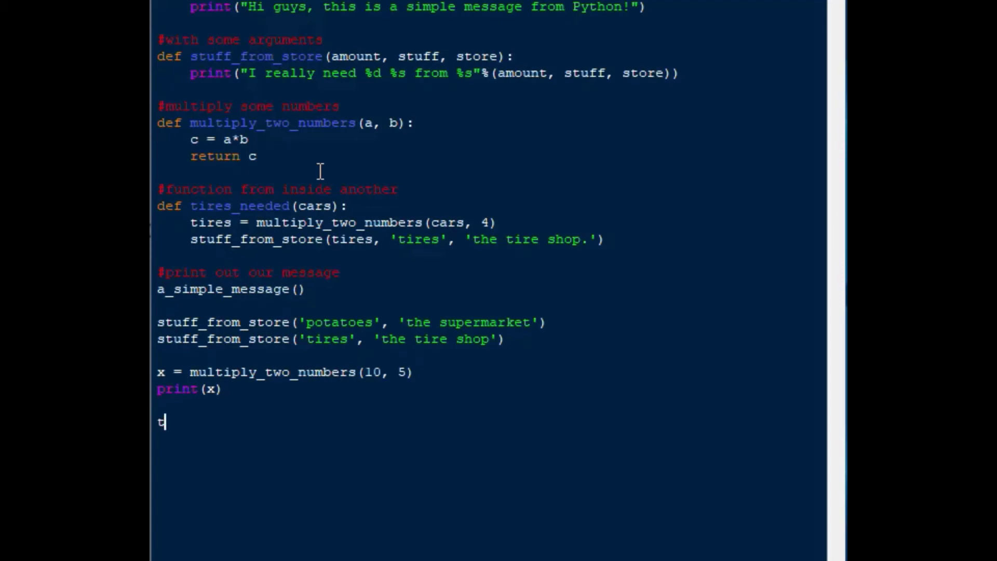
text(ires_need)
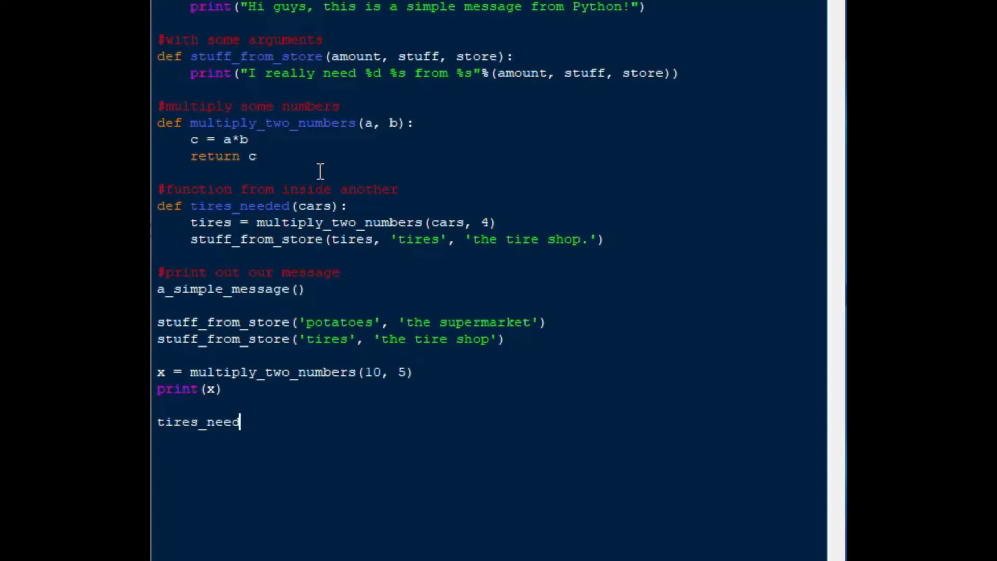
text(ed)
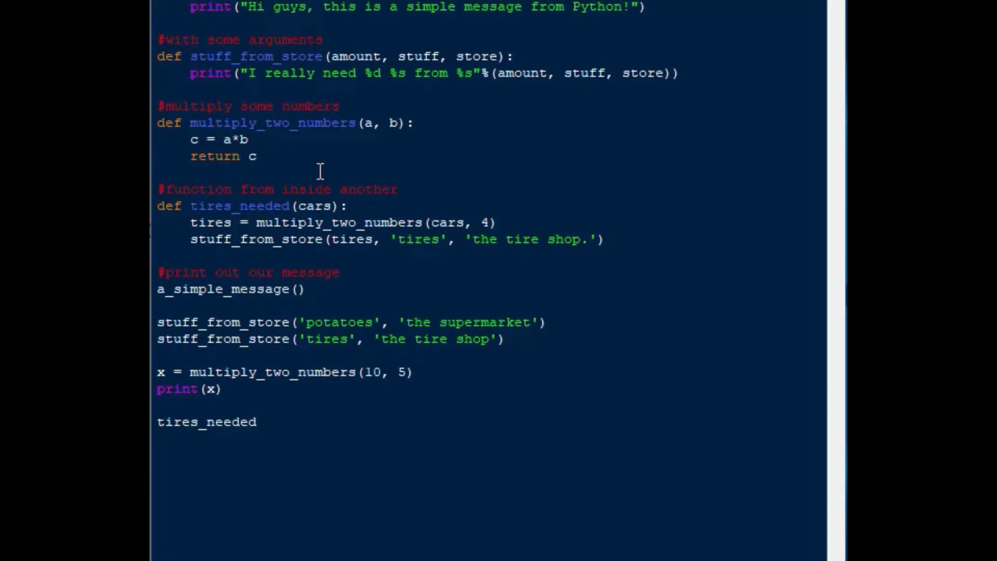
click(255, 422)
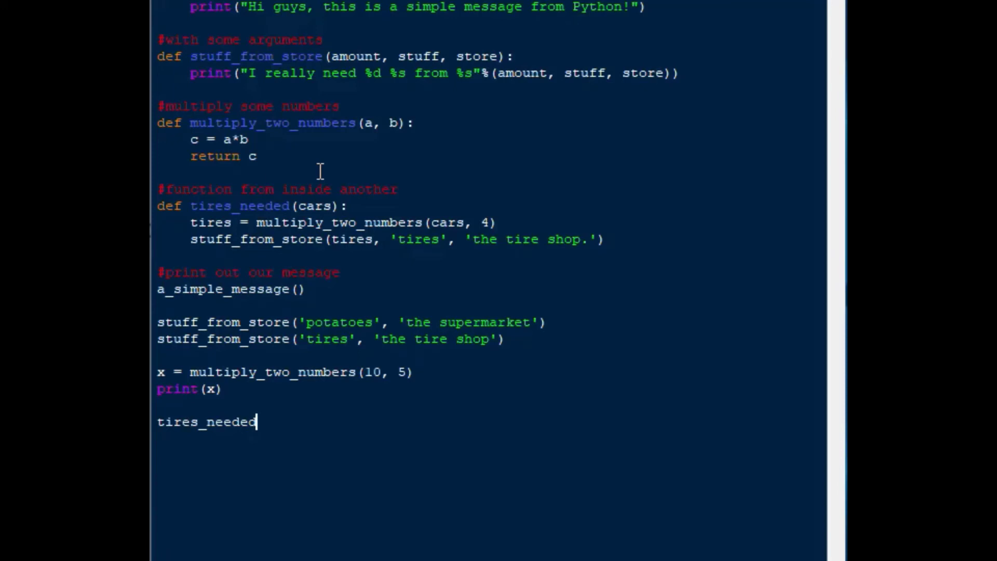
text((1)
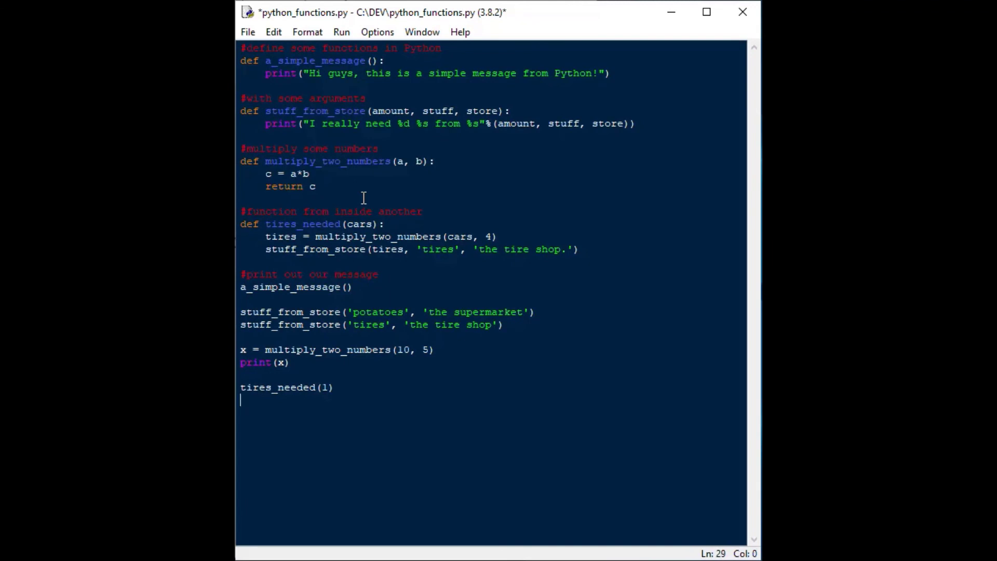
key(ctrl+s)
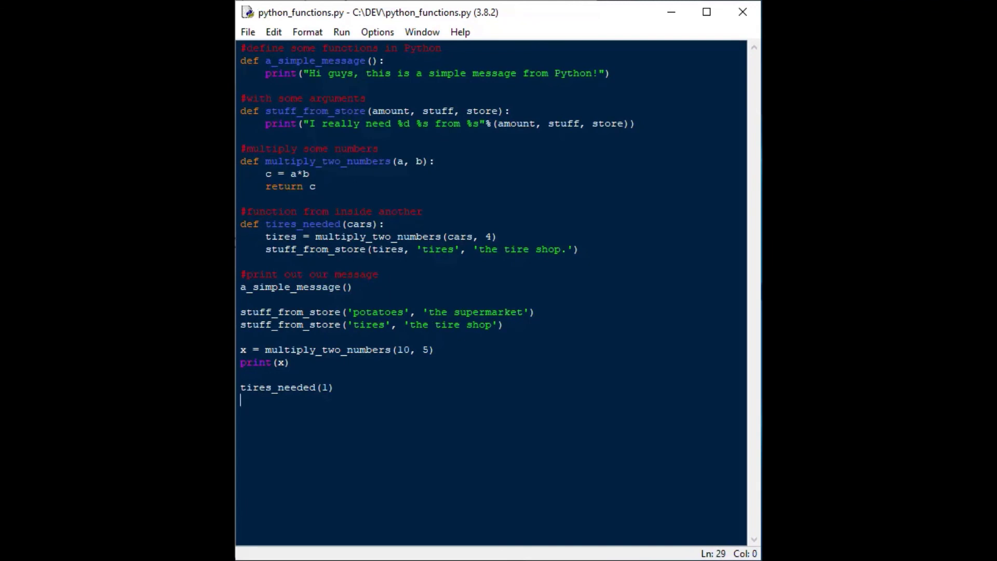
click(442, 372)
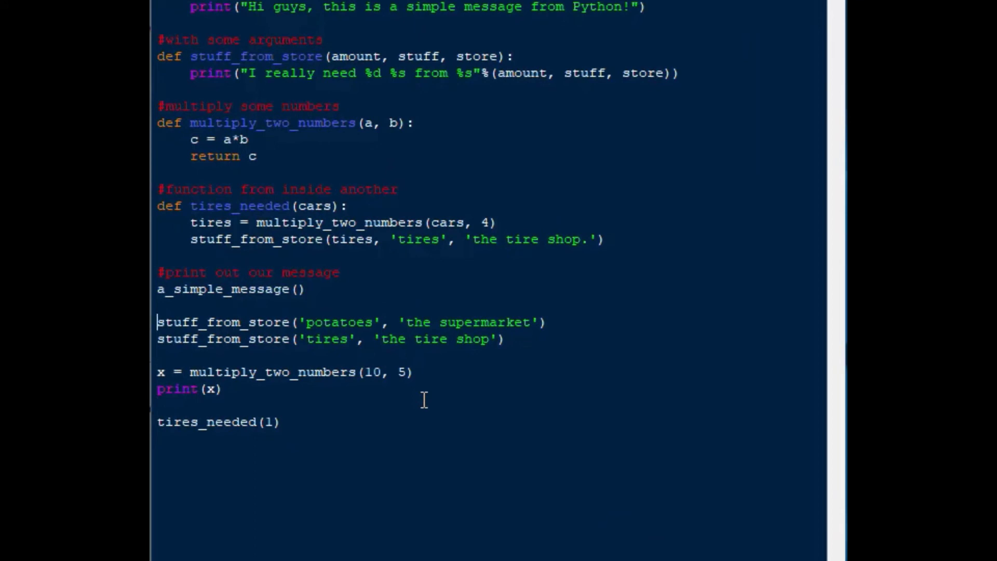
Step: Comment out the test calls from a_simple_message() to print(x) and save
click(157, 288)
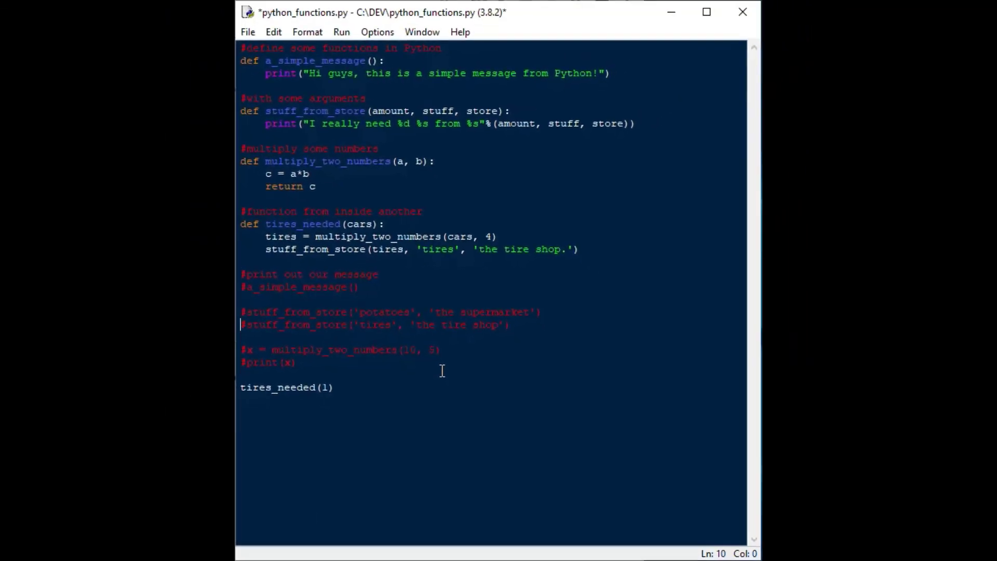
key(ctrl+s)
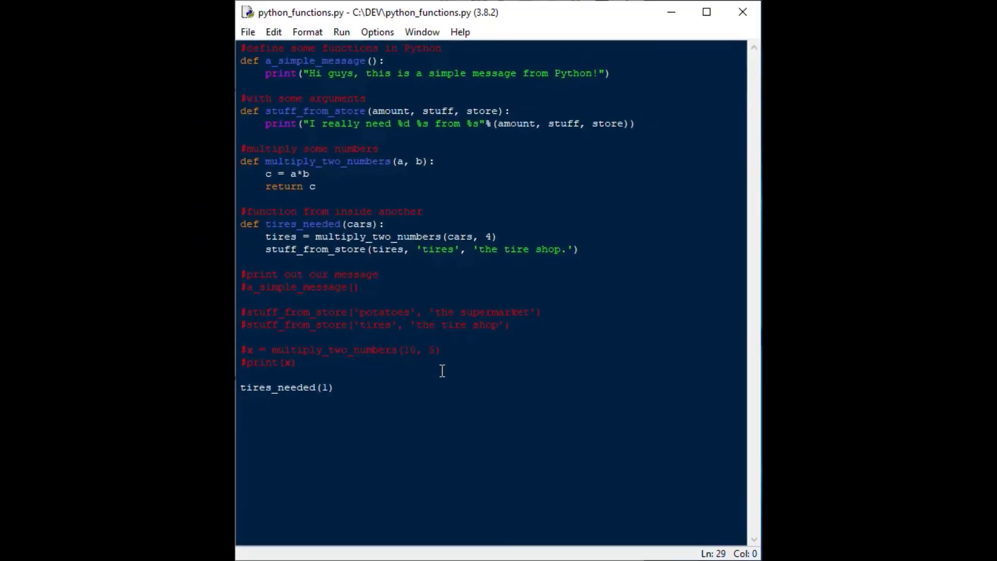
Step: Run the module and confirm the Shell prints 'I really need 4 tires from the tire shop.'
key(F5)
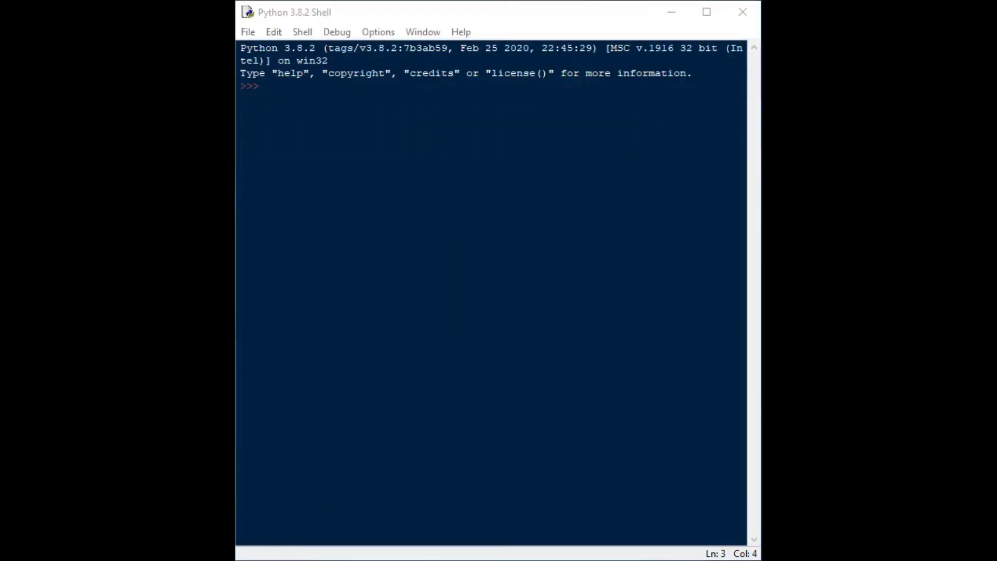
click(706, 11)
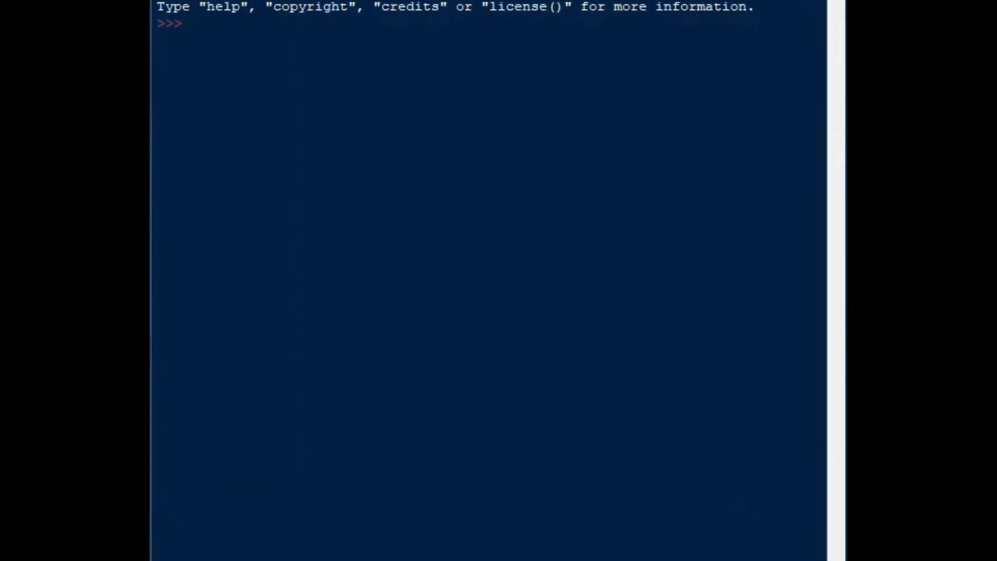
key(F5)
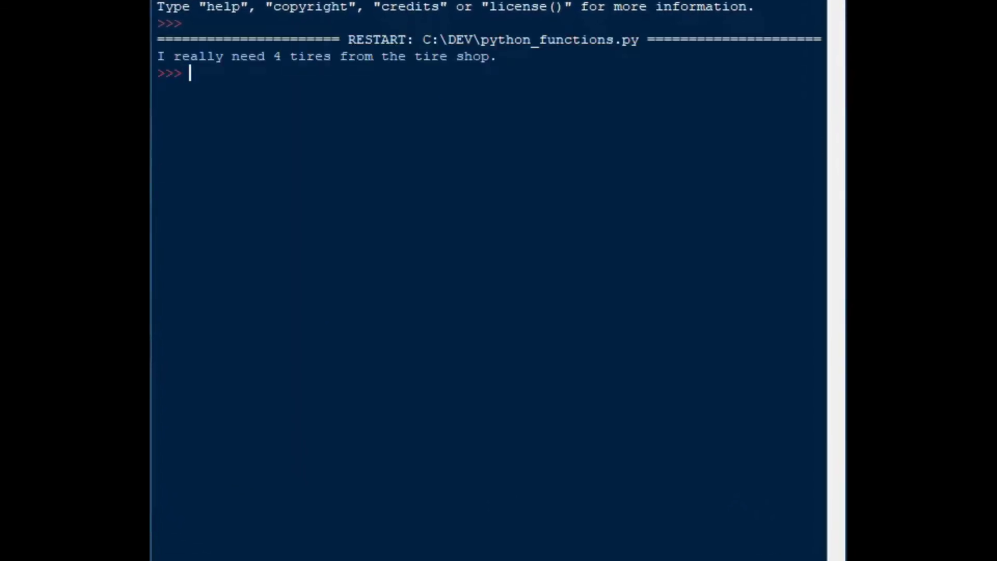
double_click(356, 56)
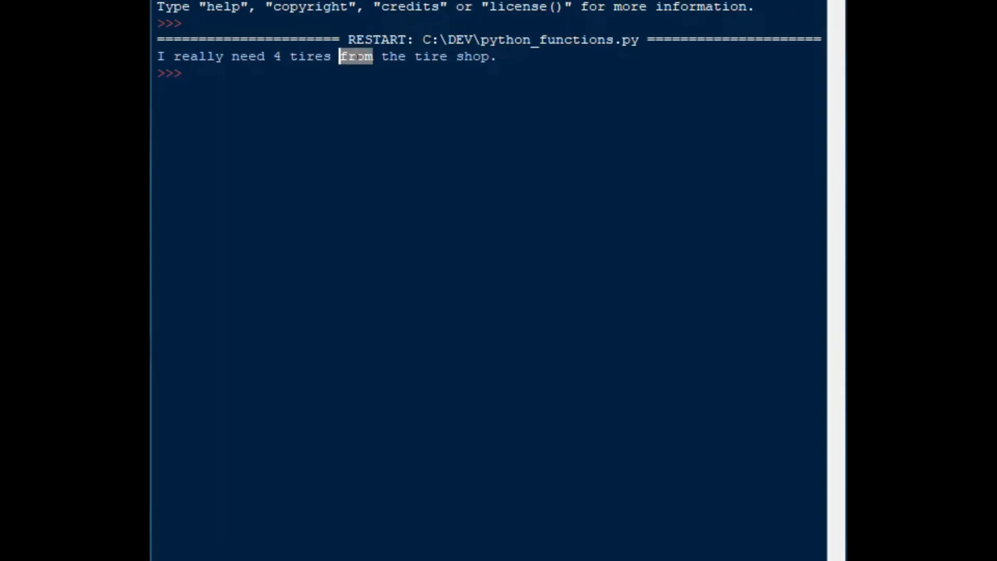